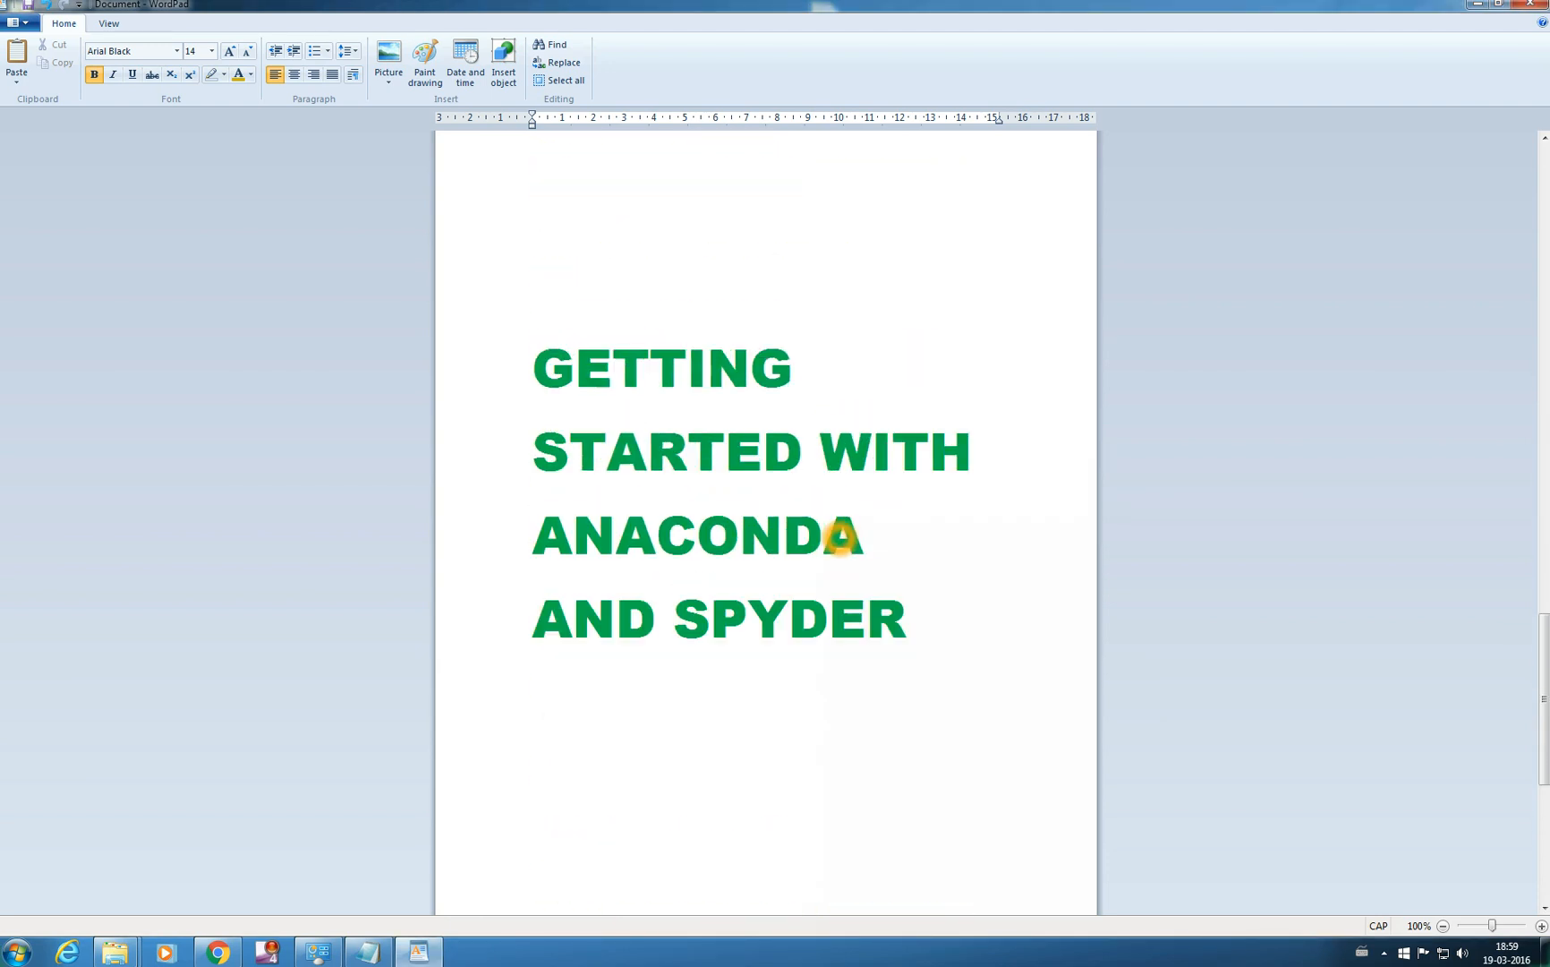
mouse_move(561, 368)
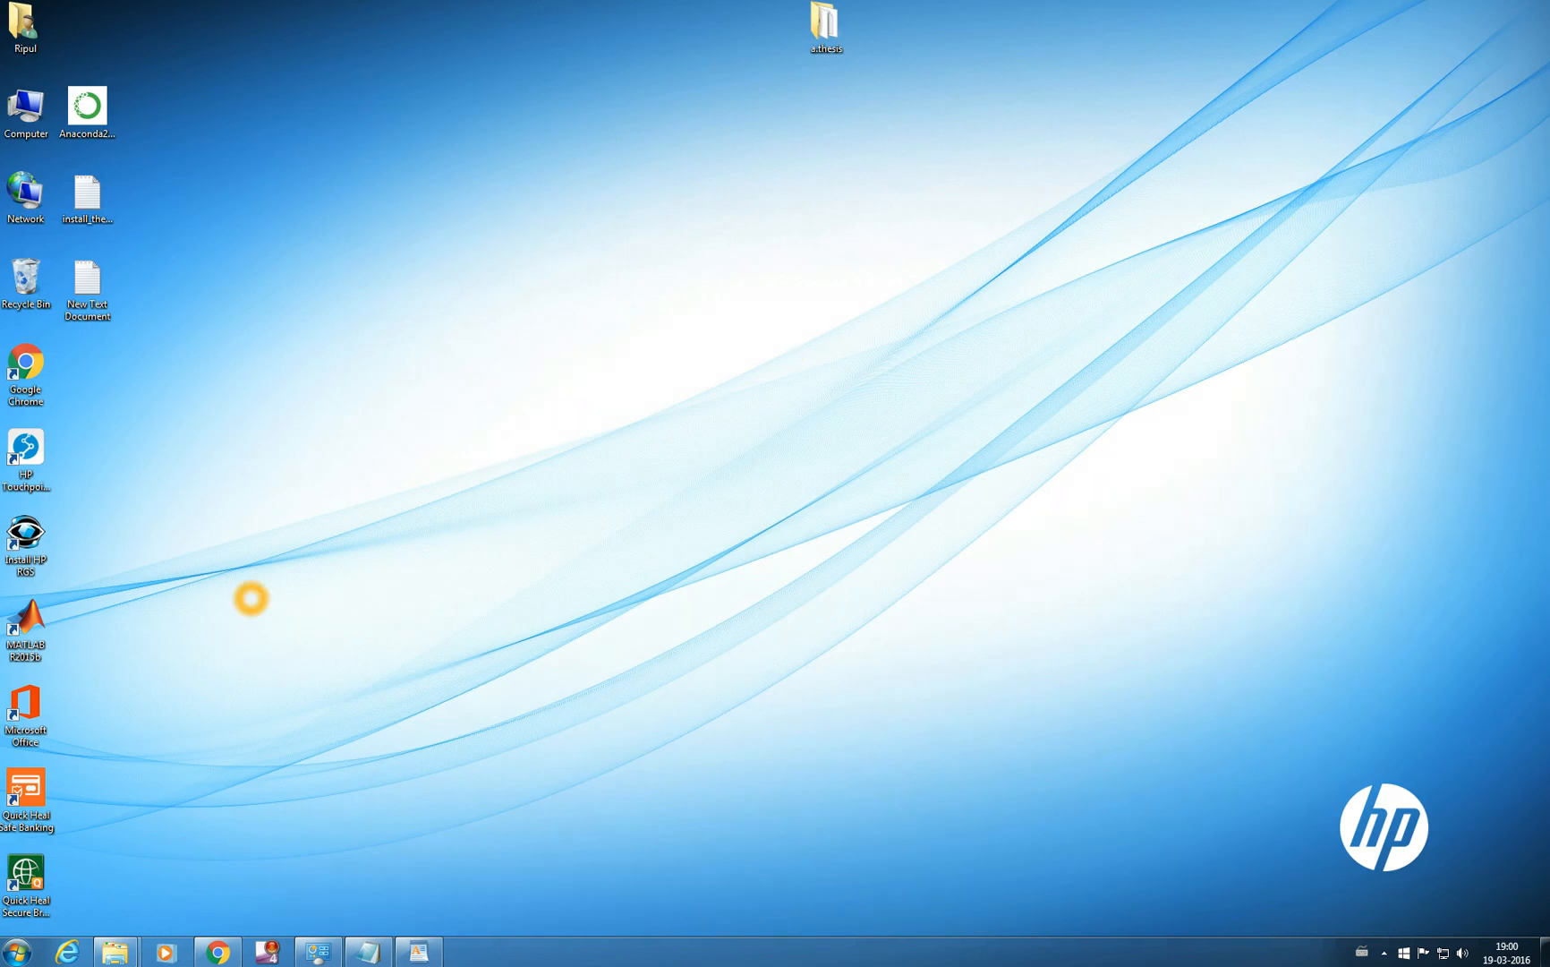
- Expand the Anaconda2 (64-bit) folder under All Programs in the Start Menu
click(16, 952)
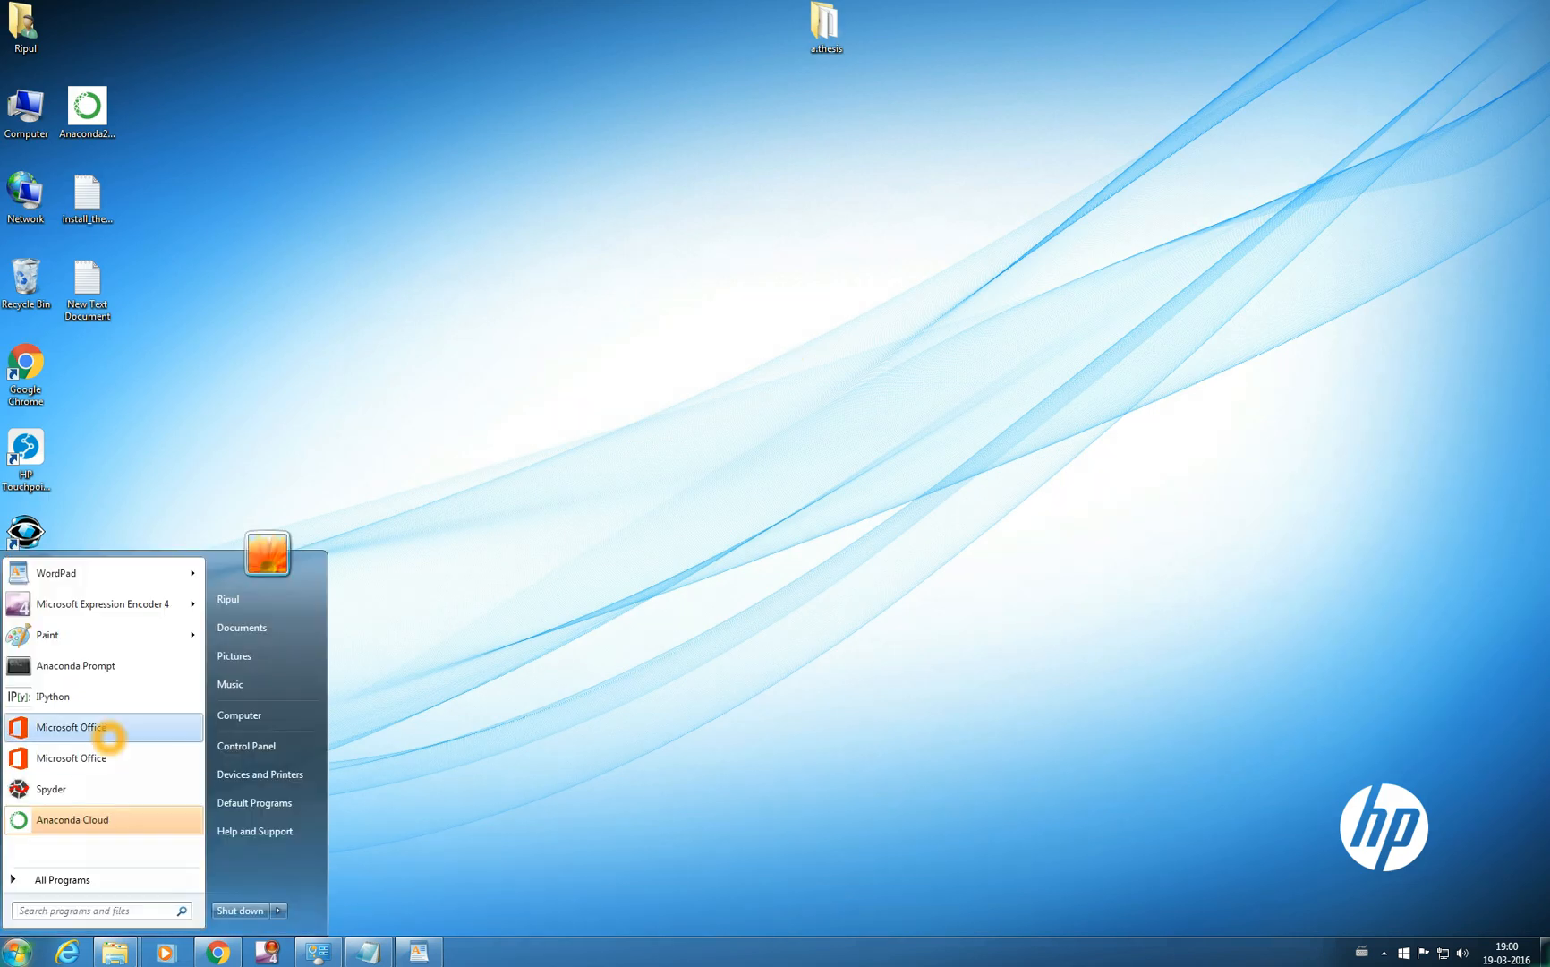
mouse_move(102, 665)
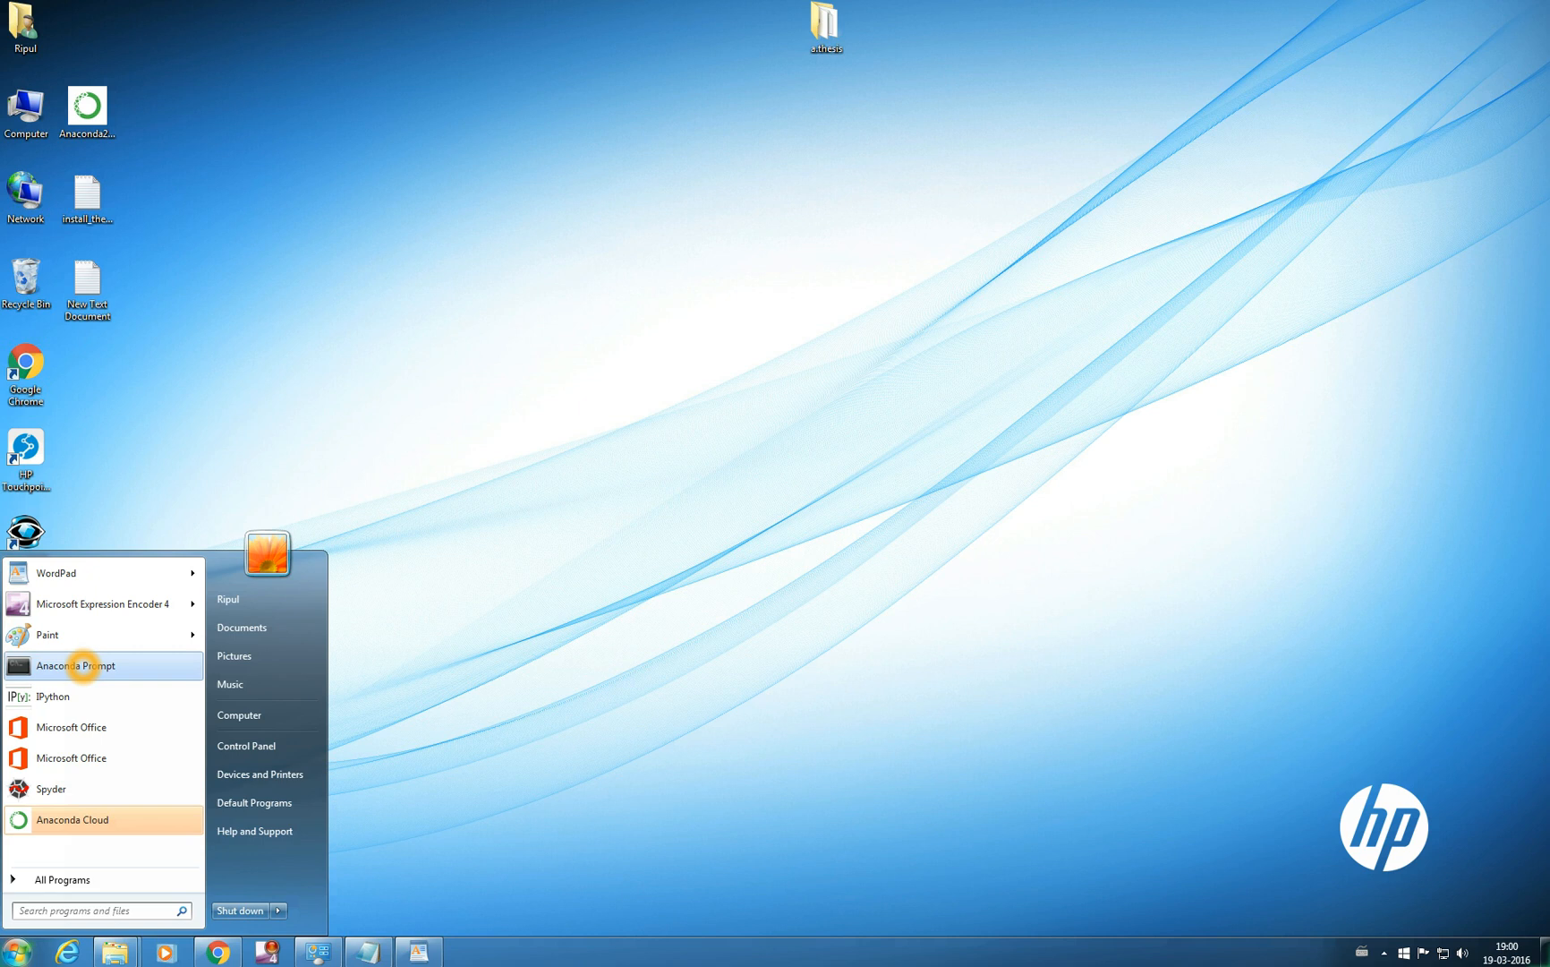
mouse_move(72, 728)
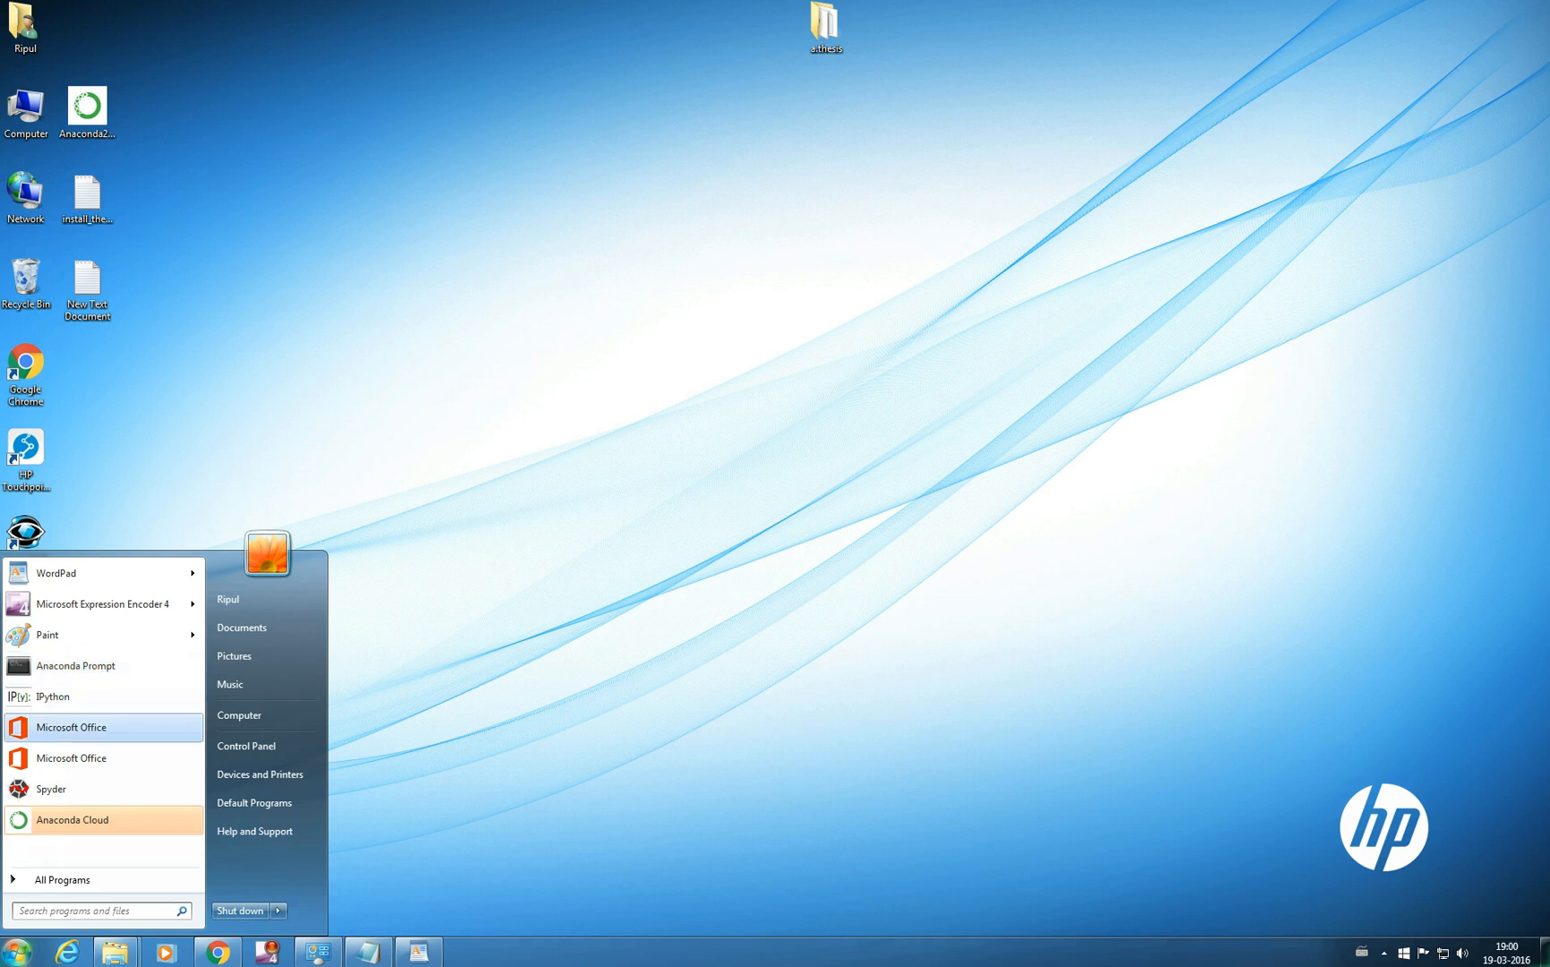
mouse_move(64, 879)
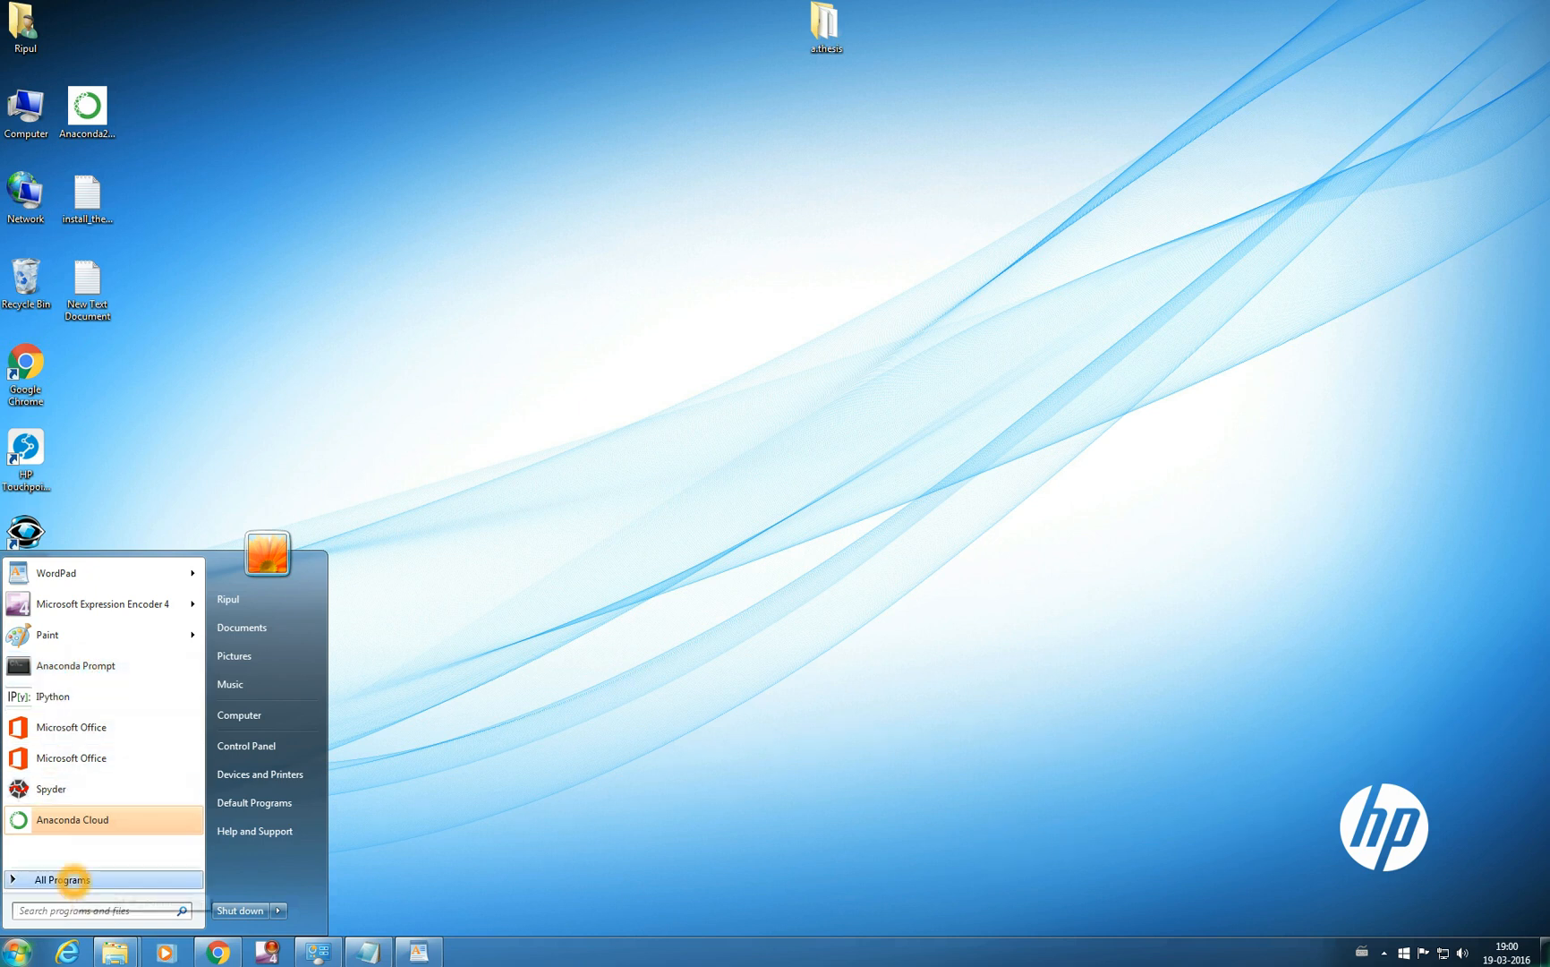
click(64, 879)
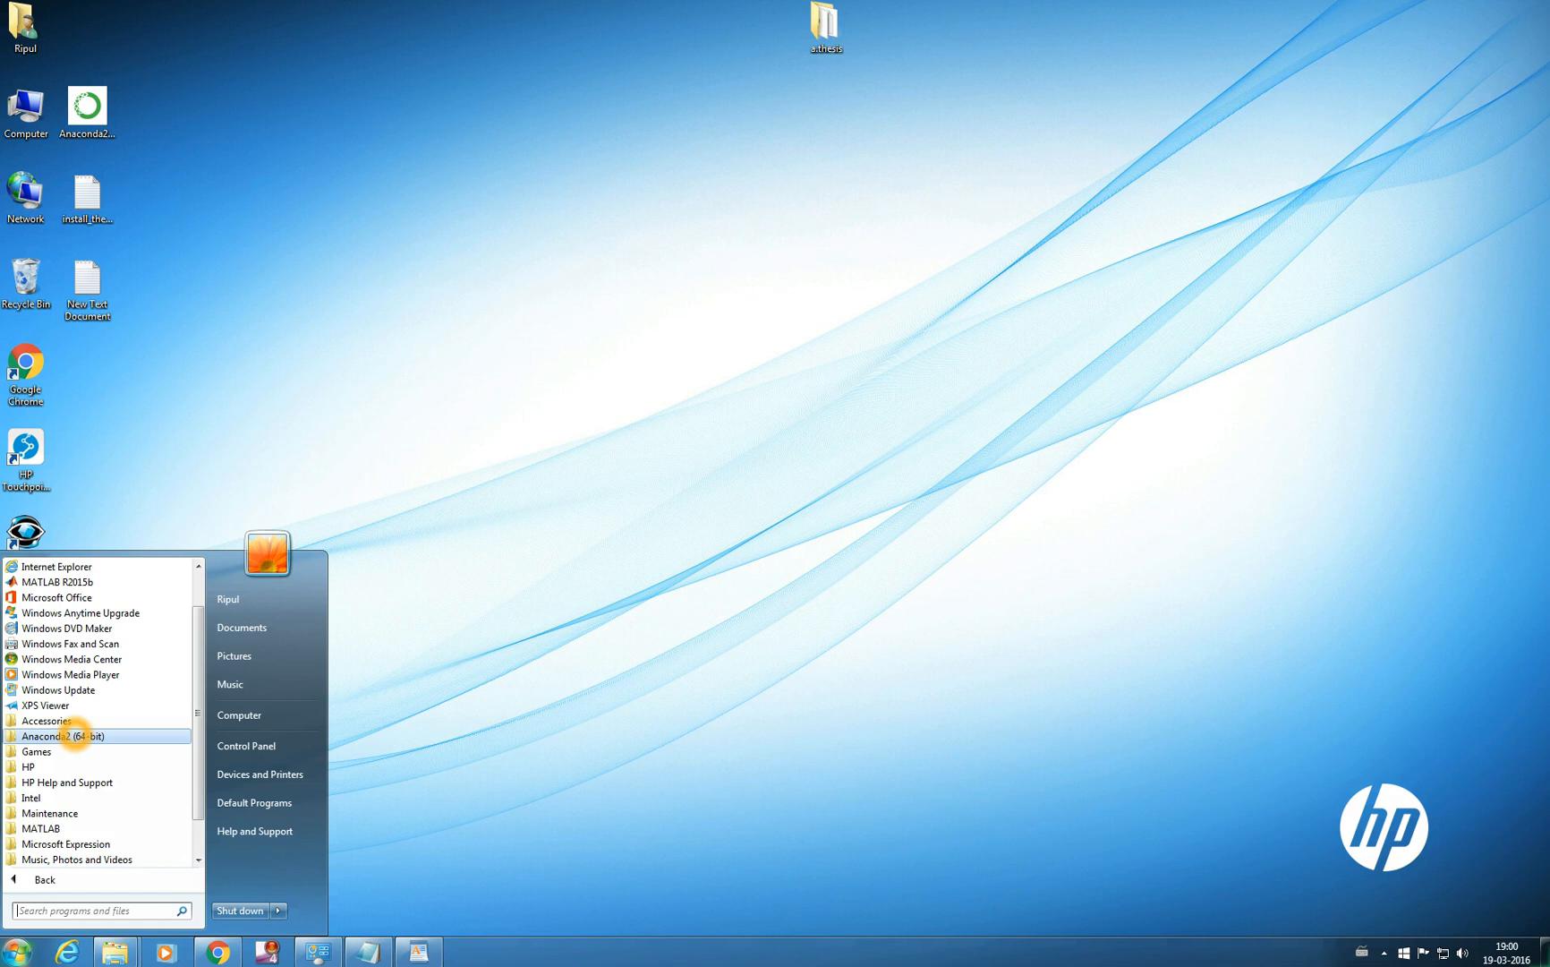
click(65, 736)
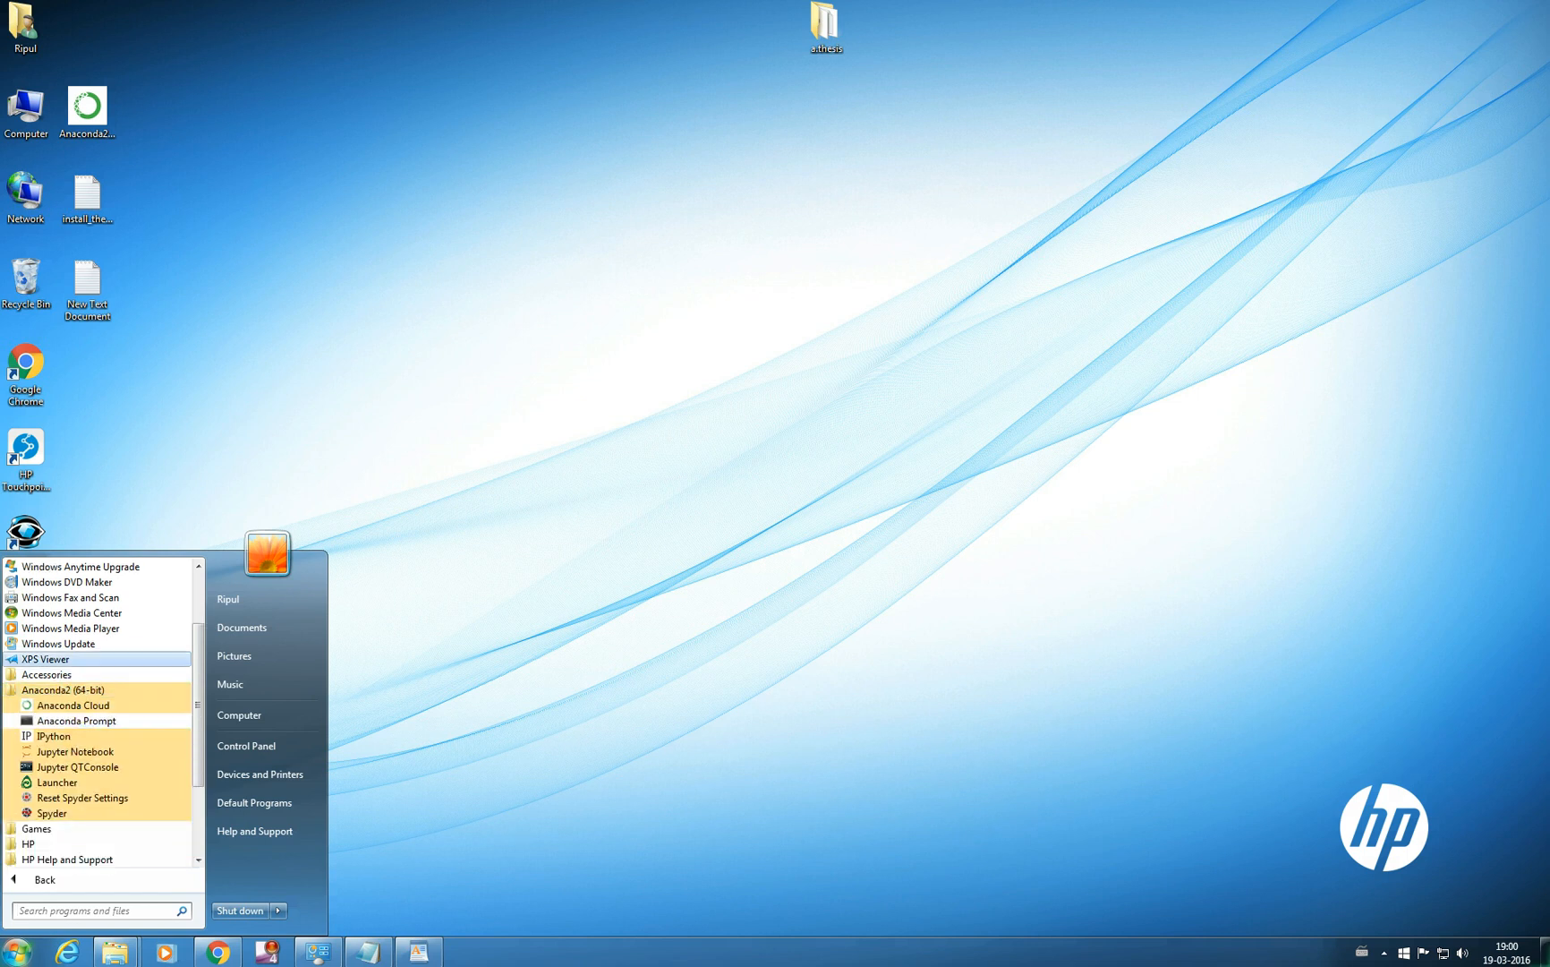
mouse_move(54, 736)
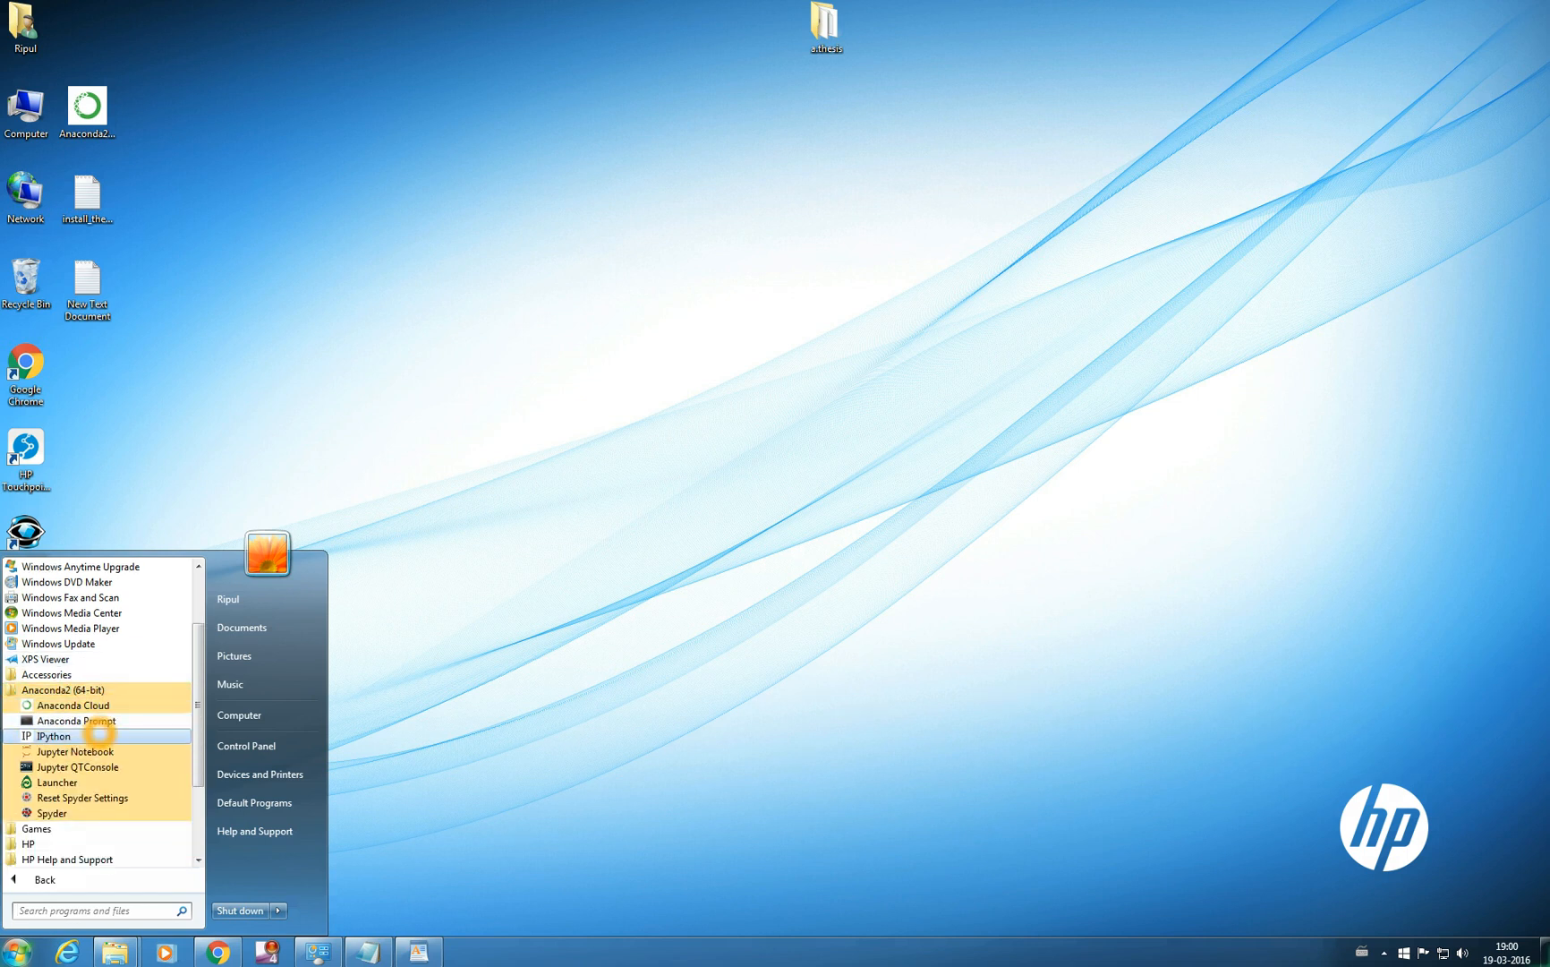
mouse_move(51, 736)
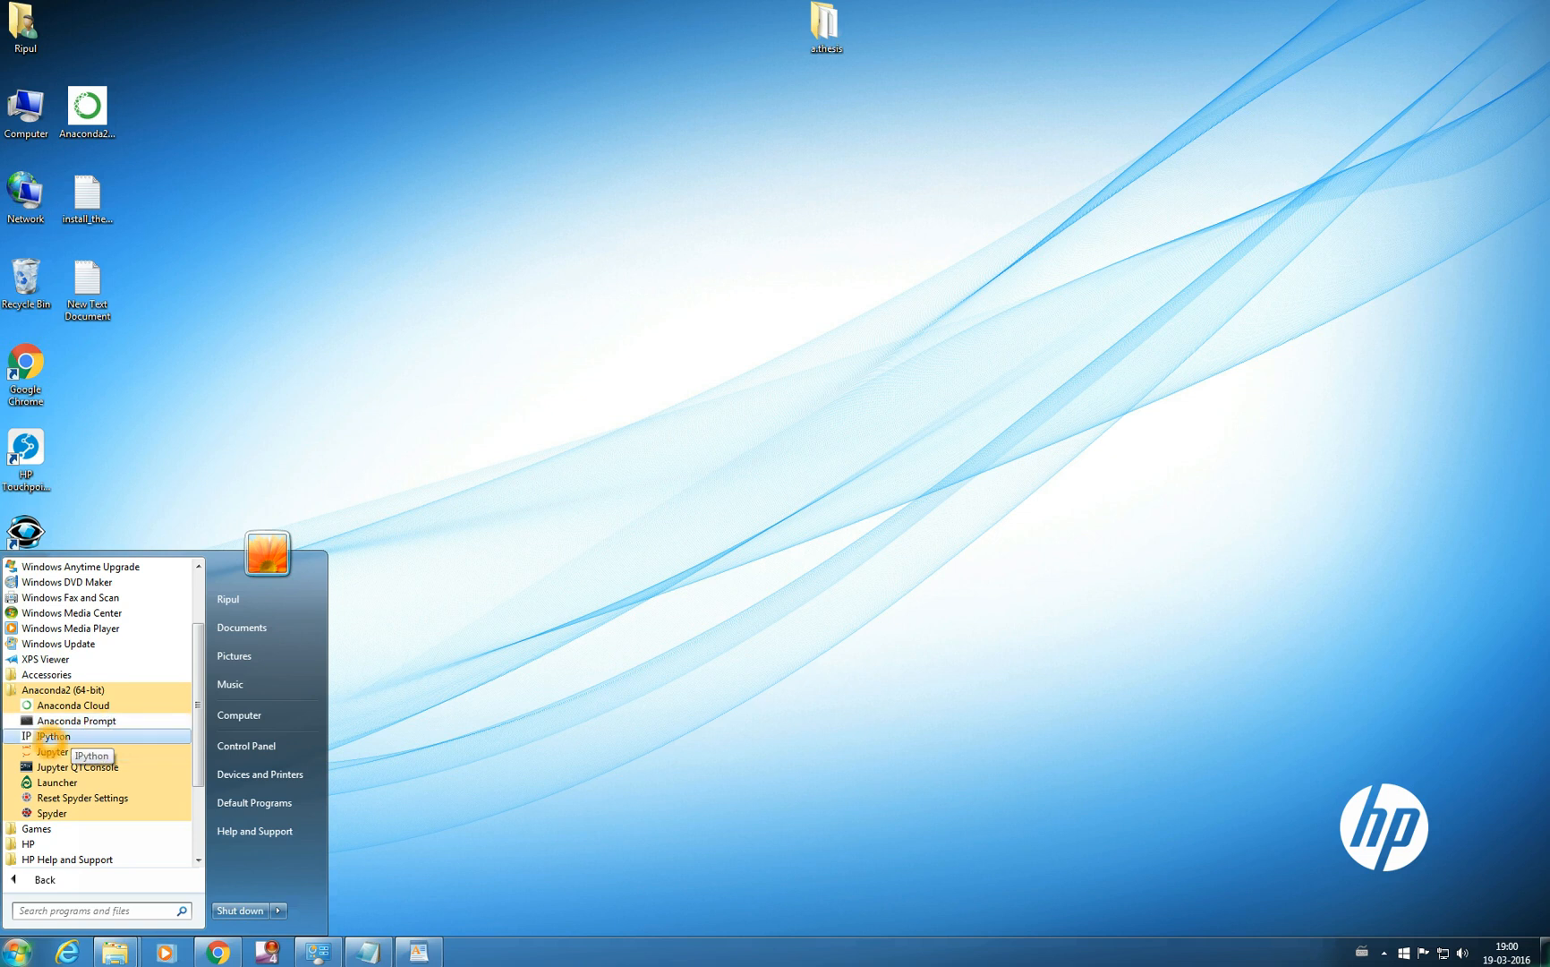
mouse_move(55, 782)
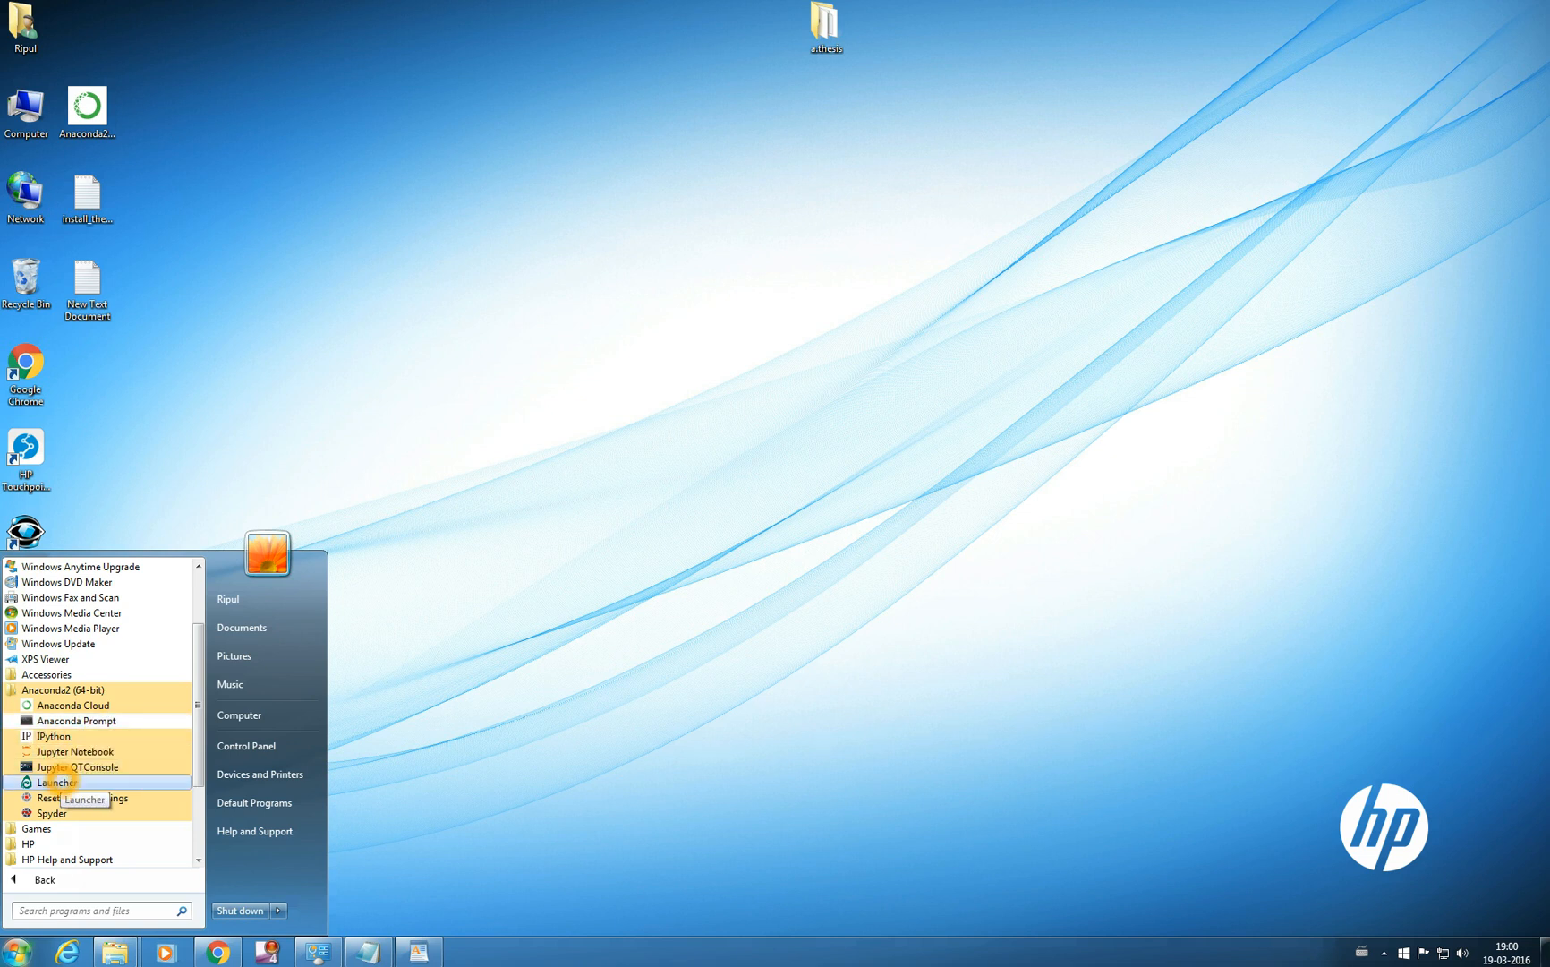
mouse_move(50, 813)
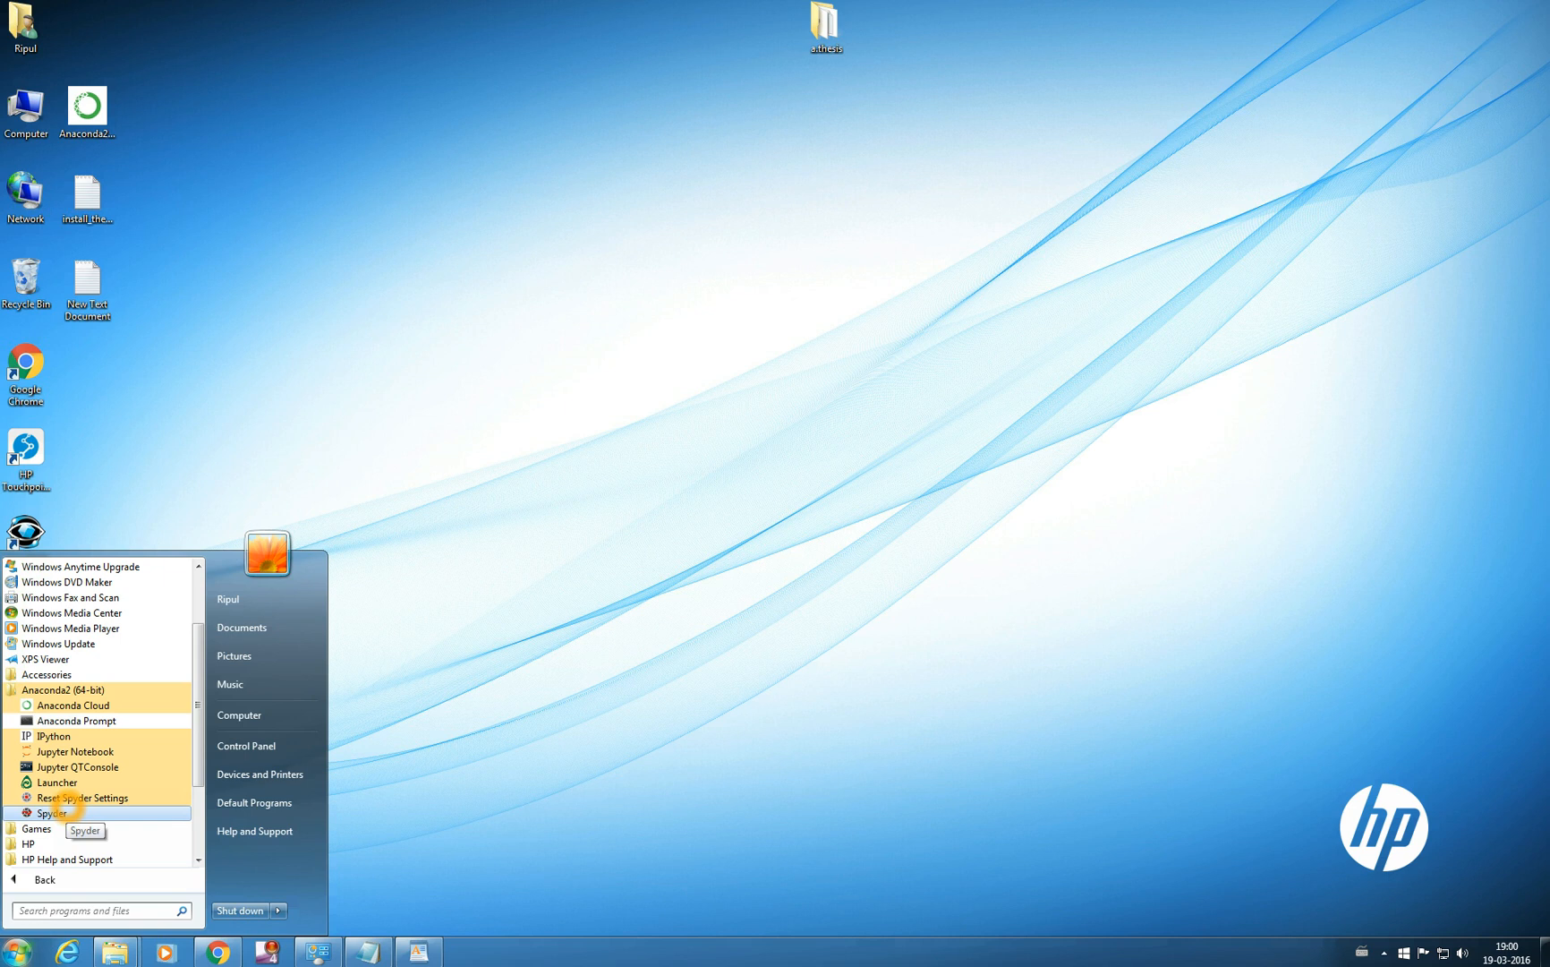
mouse_move(83, 798)
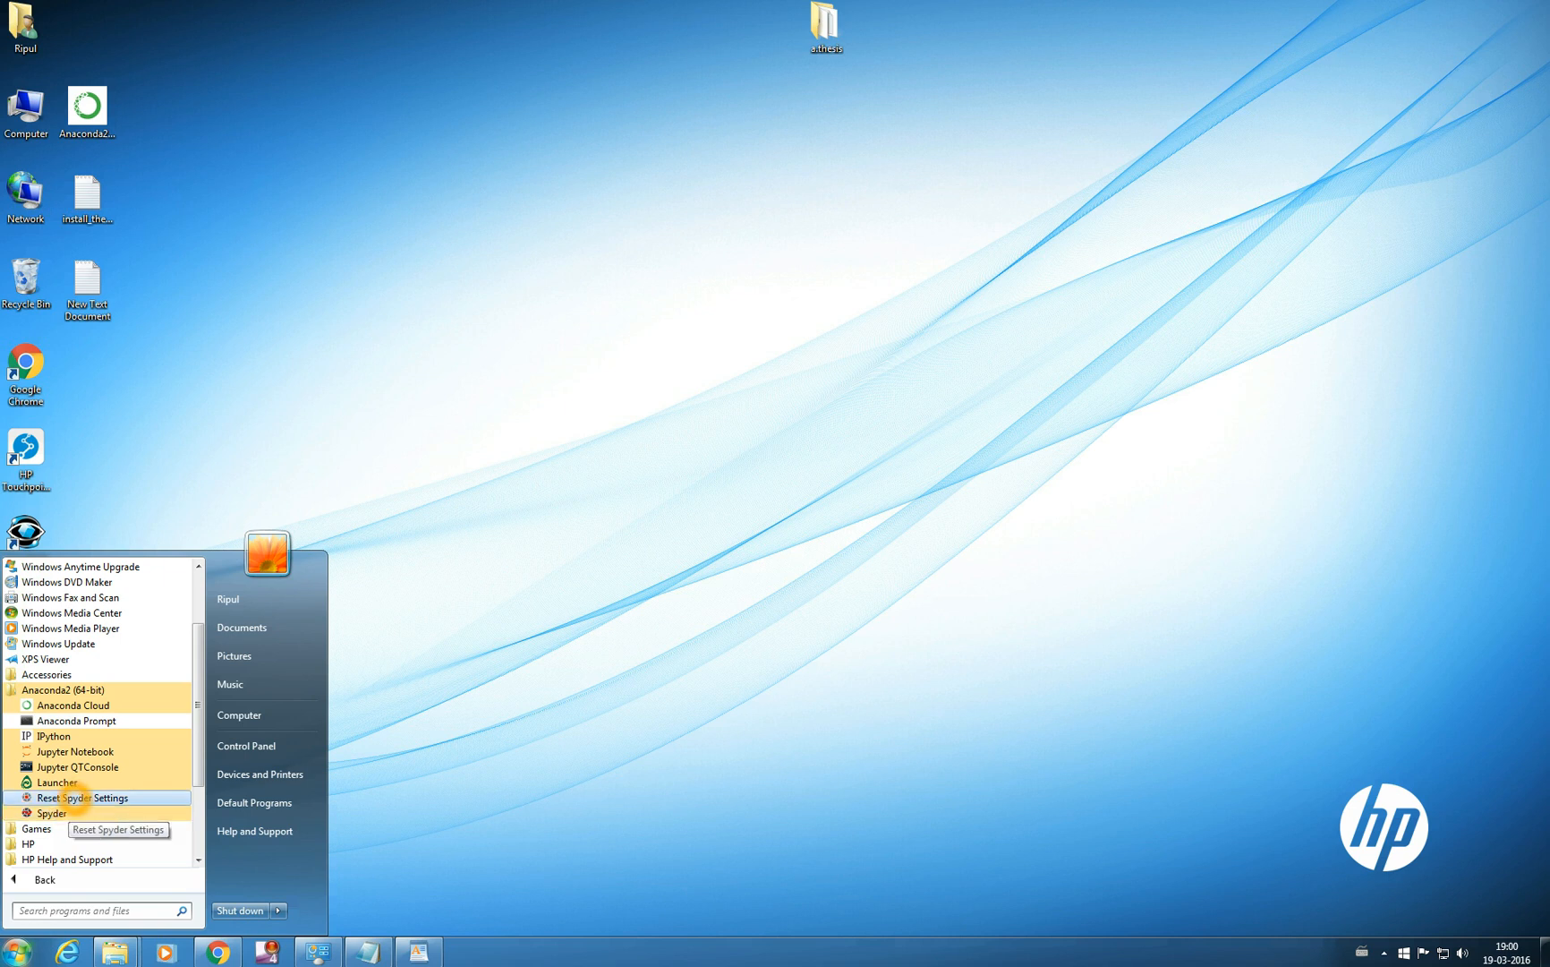
mouse_move(77, 721)
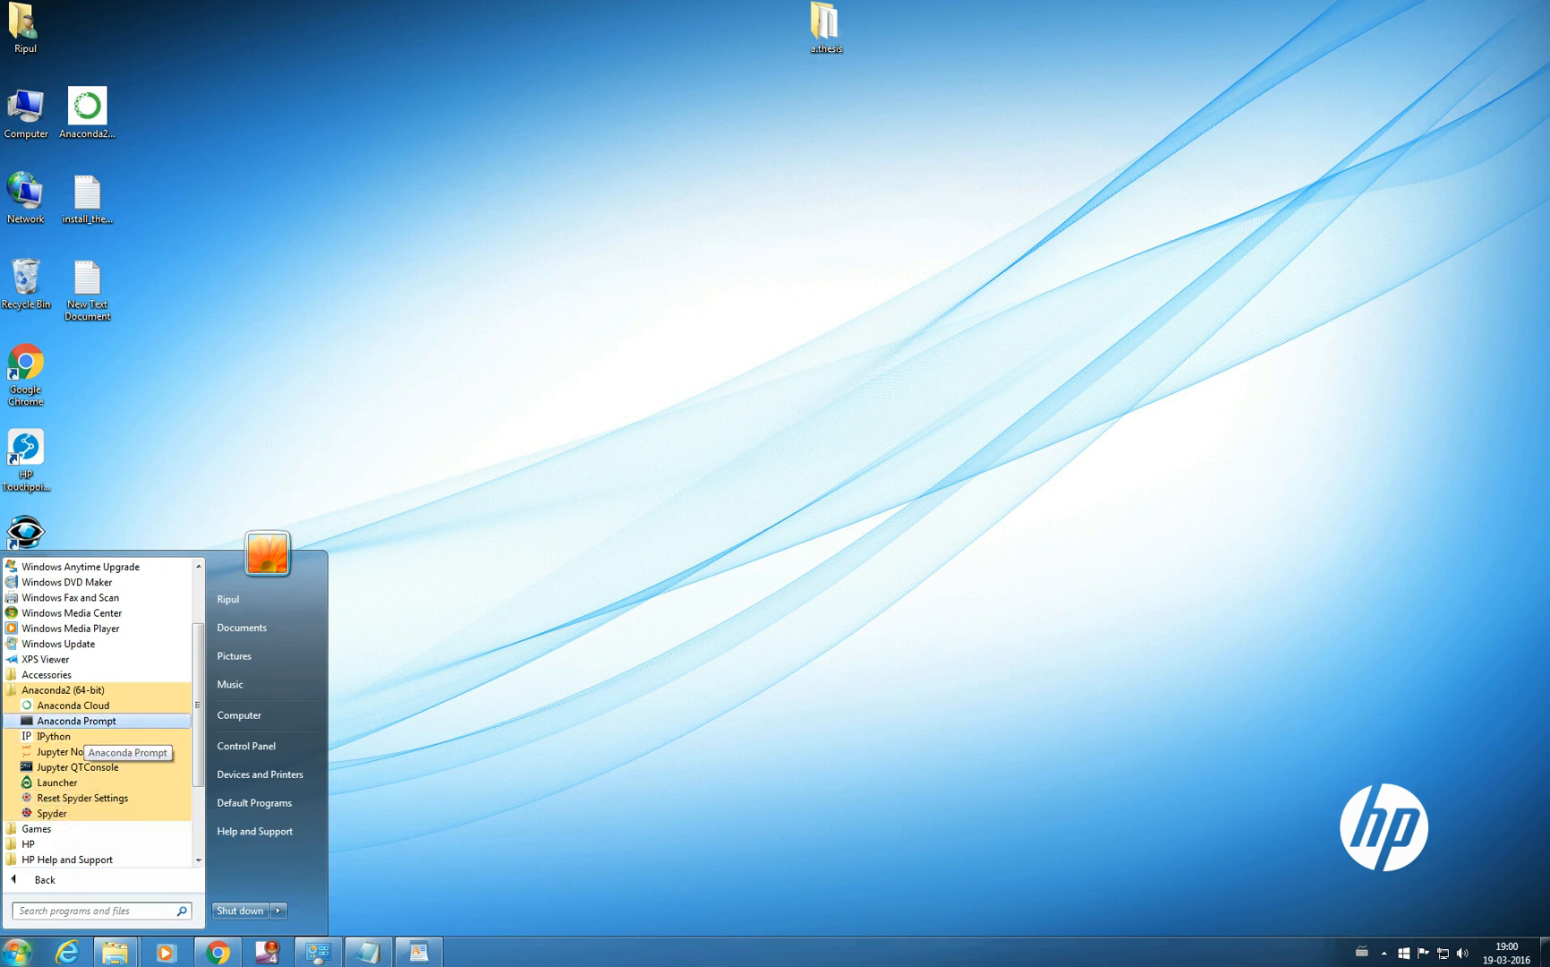
mouse_move(89, 721)
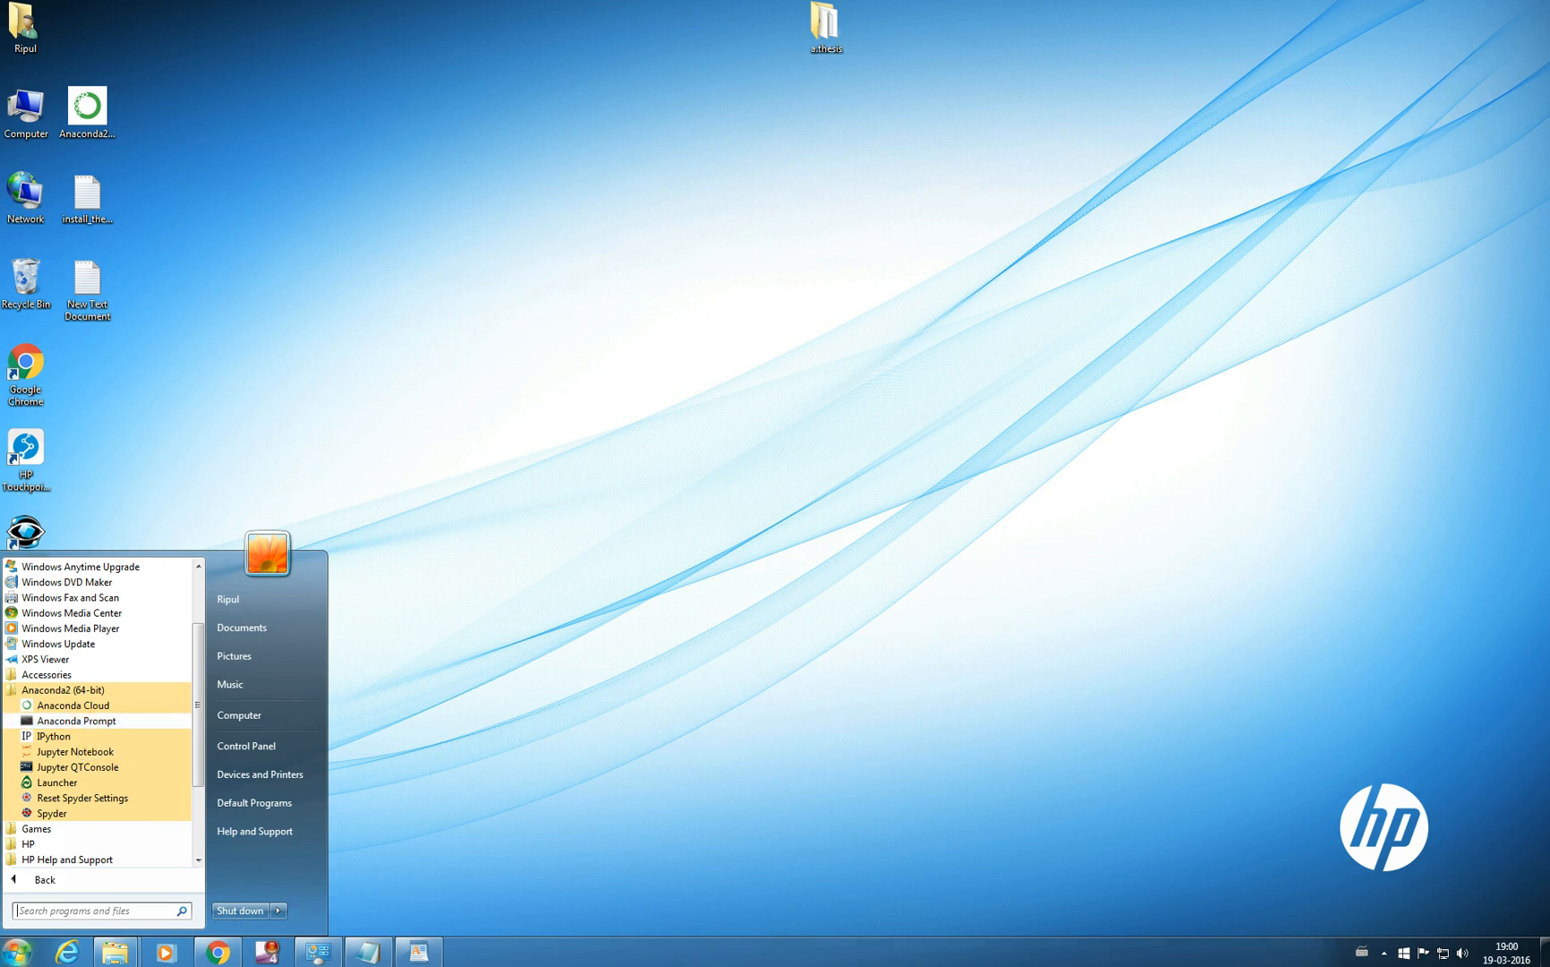
mouse_move(71, 720)
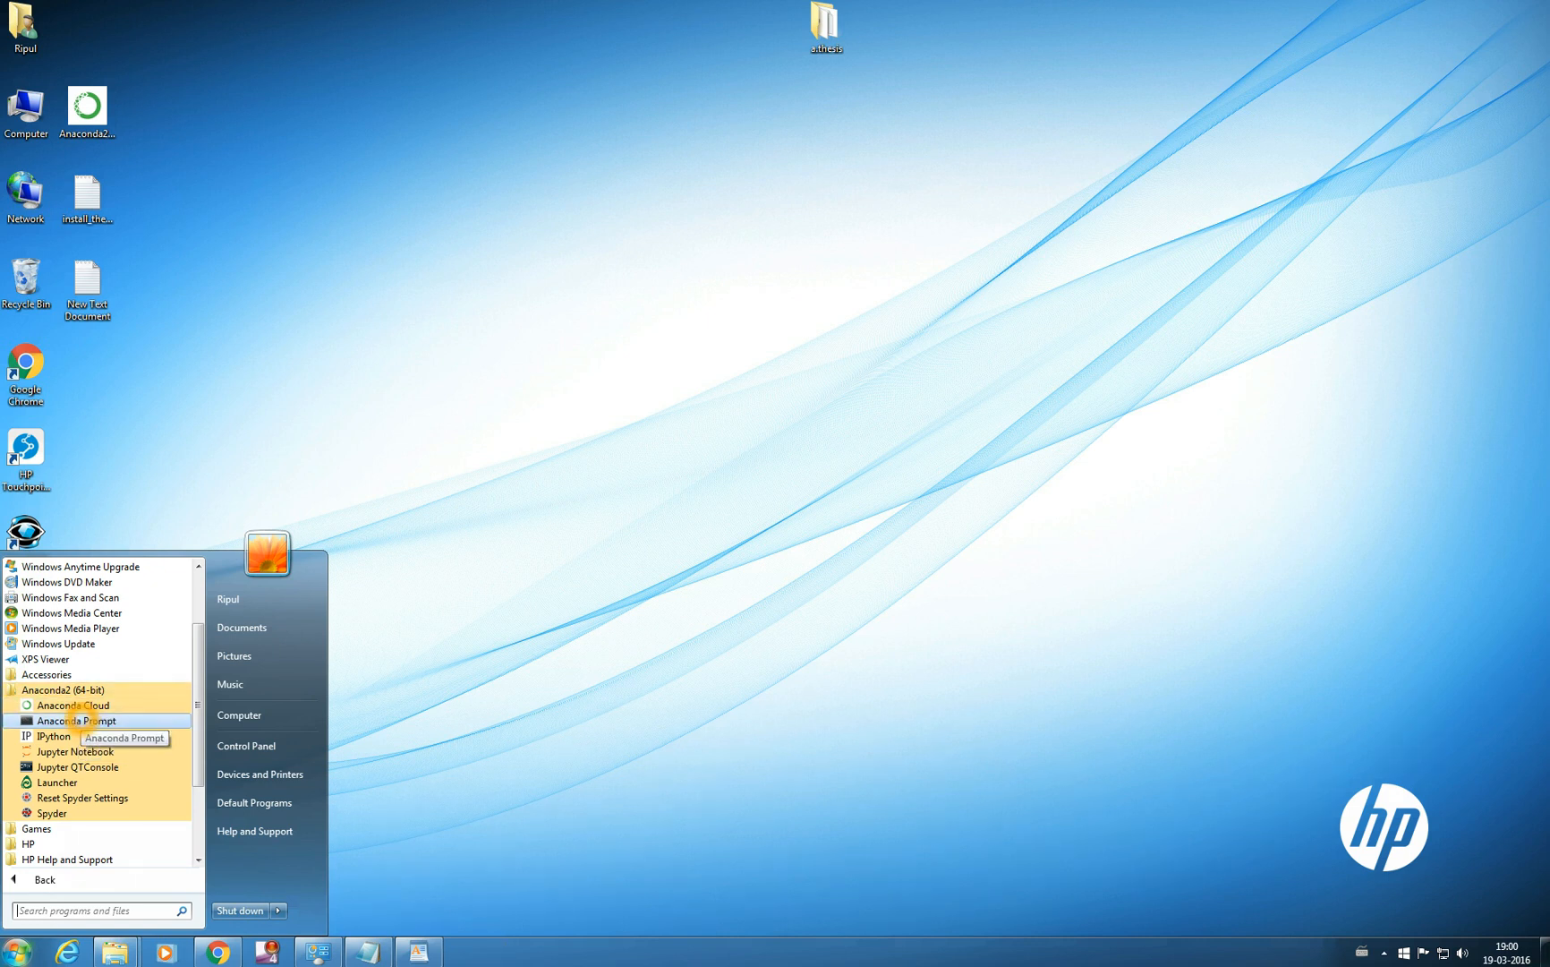
- Pin Anaconda Prompt, IPython, Jupyter Notebook and Spyder to the taskbar through their context menus
right_click(74, 720)
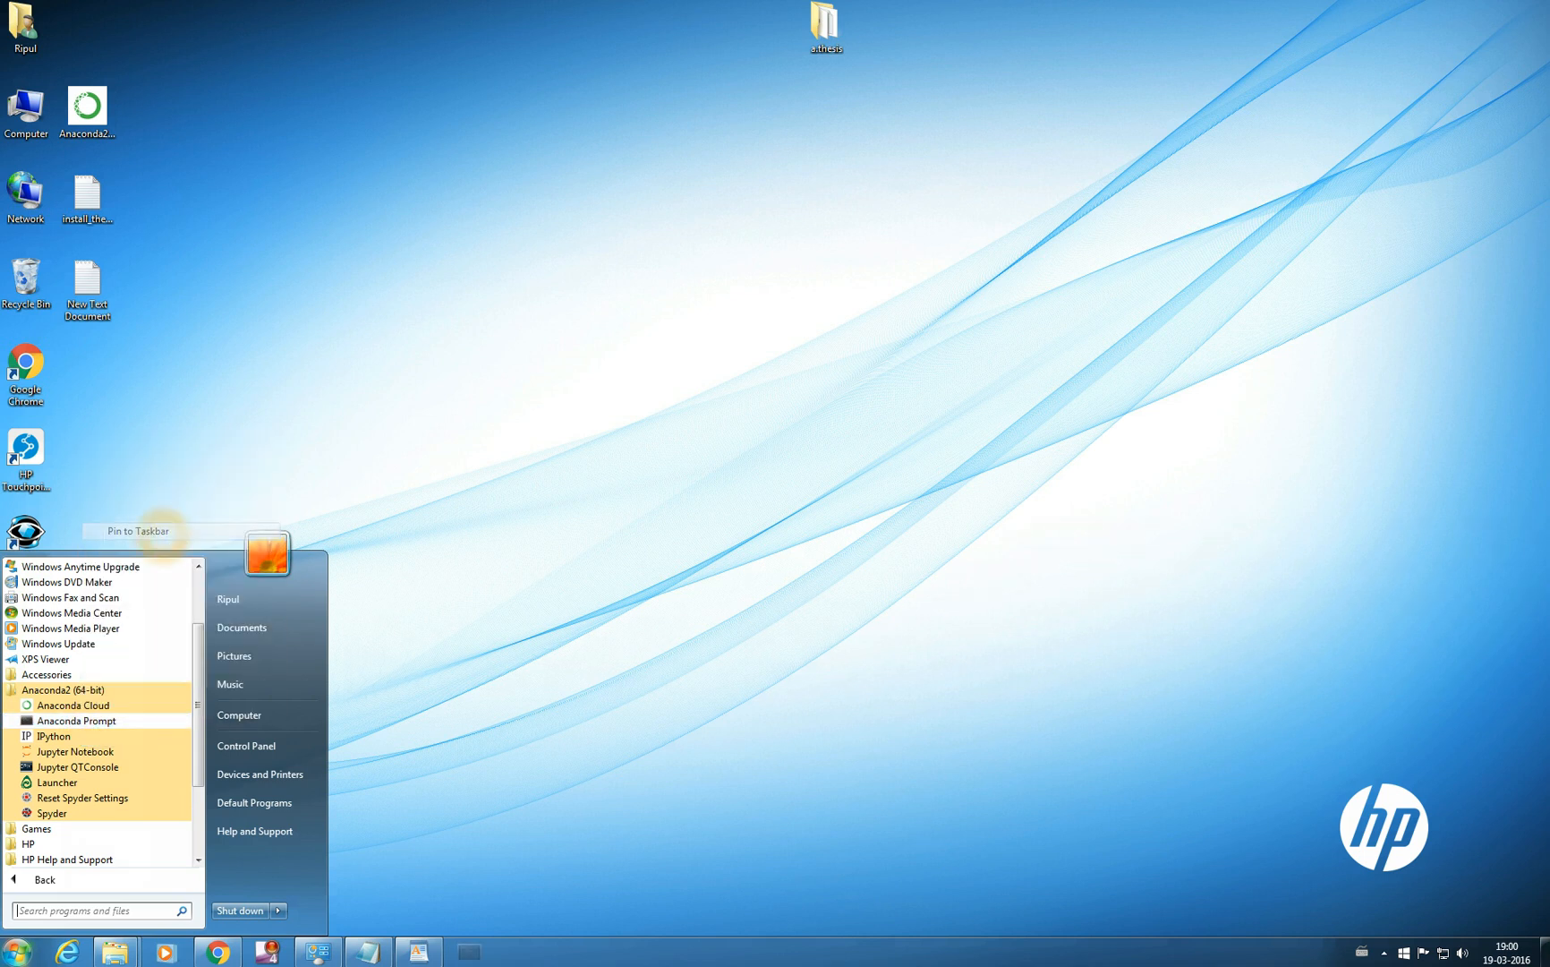
right_click(54, 736)
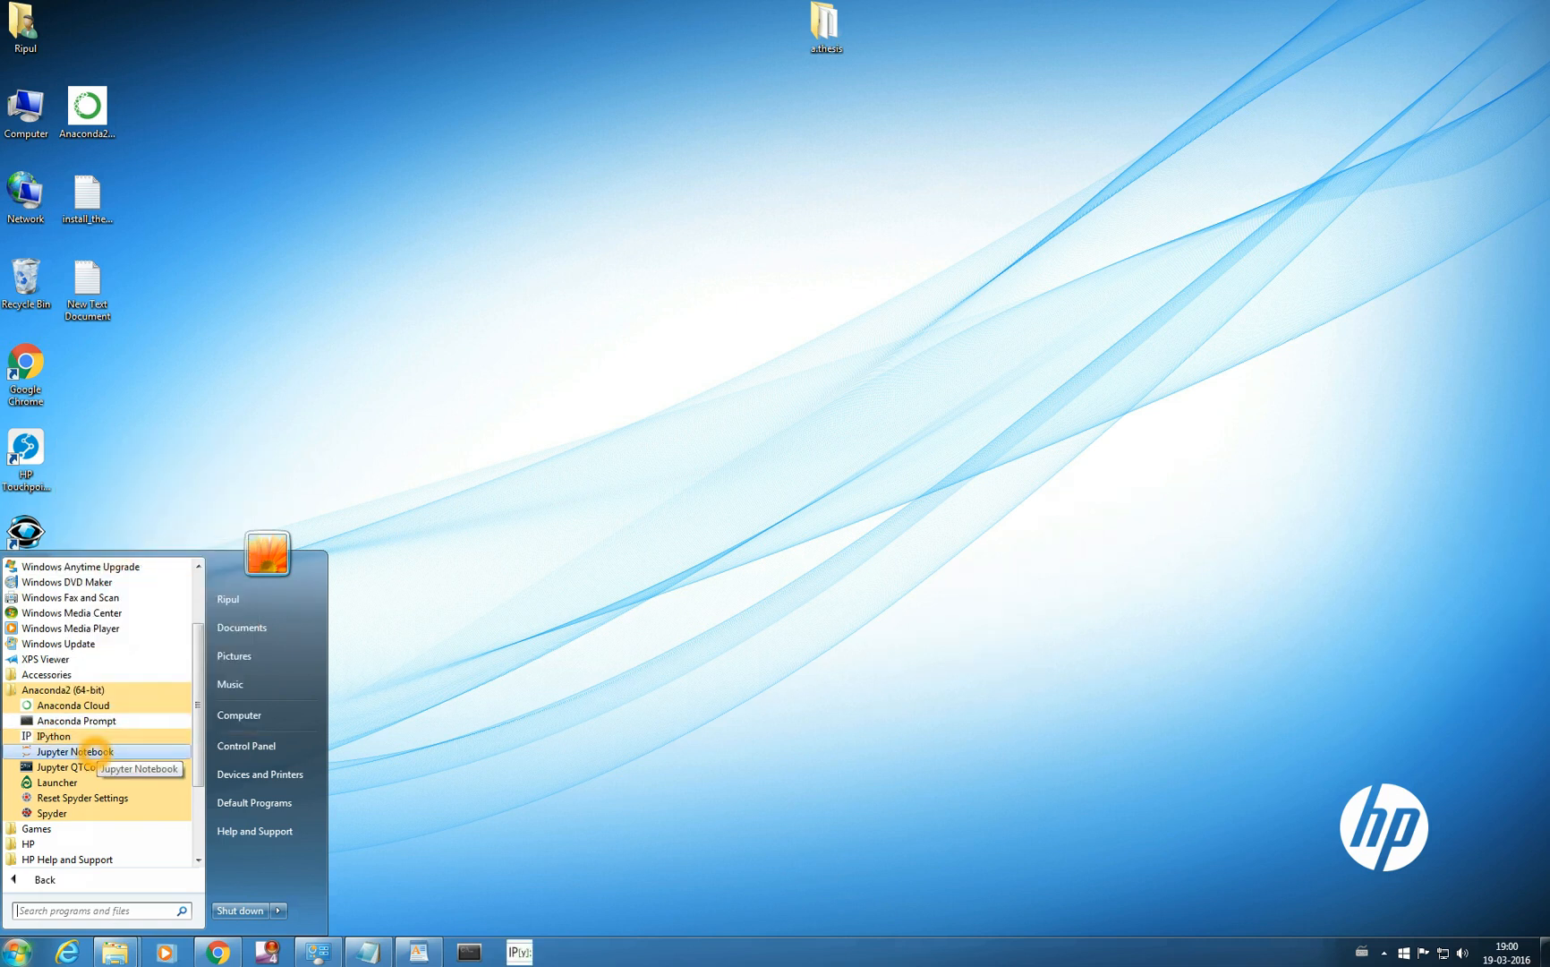
right_click(74, 751)
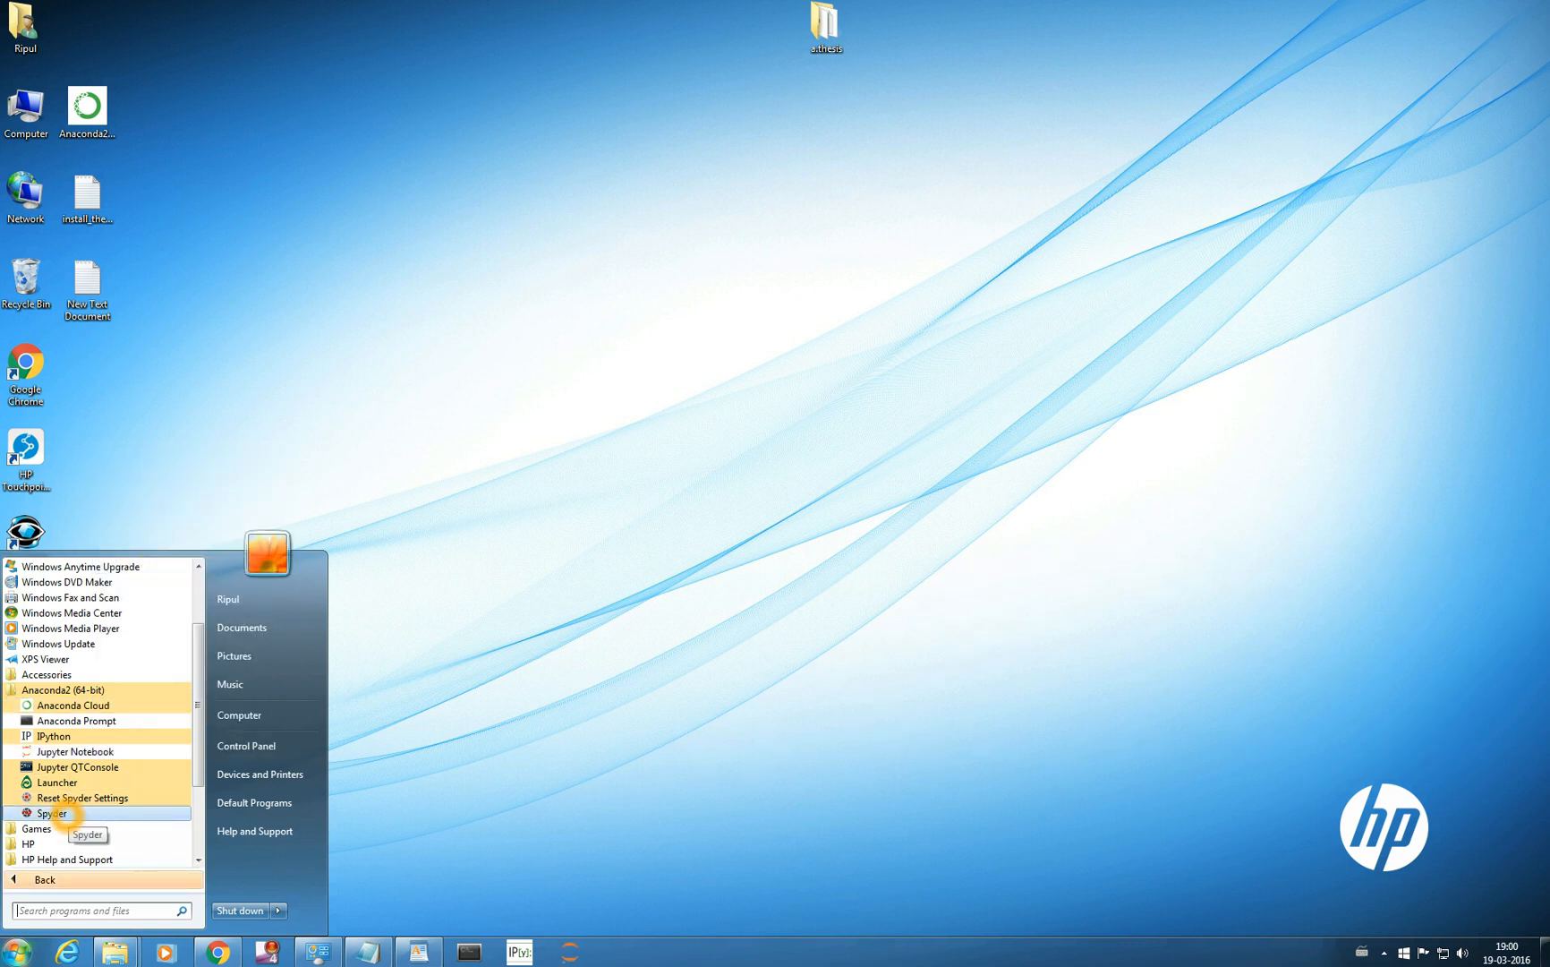
right_click(49, 813)
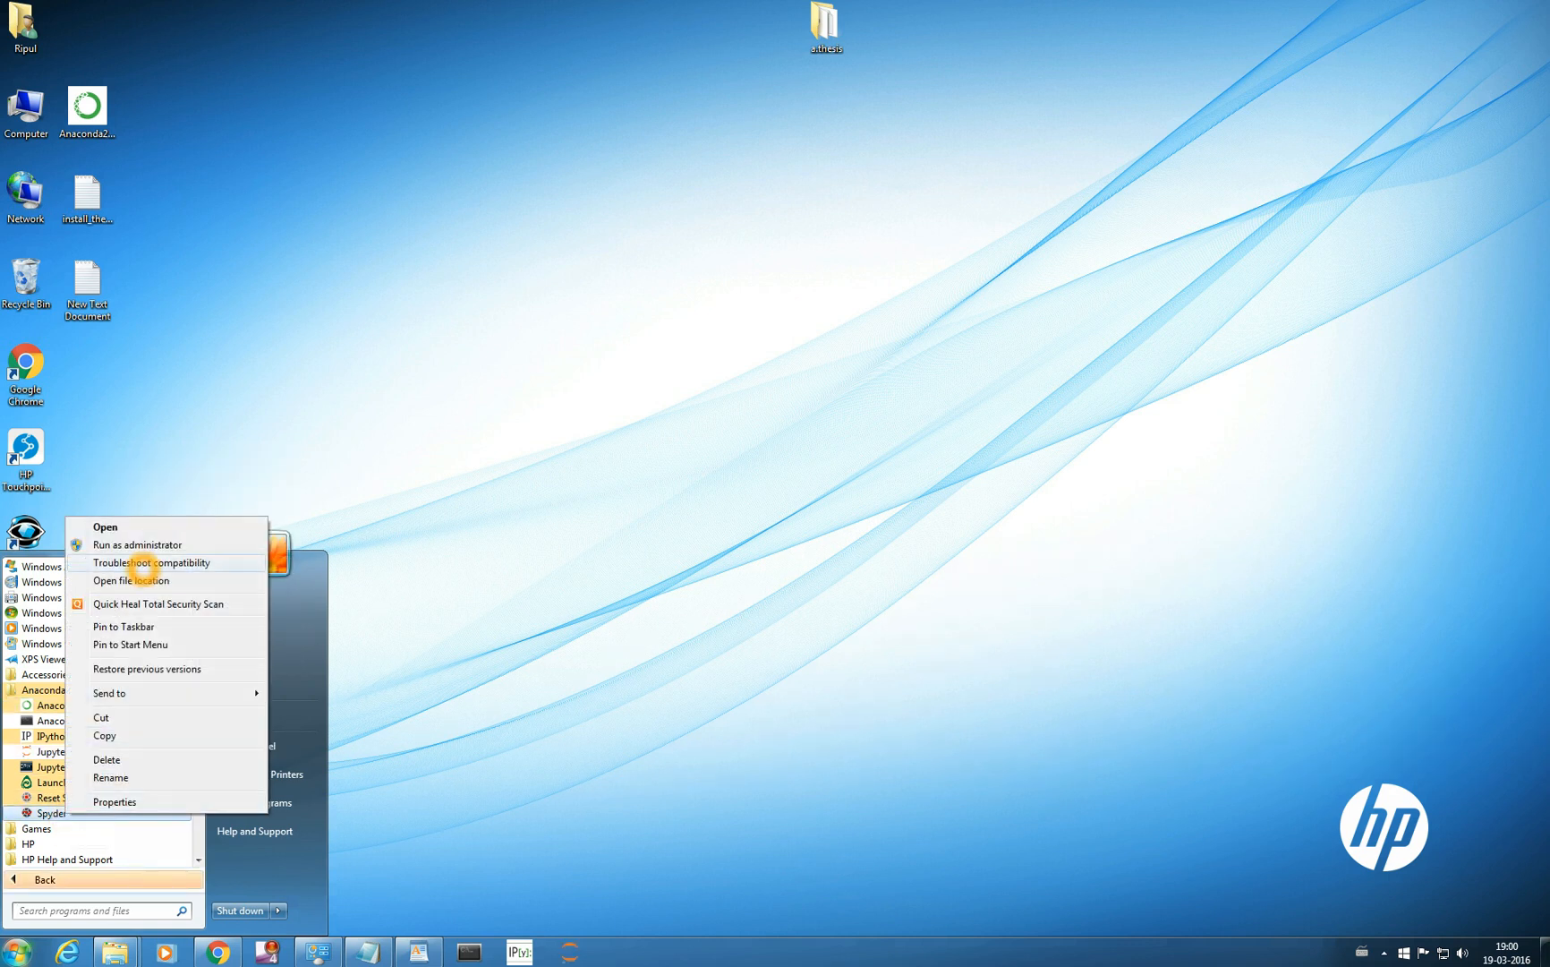
mouse_move(123, 627)
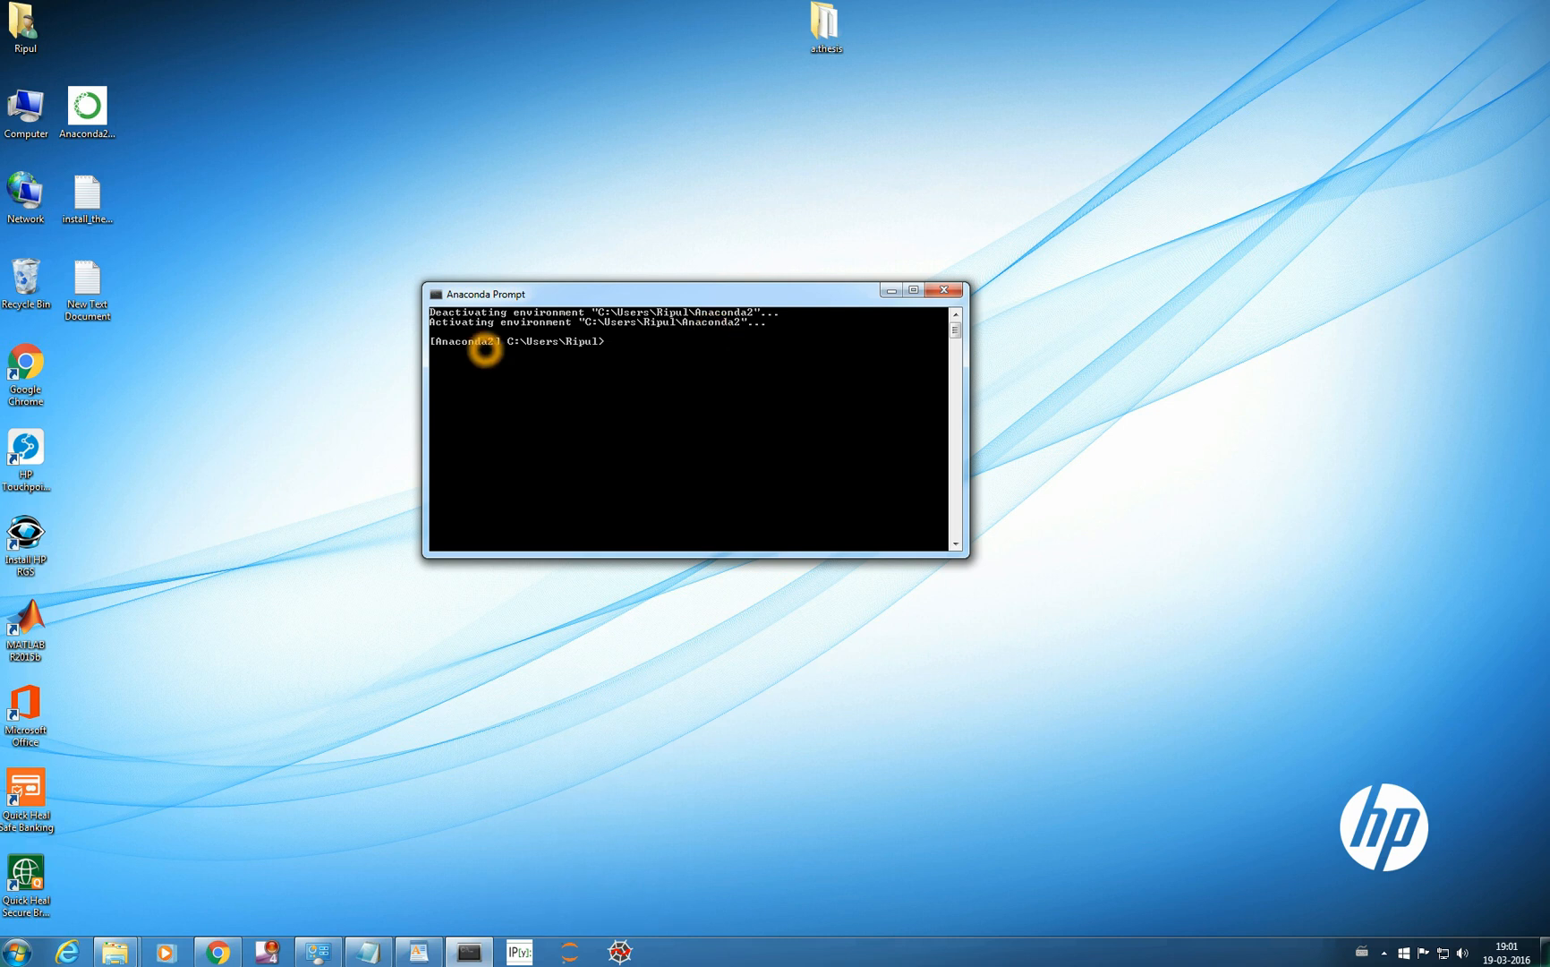
mouse_move(618, 347)
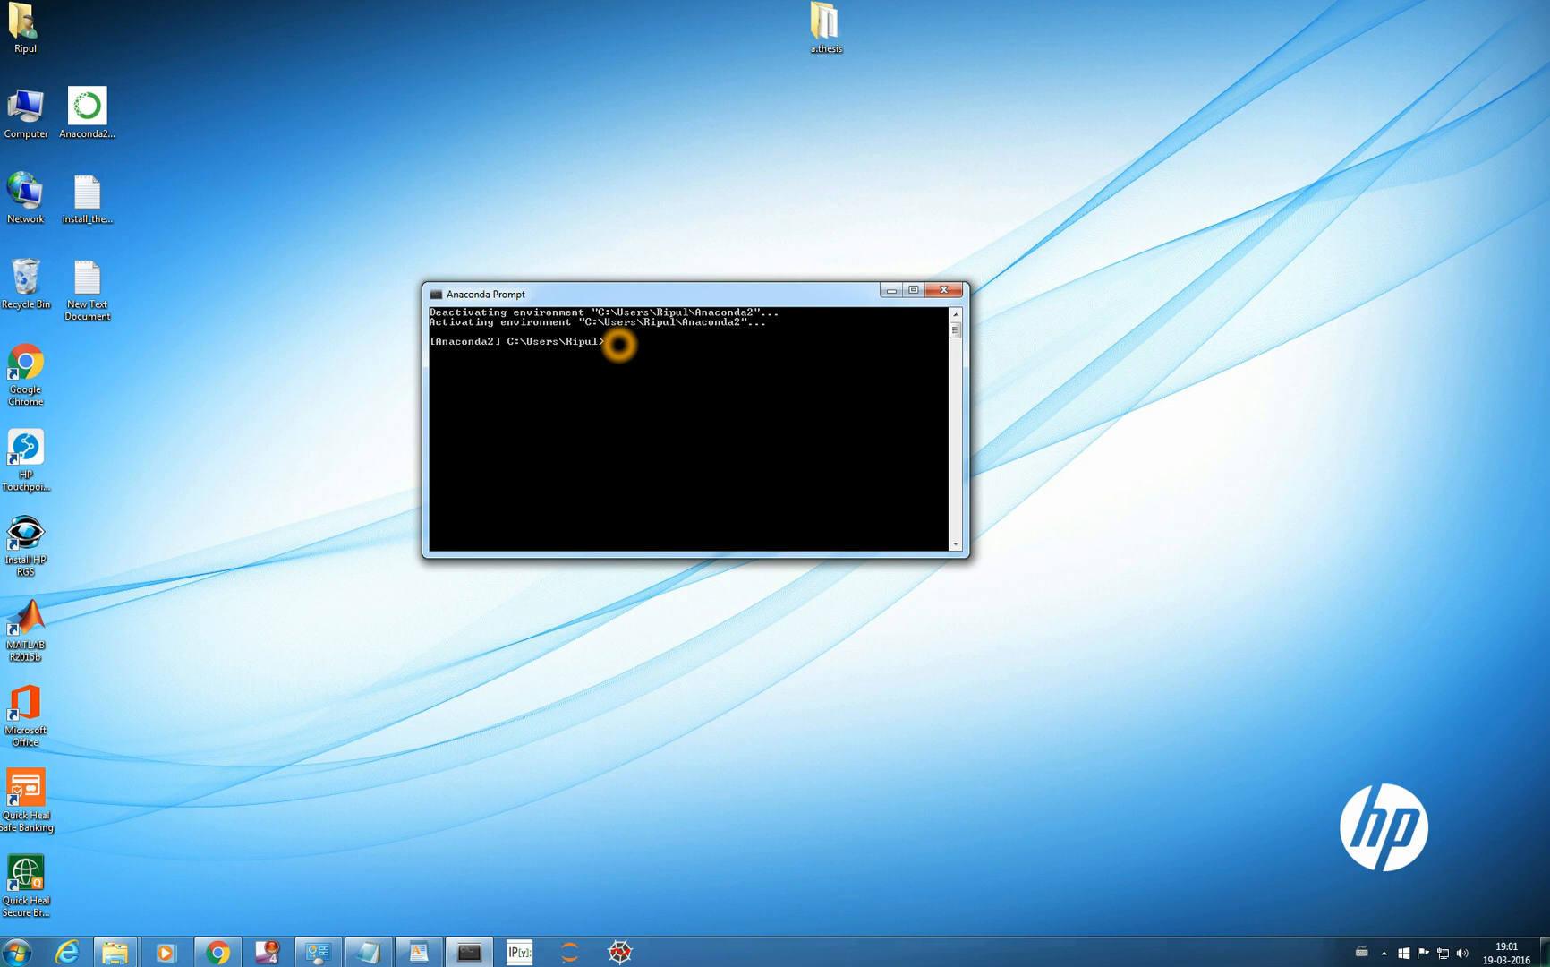
mouse_move(638, 341)
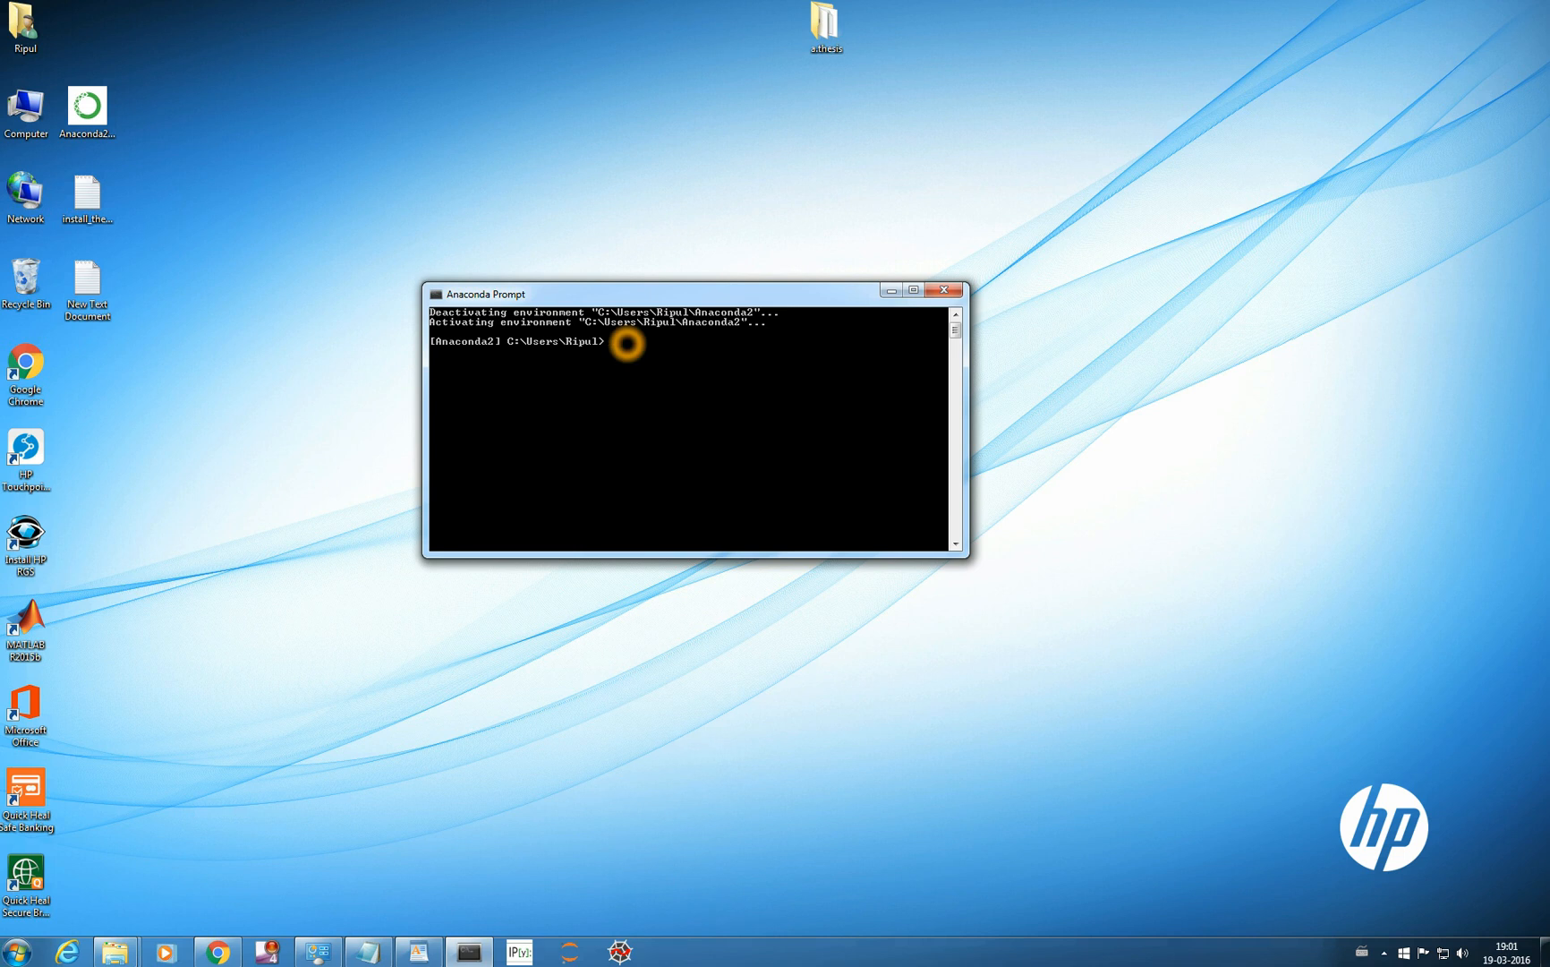
- Enter the command 'conda update conda' at the Anaconda Prompt
text(C)
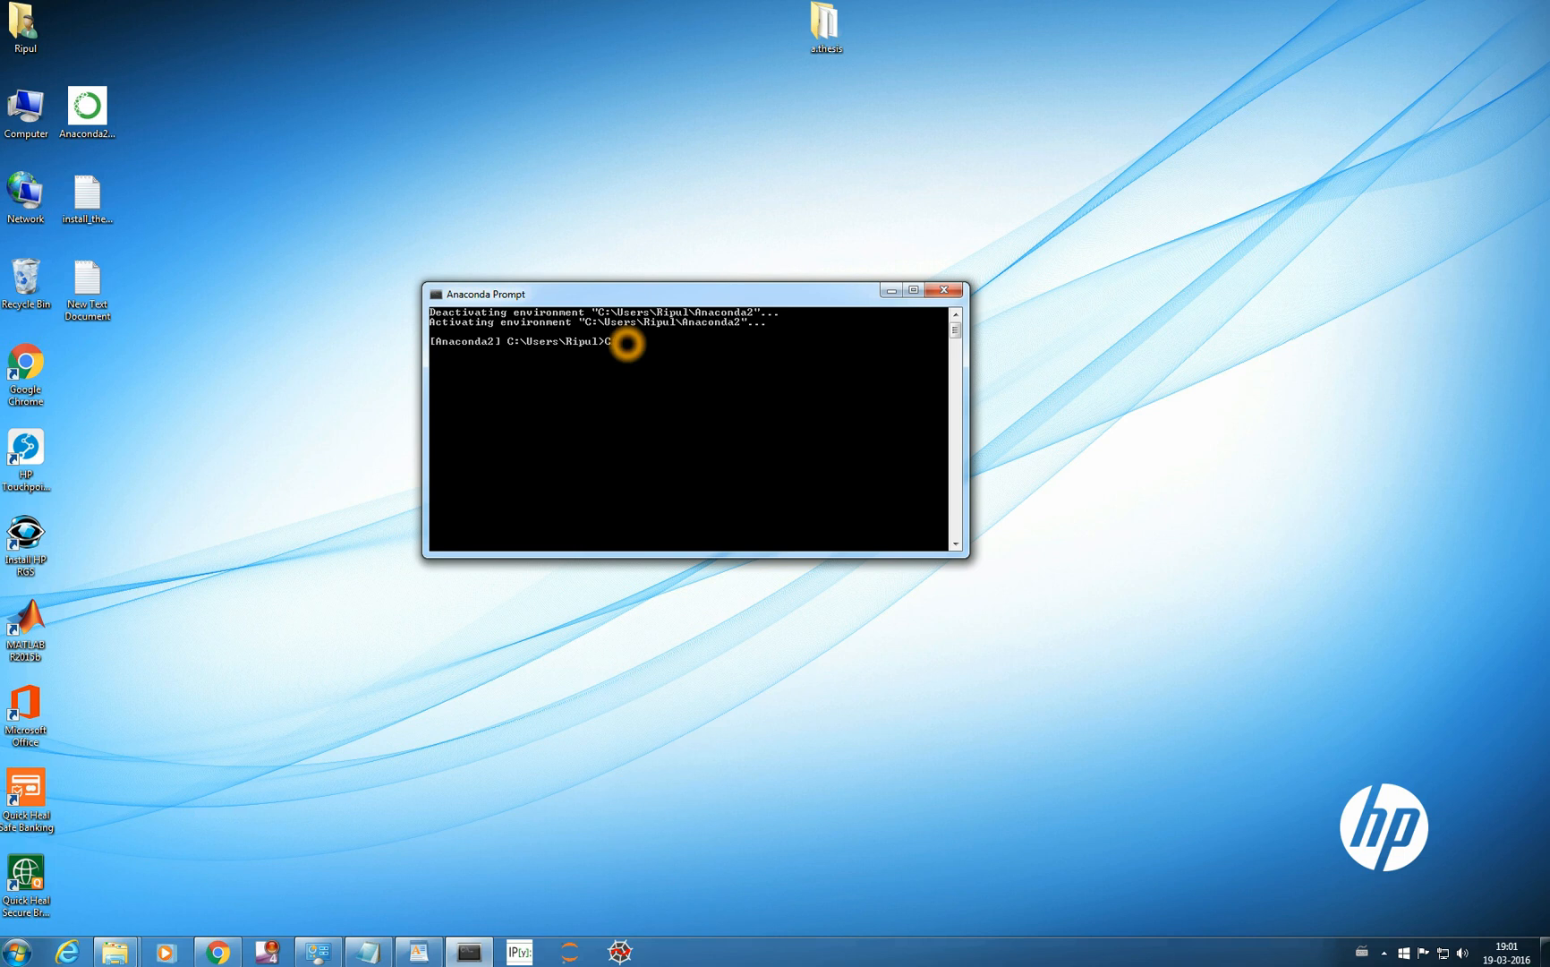
text(PON)
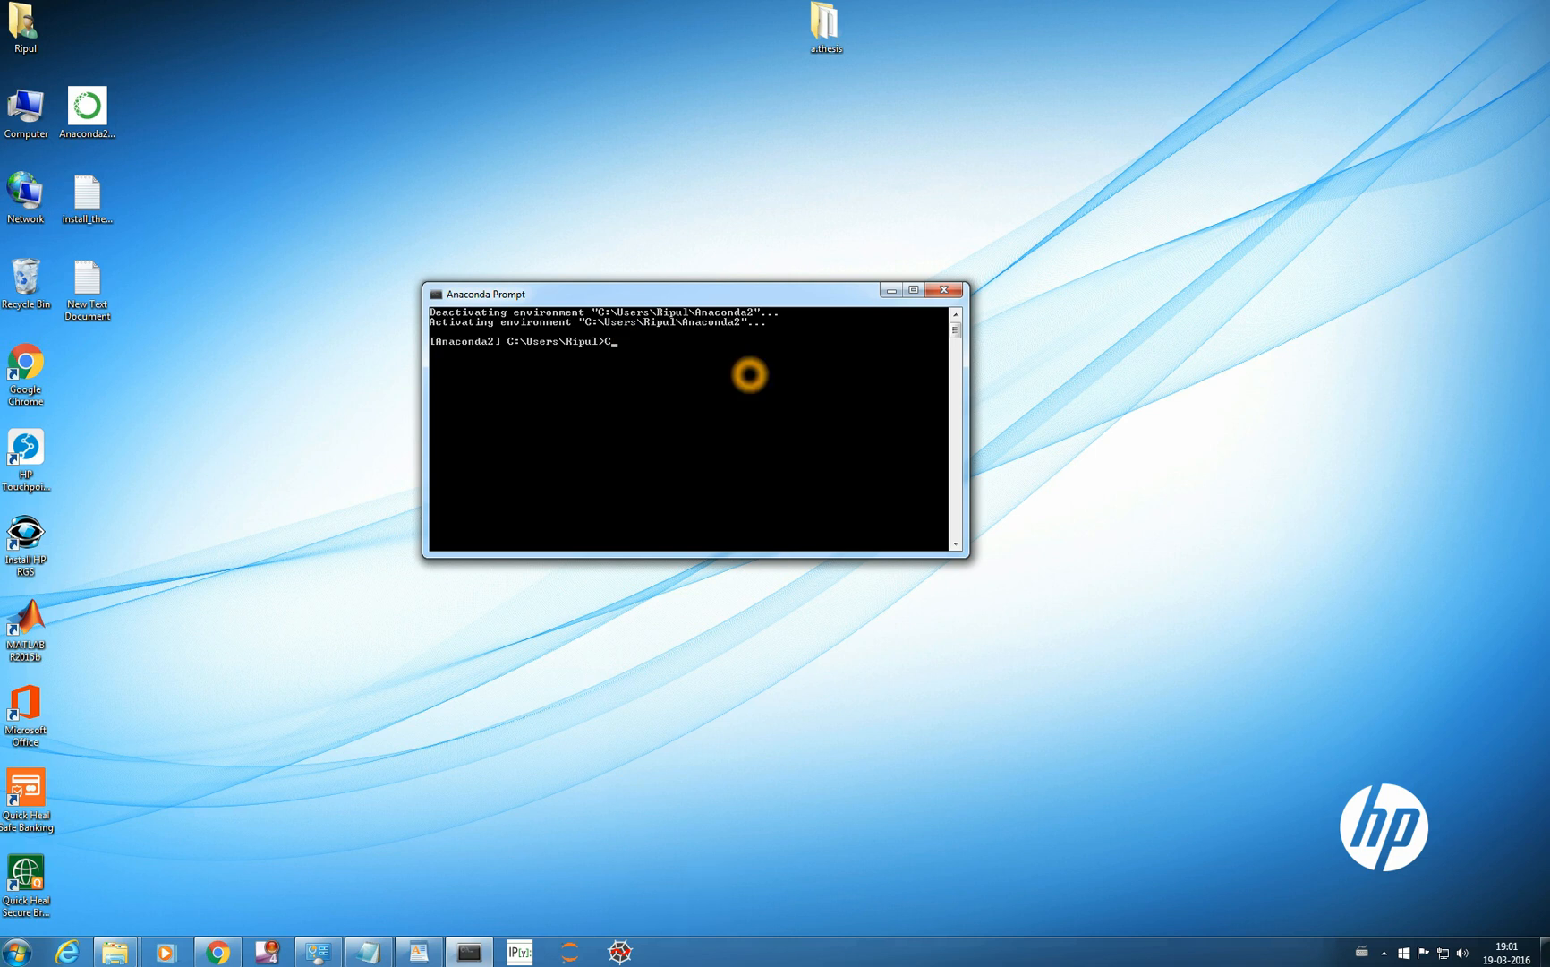
text(onda upda)
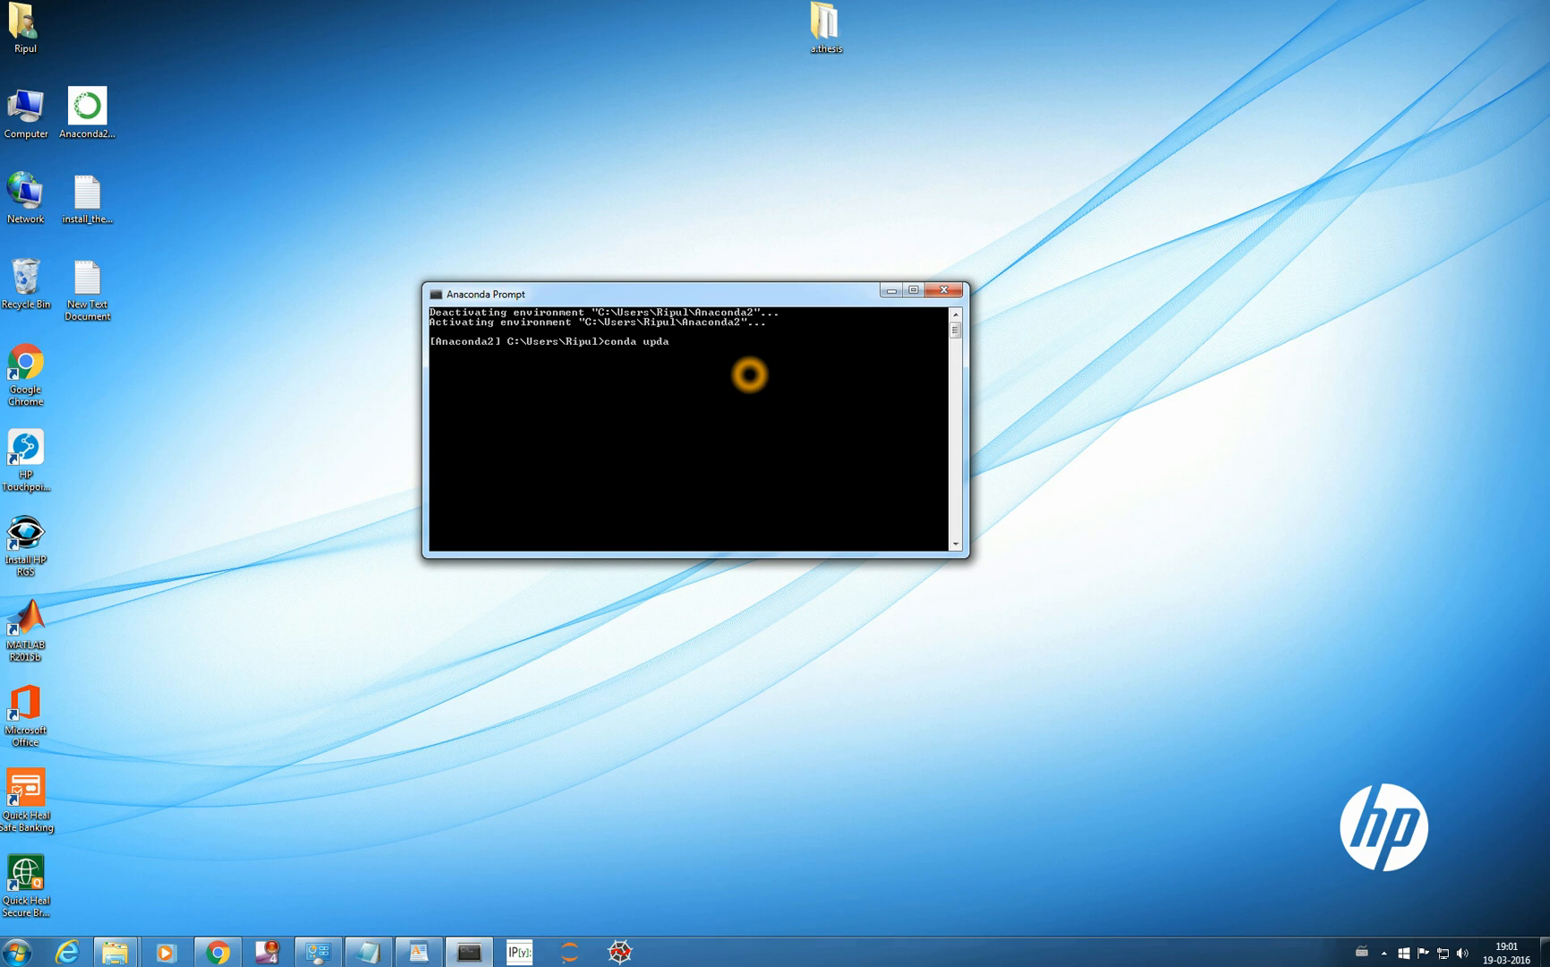
text(te conda)
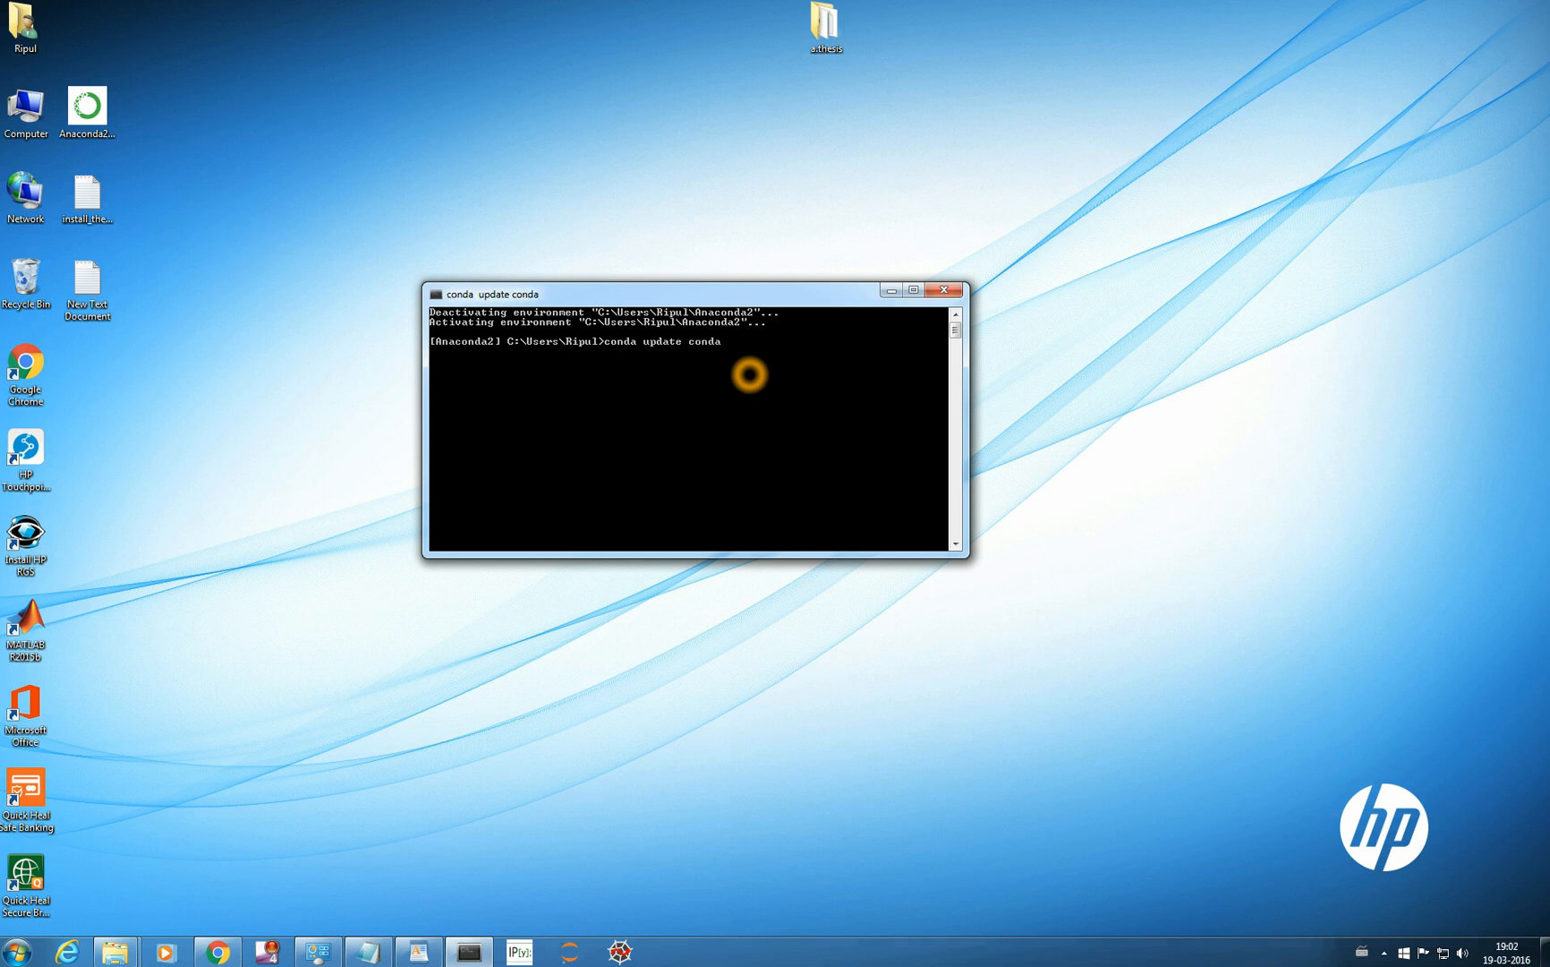
mouse_move(915, 304)
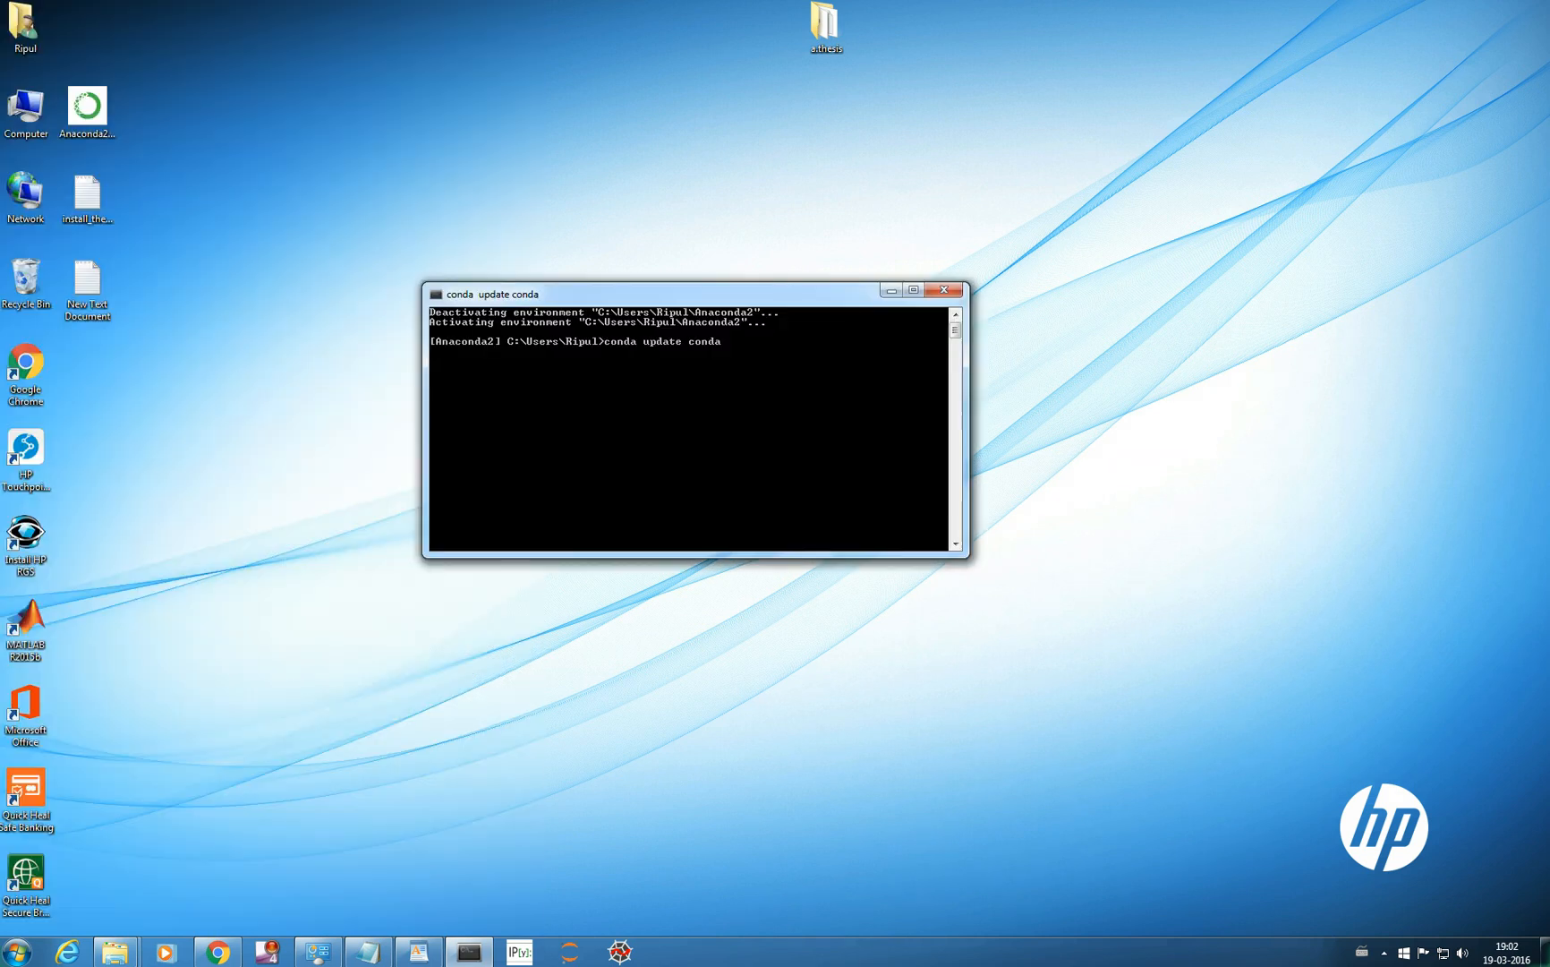
mouse_move(968, 553)
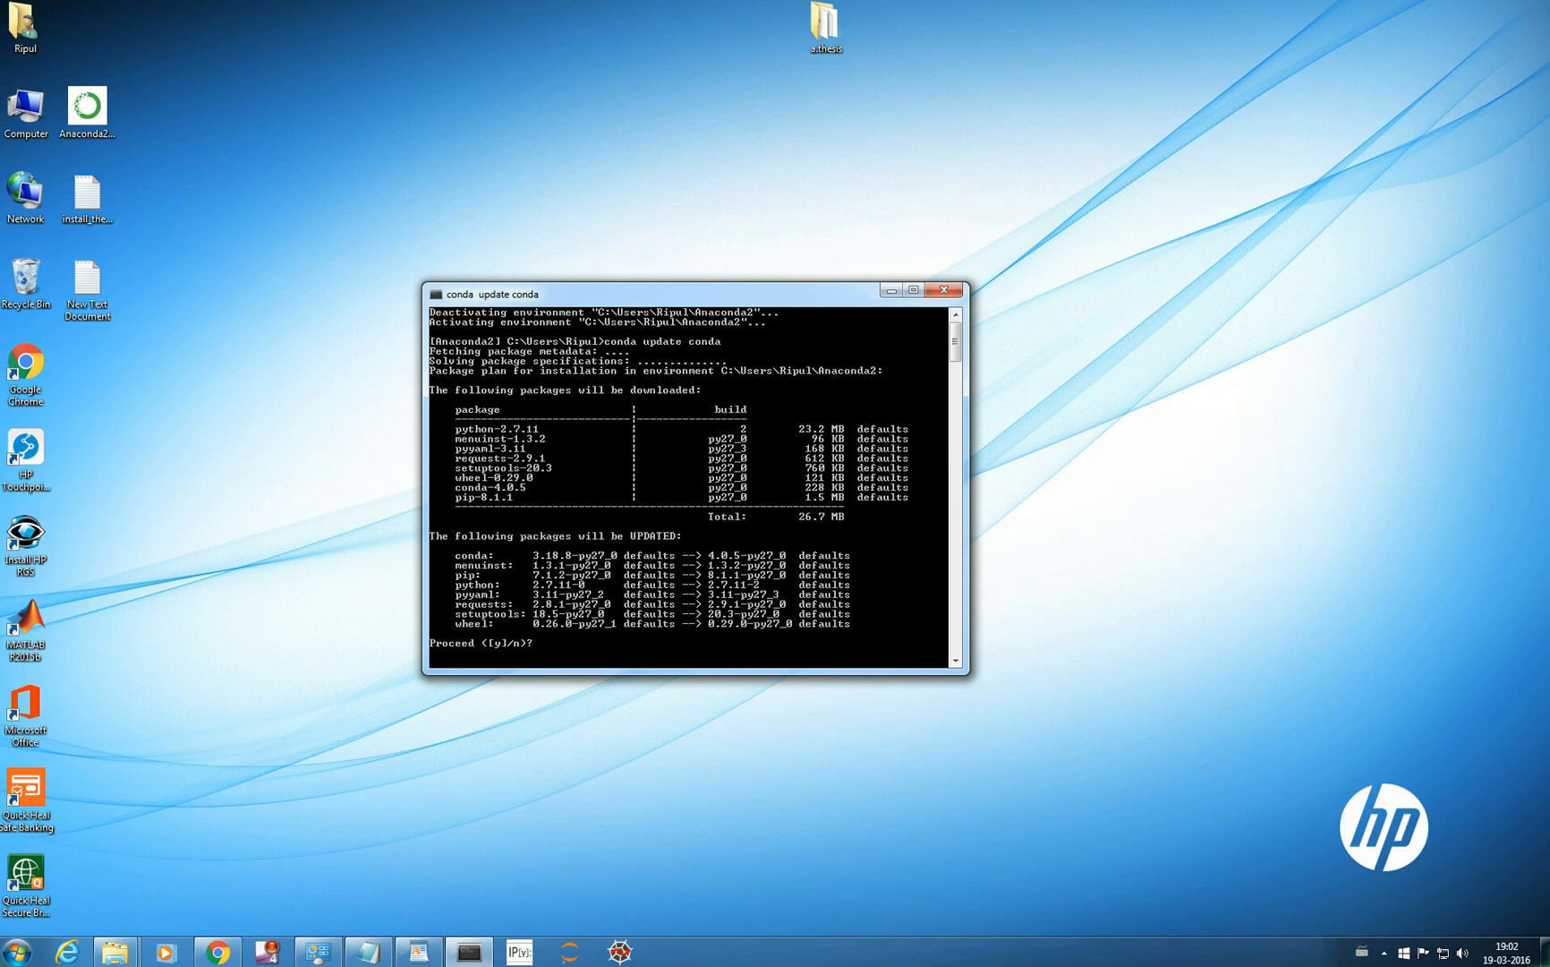
mouse_move(537, 437)
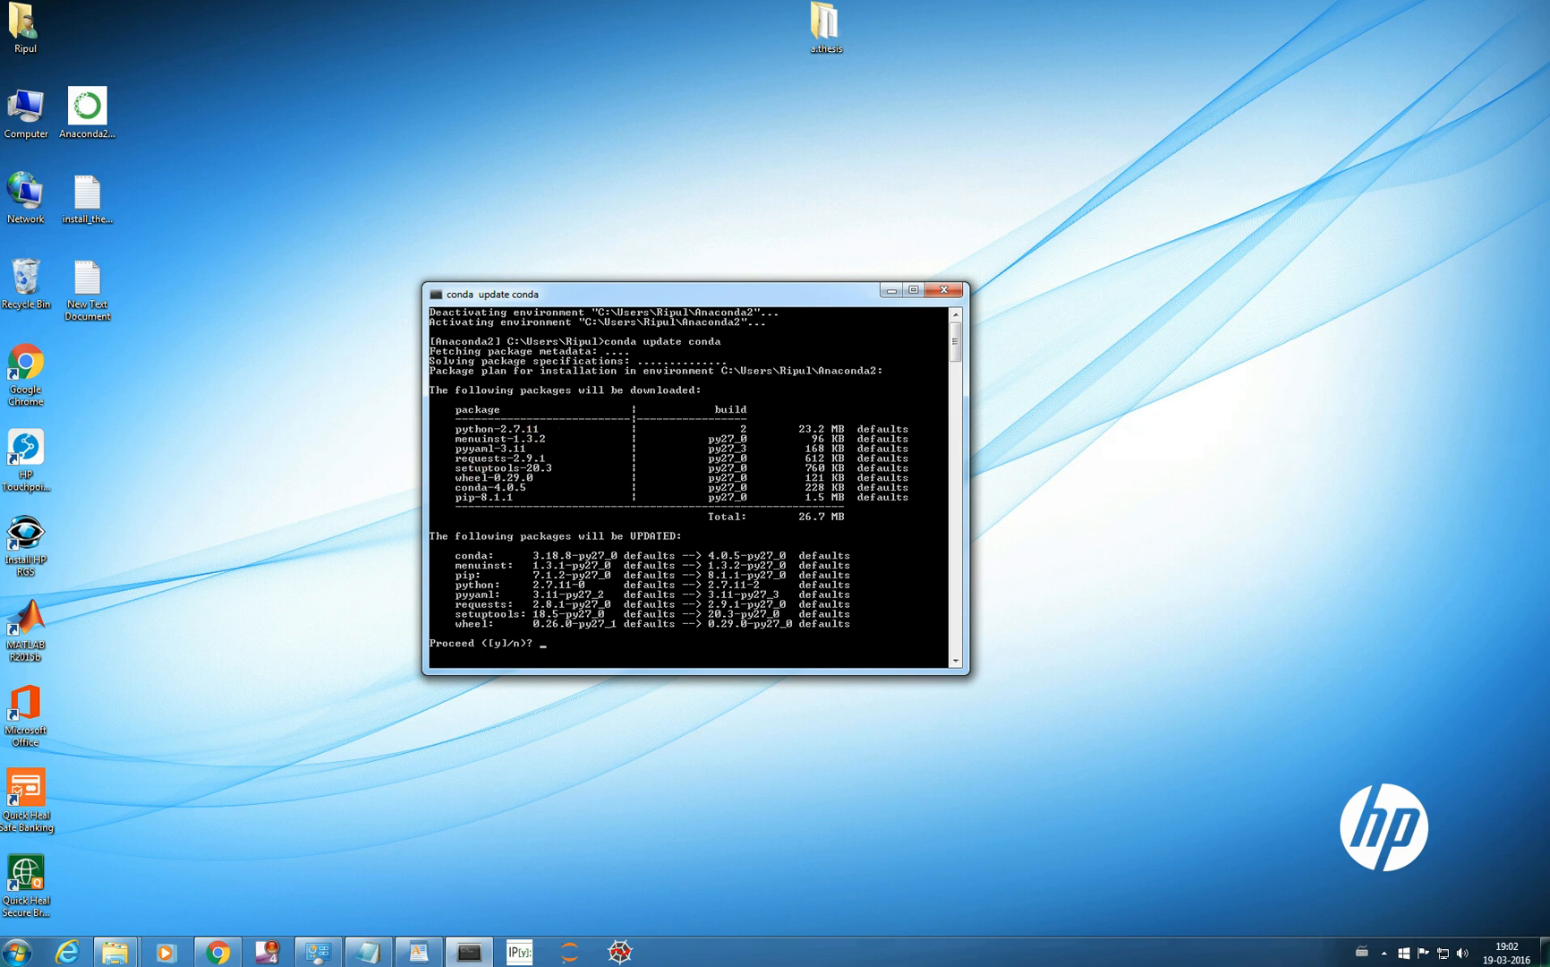
mouse_move(484, 502)
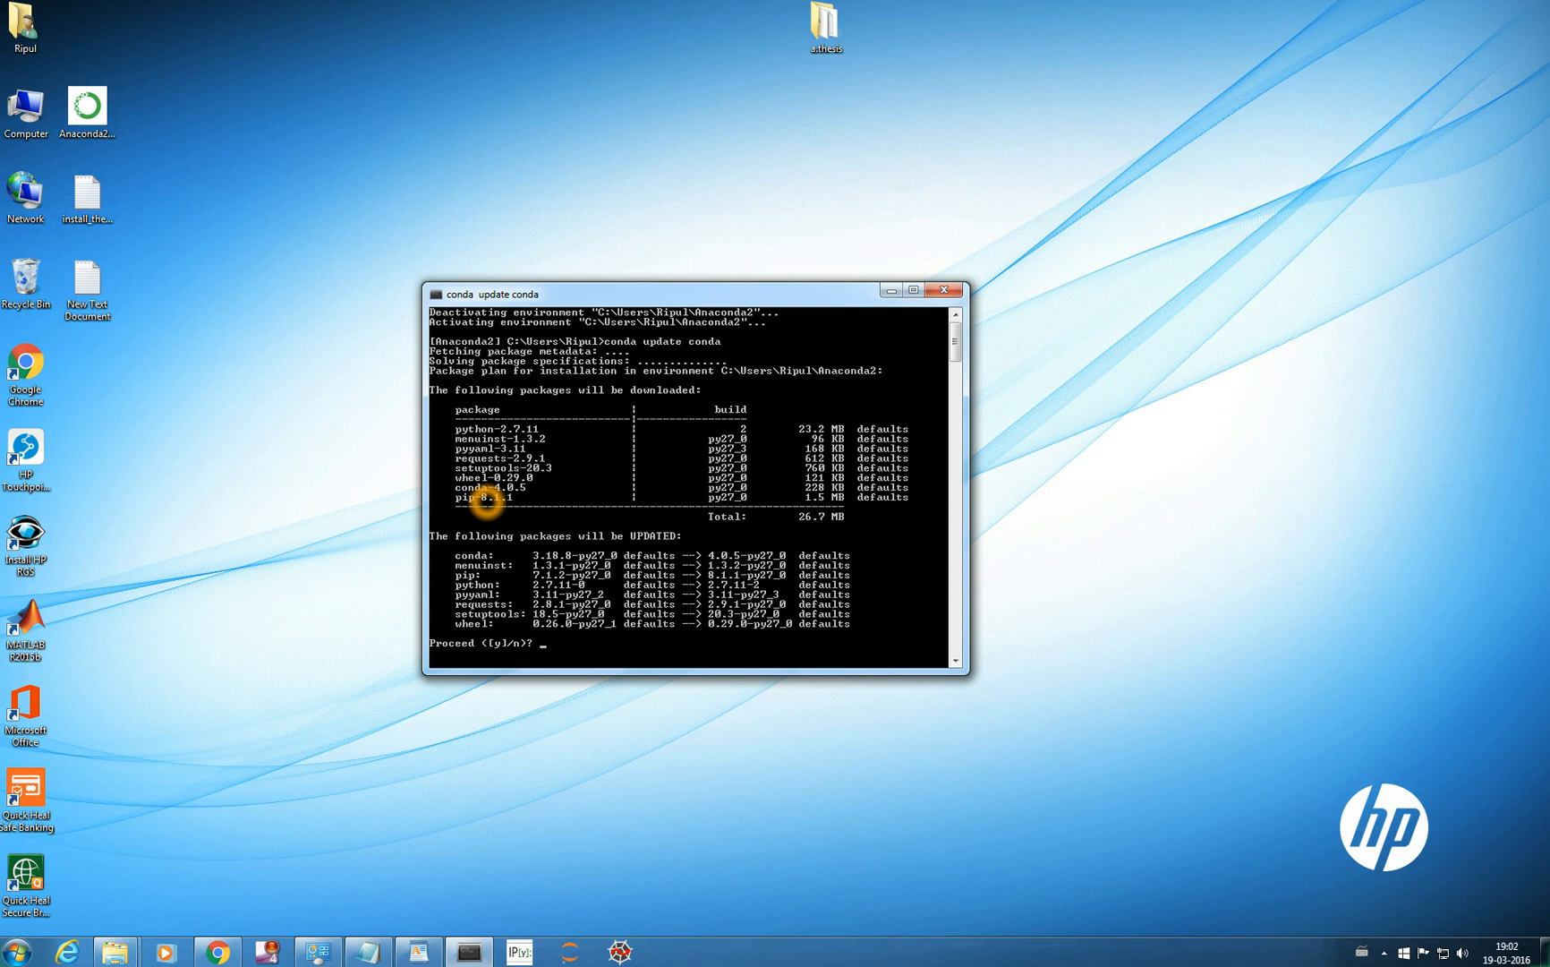
mouse_move(488, 502)
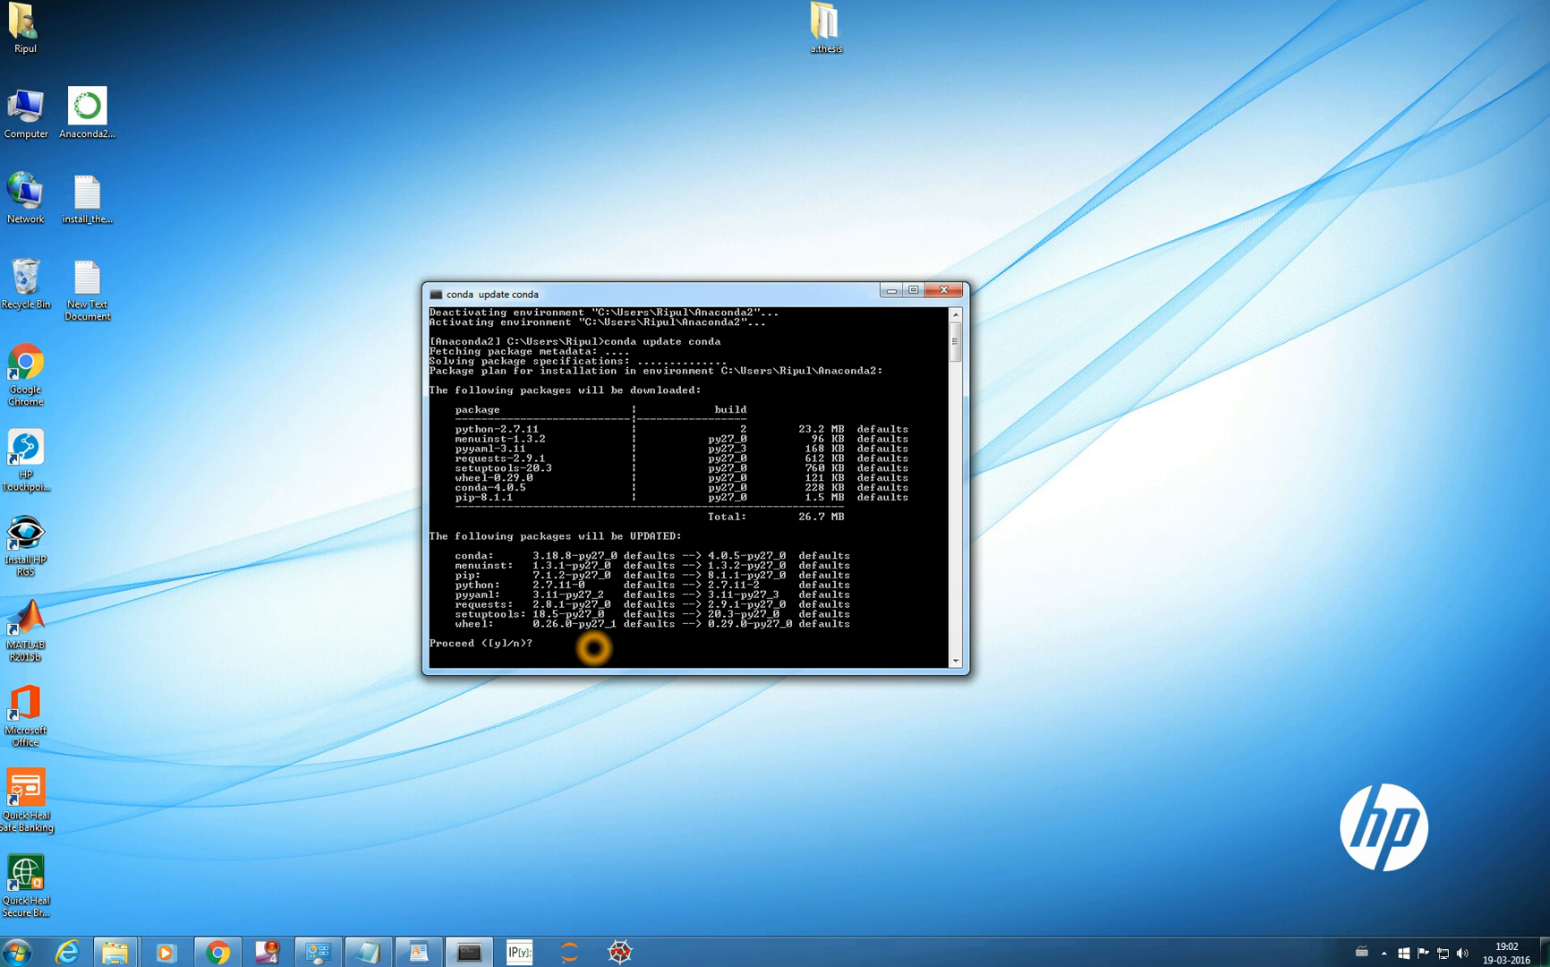
text(y)
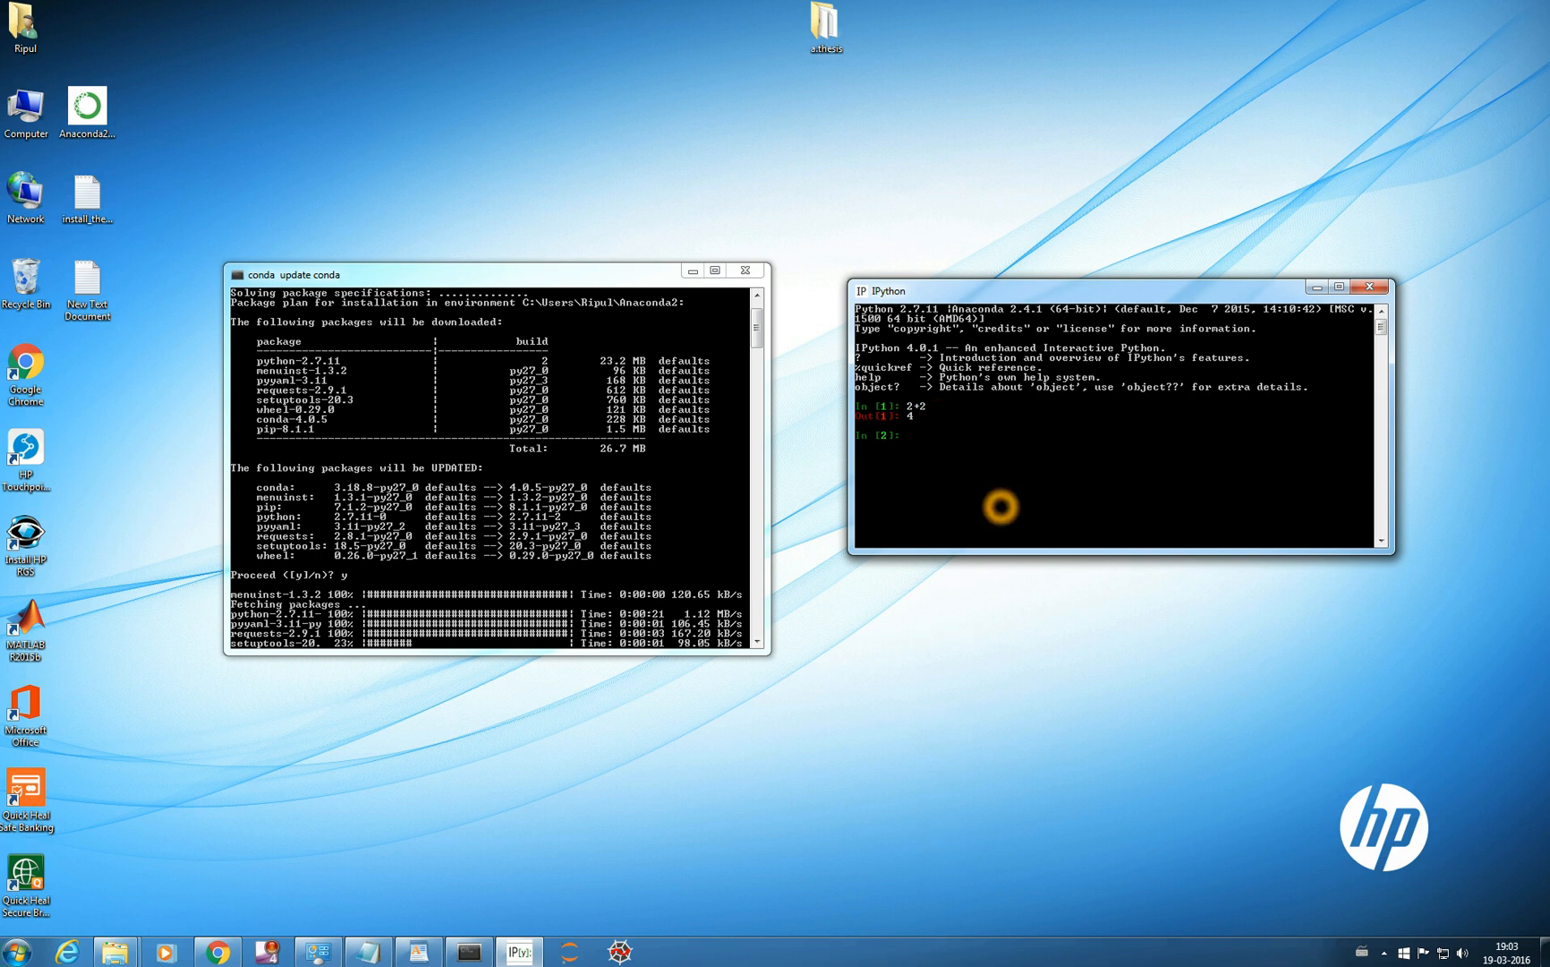
- Start a print statement with 'my name' in the IPython console
text(print (')
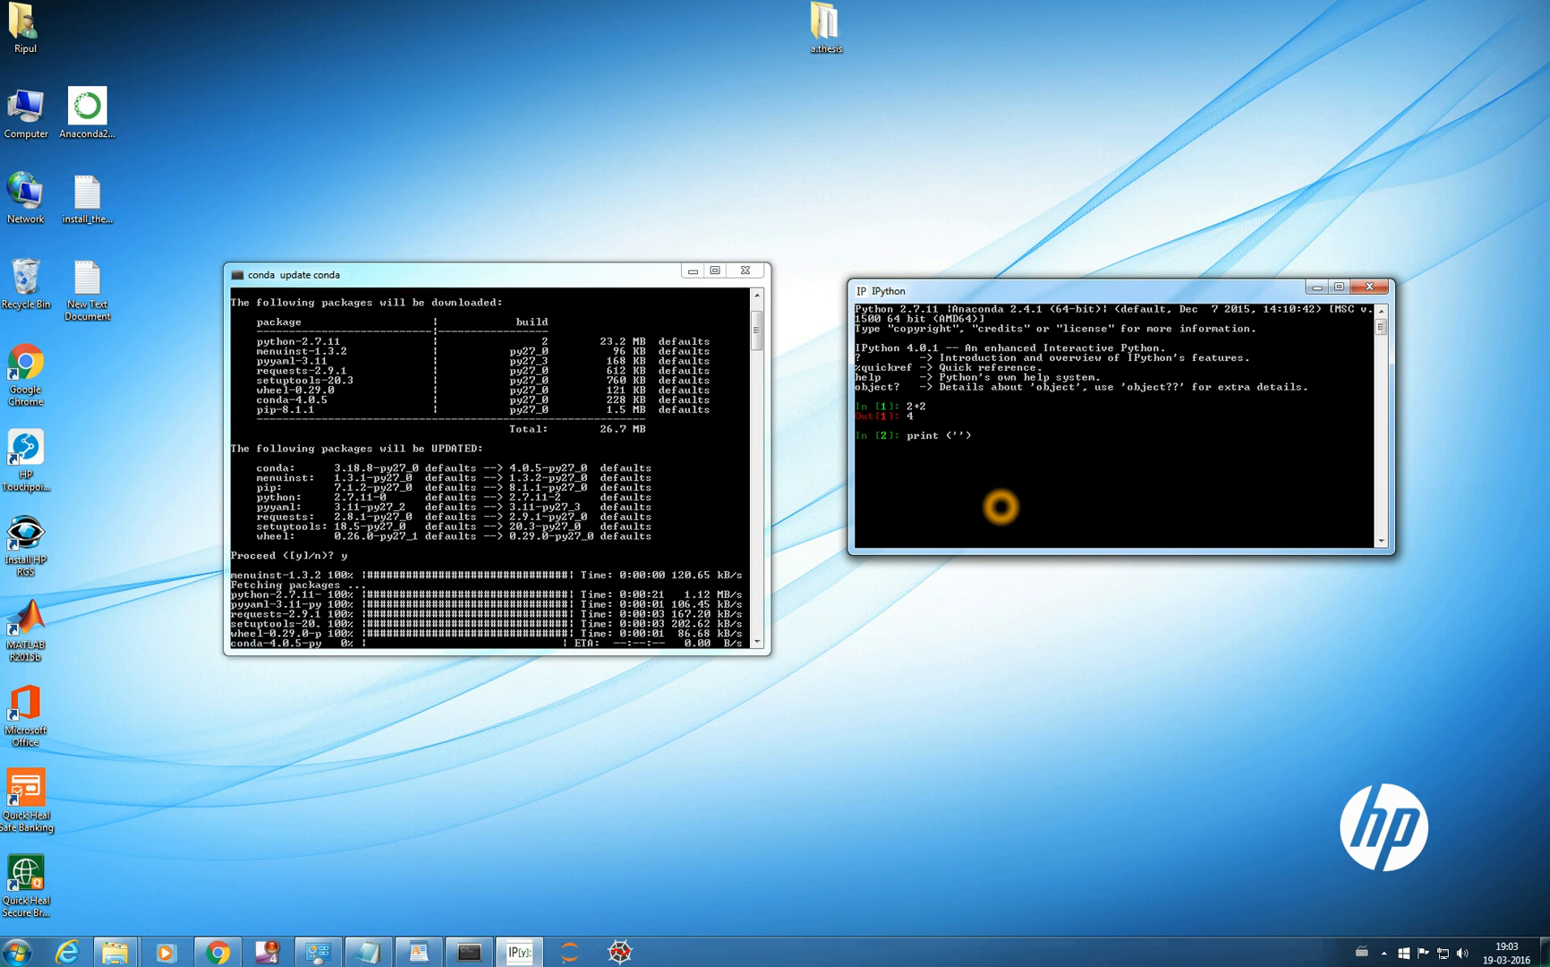
text(my name)
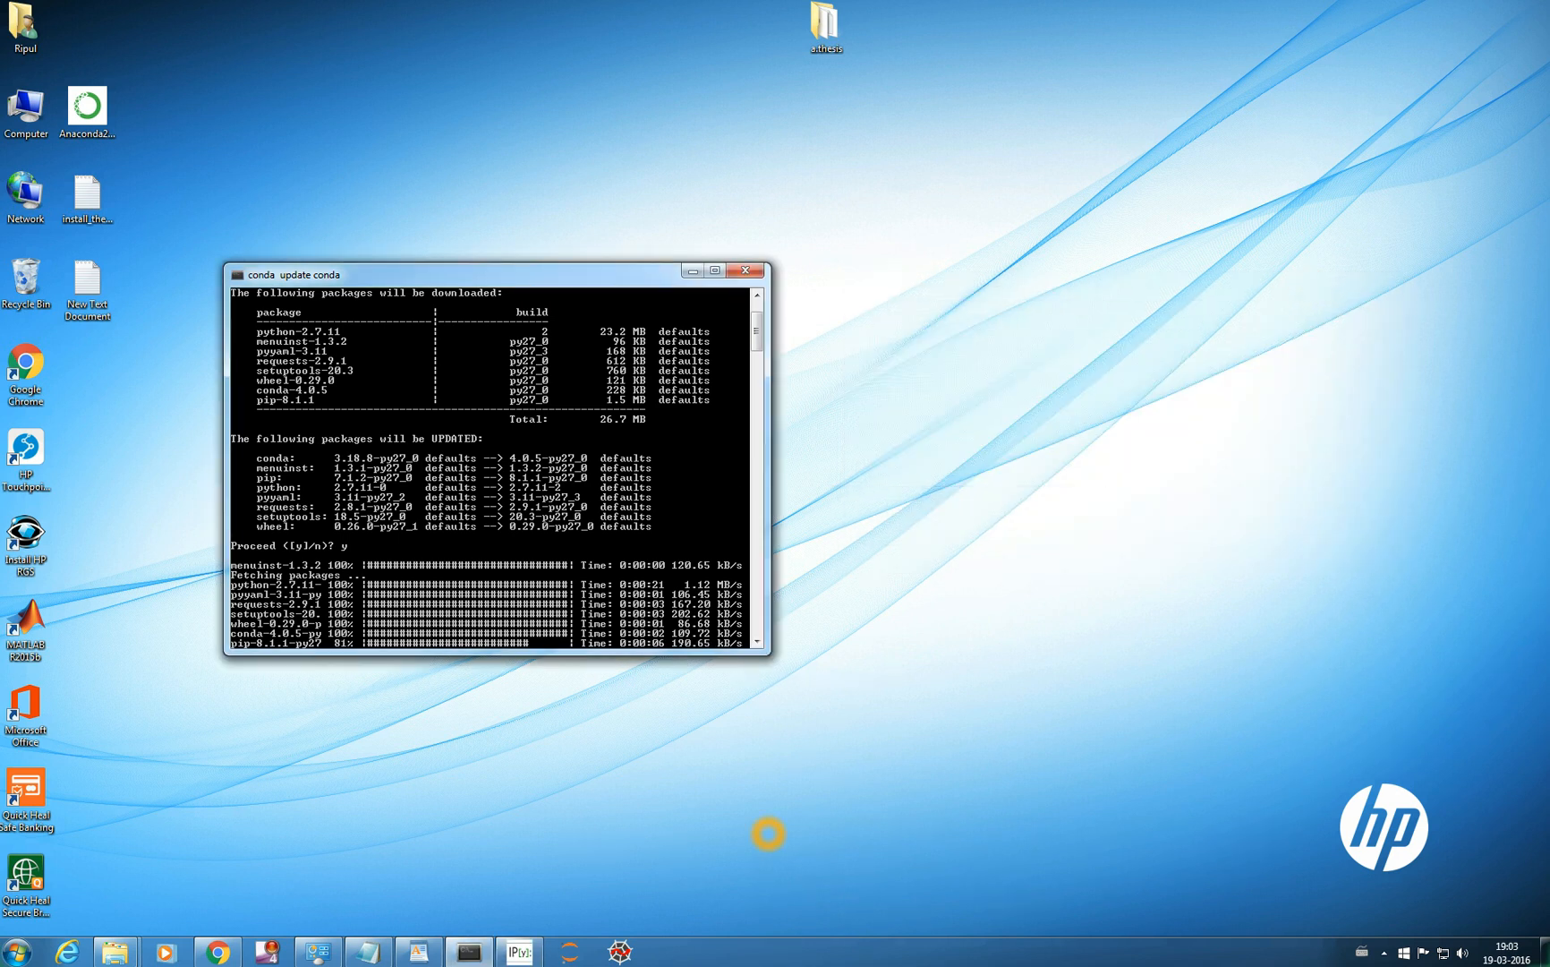
- Launch Jupyter Notebook from the taskbar and create a new Python 2 notebook
click(568, 951)
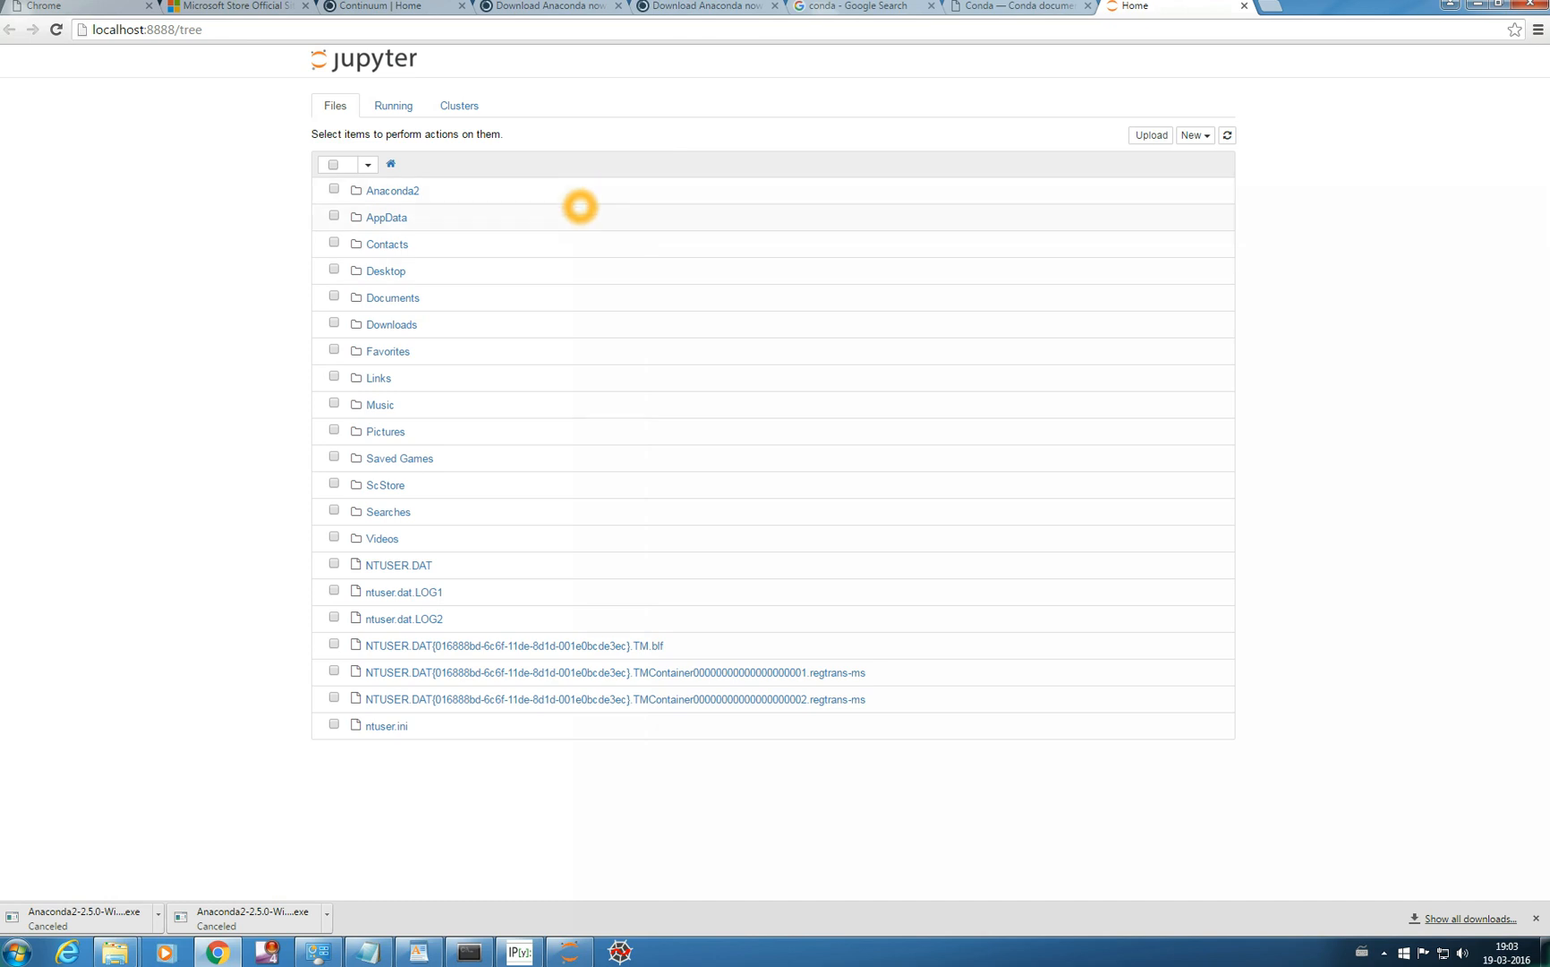
mouse_move(585, 203)
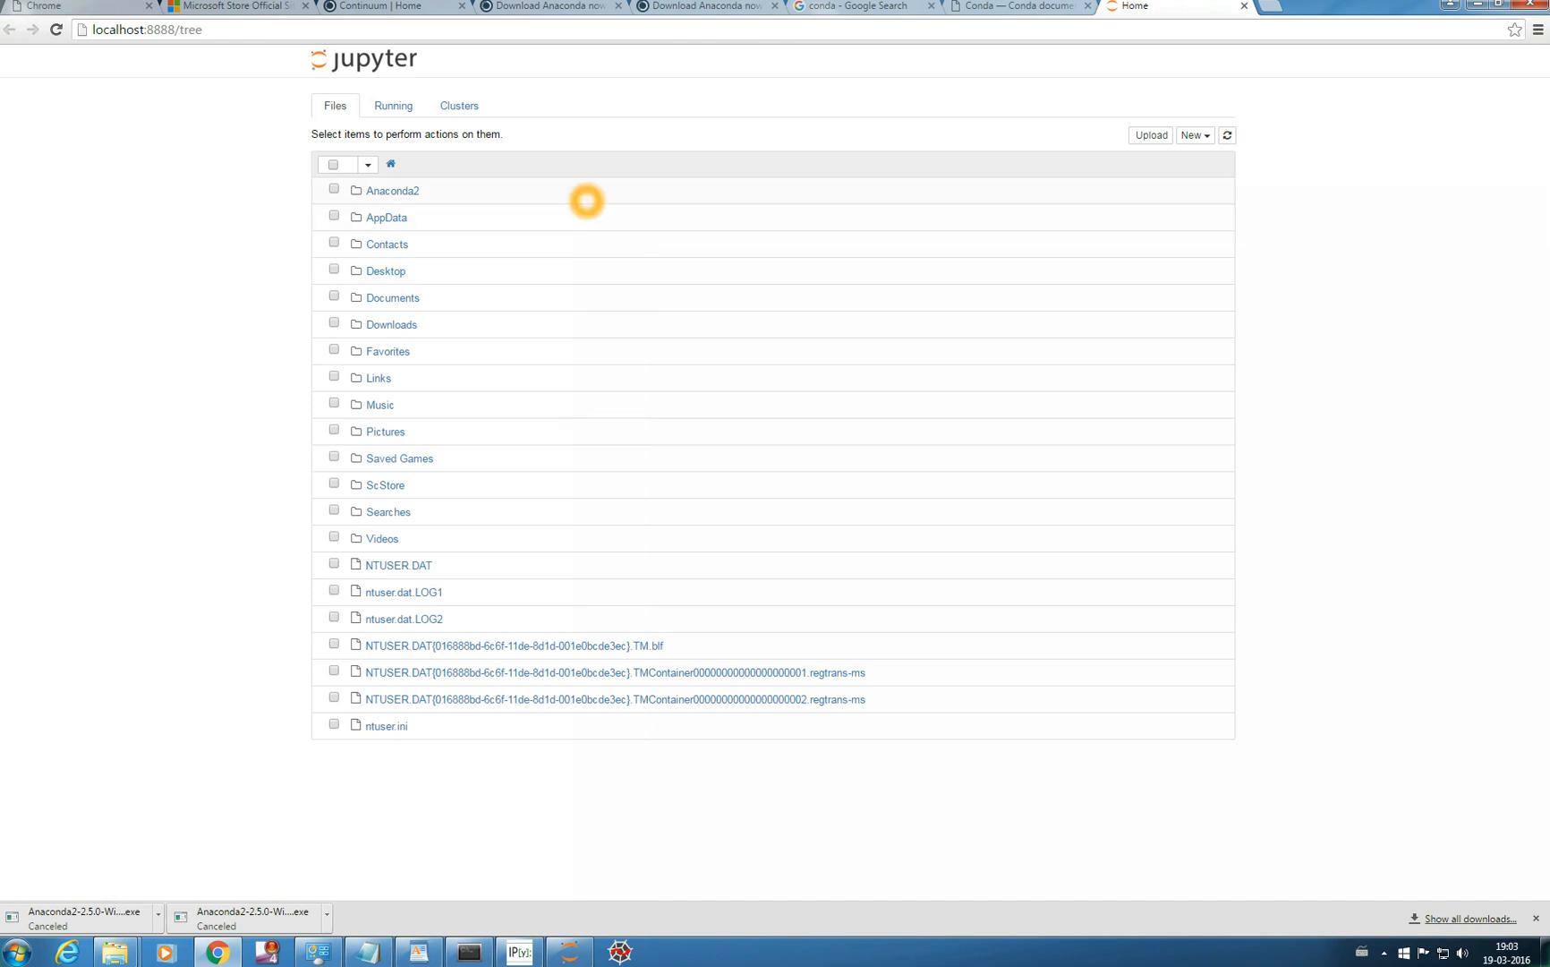
mouse_move(720, 199)
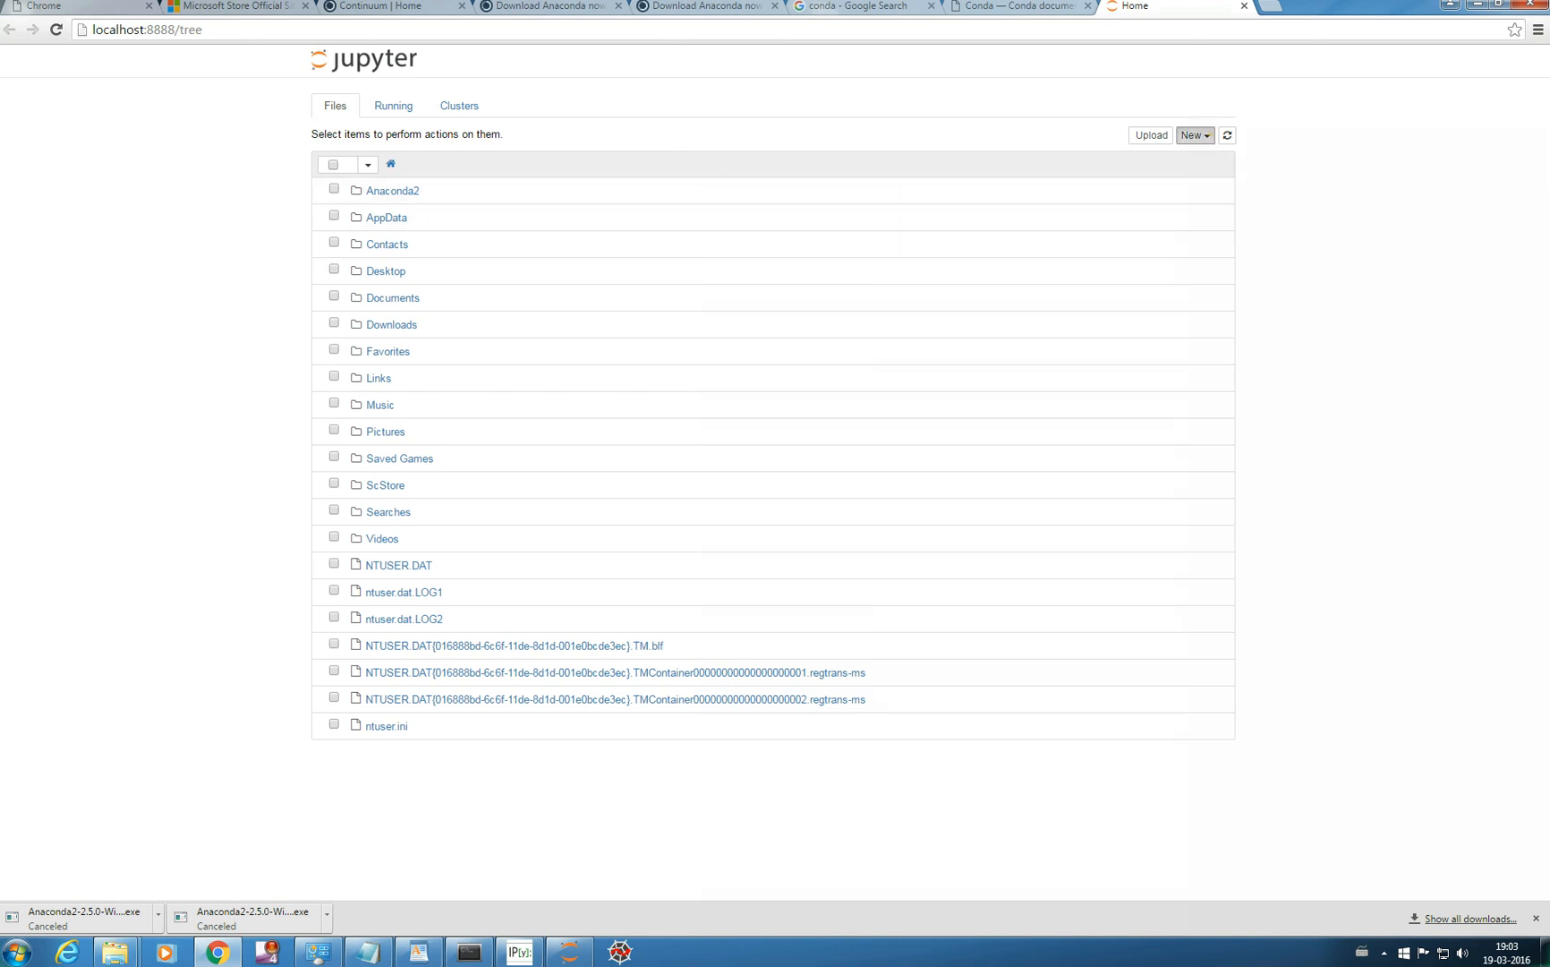
click(1193, 135)
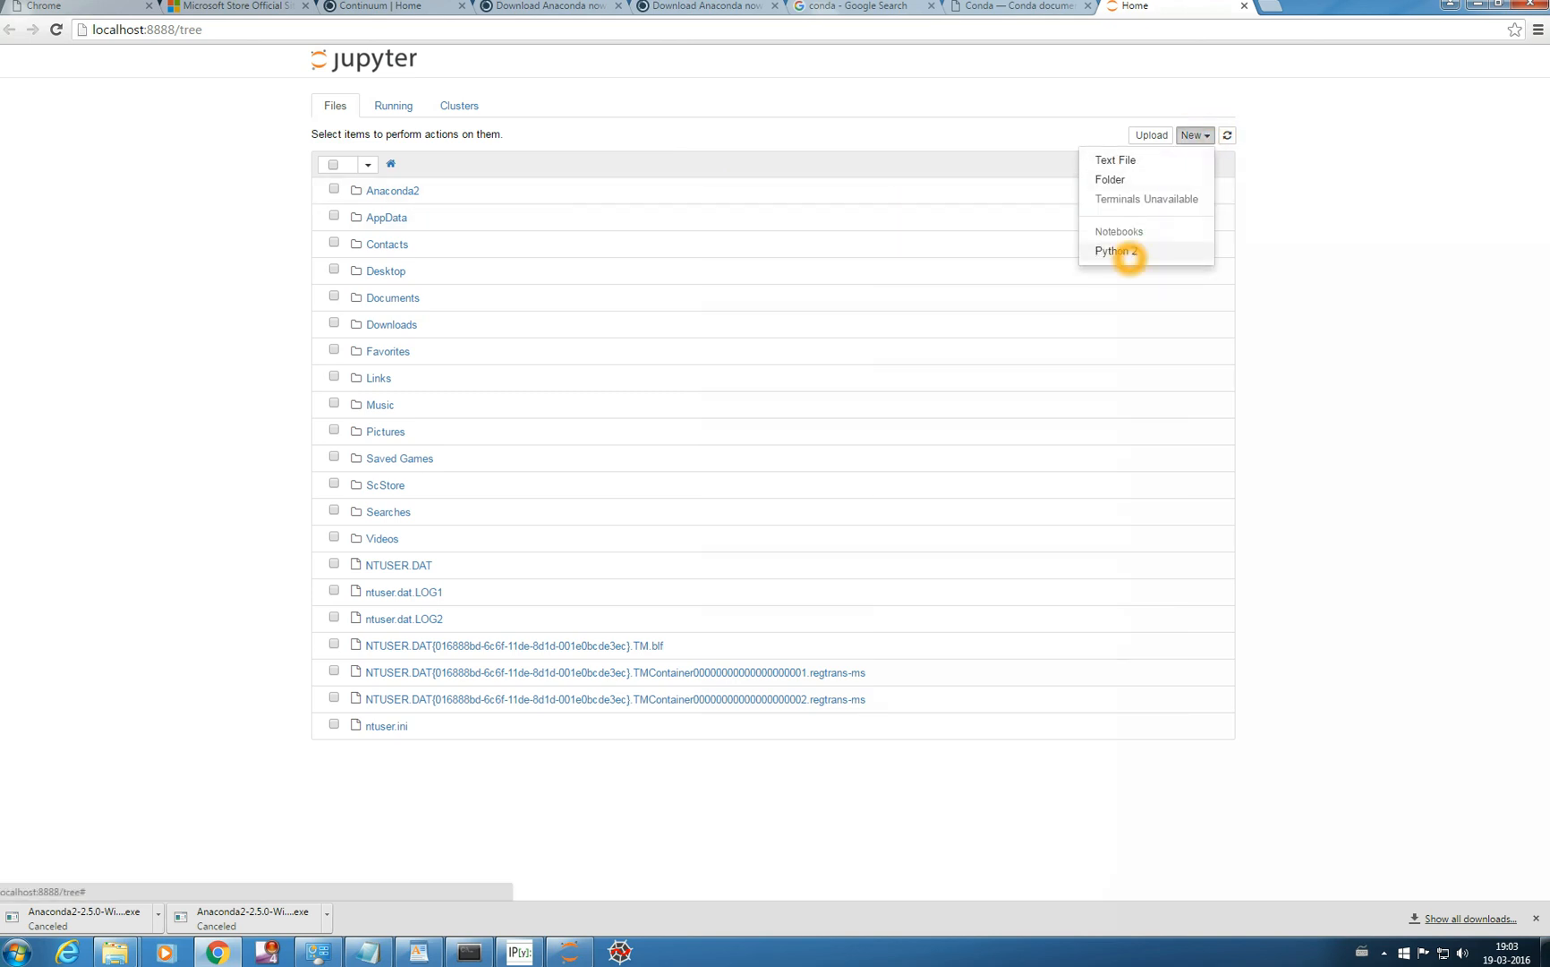
click(1115, 251)
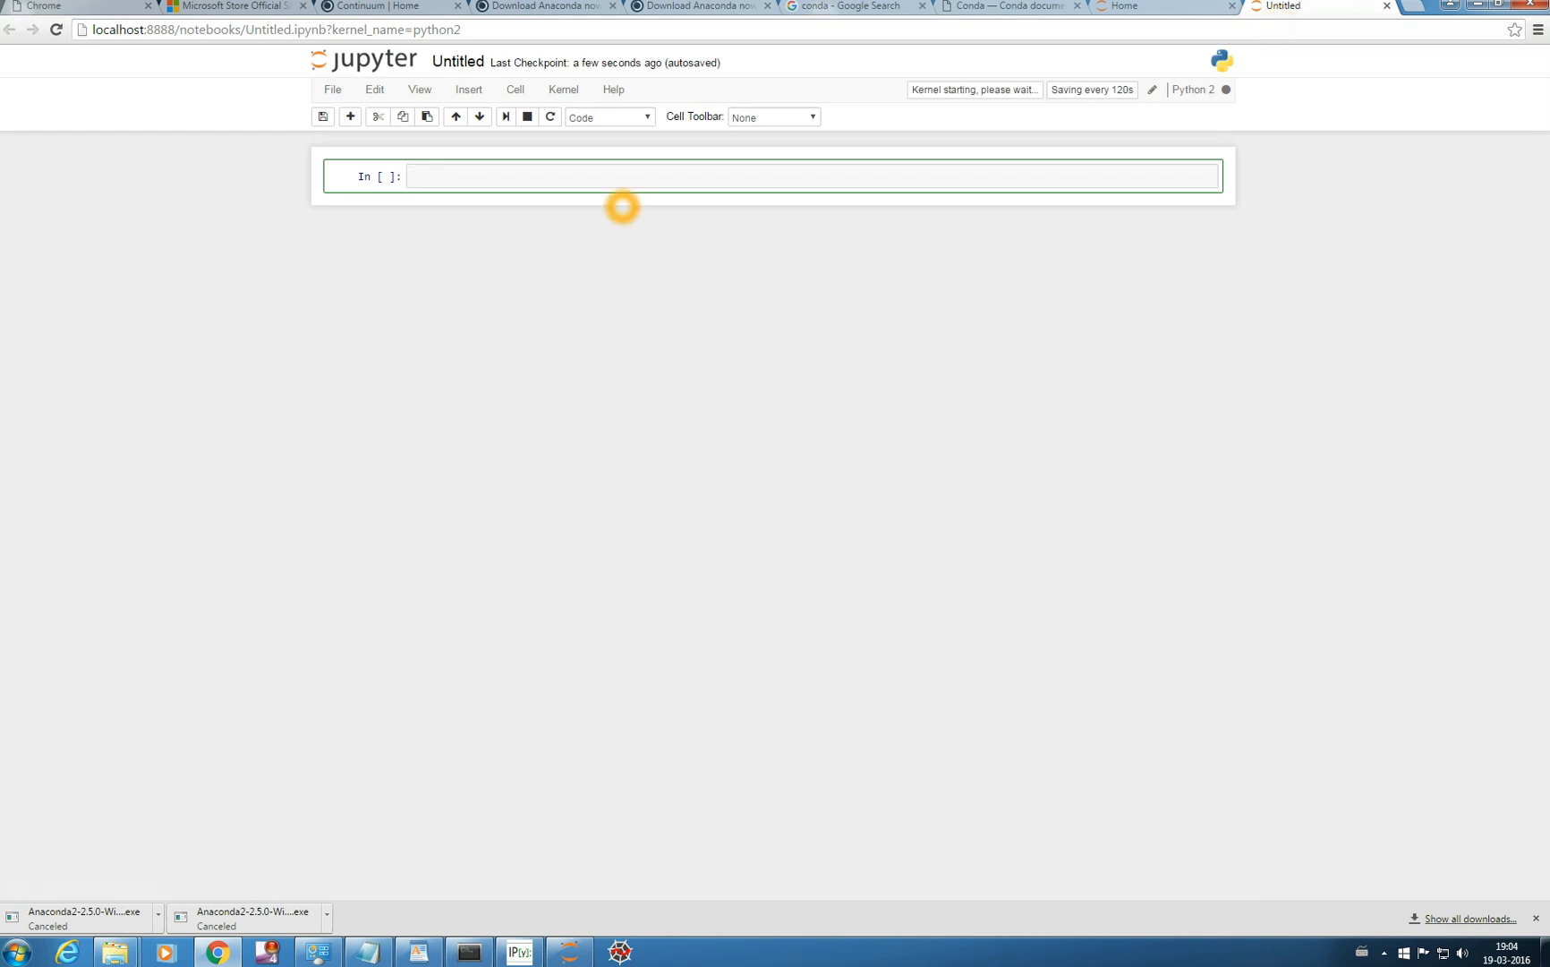
- Enter a print('python') statement in the first cell and run it
text(print()
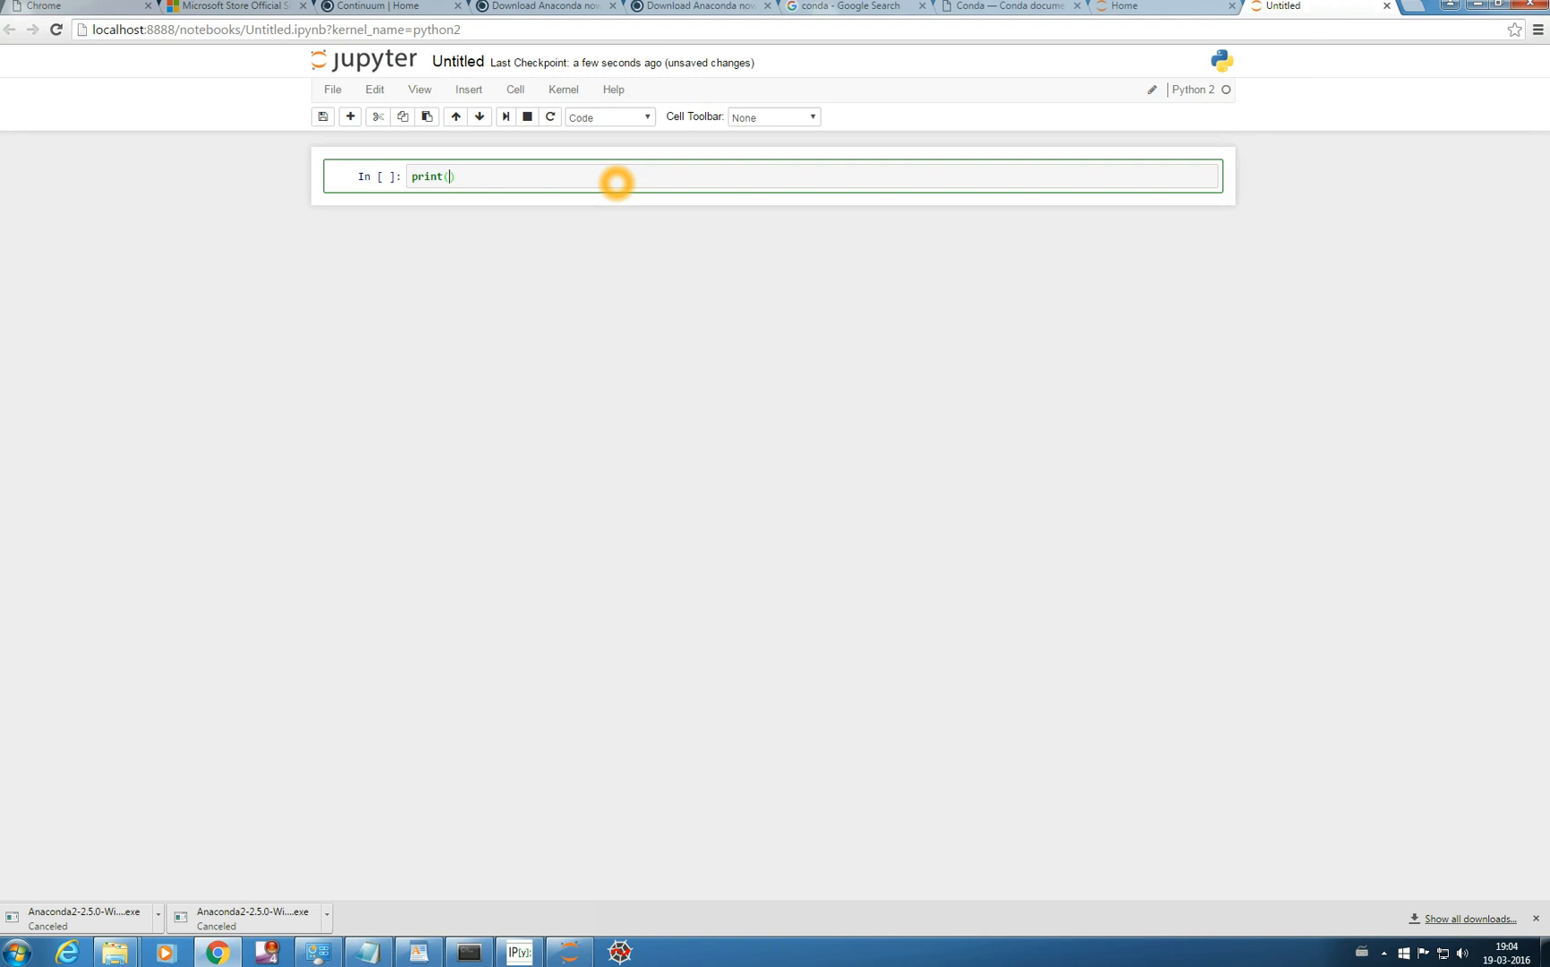
text('')
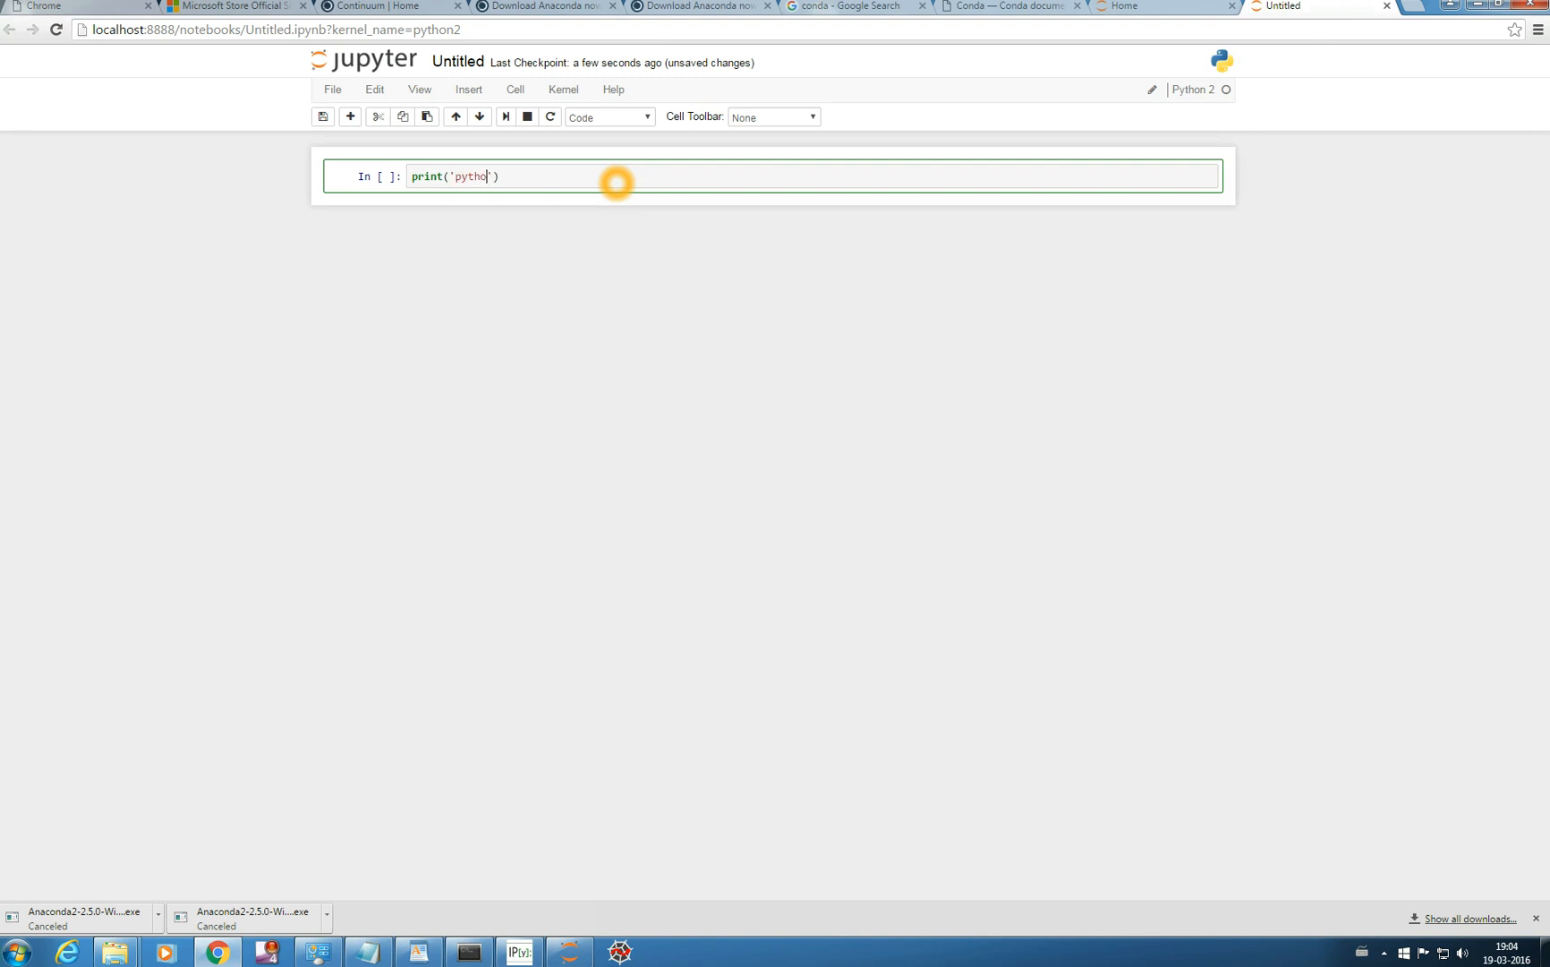
key(enter)
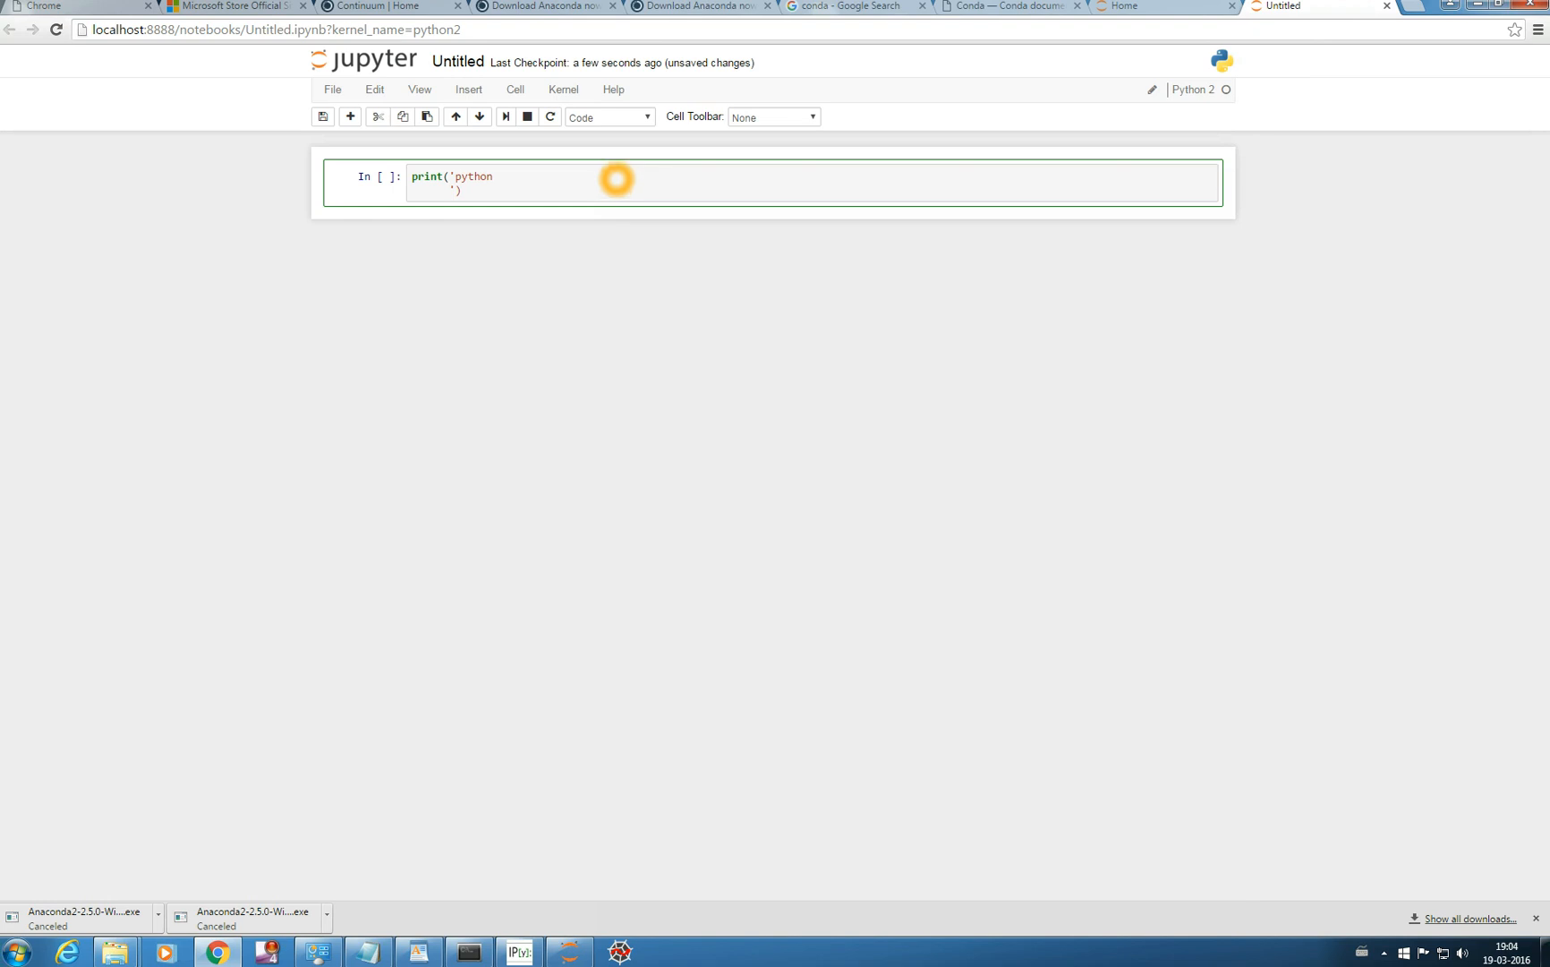
click(505, 116)
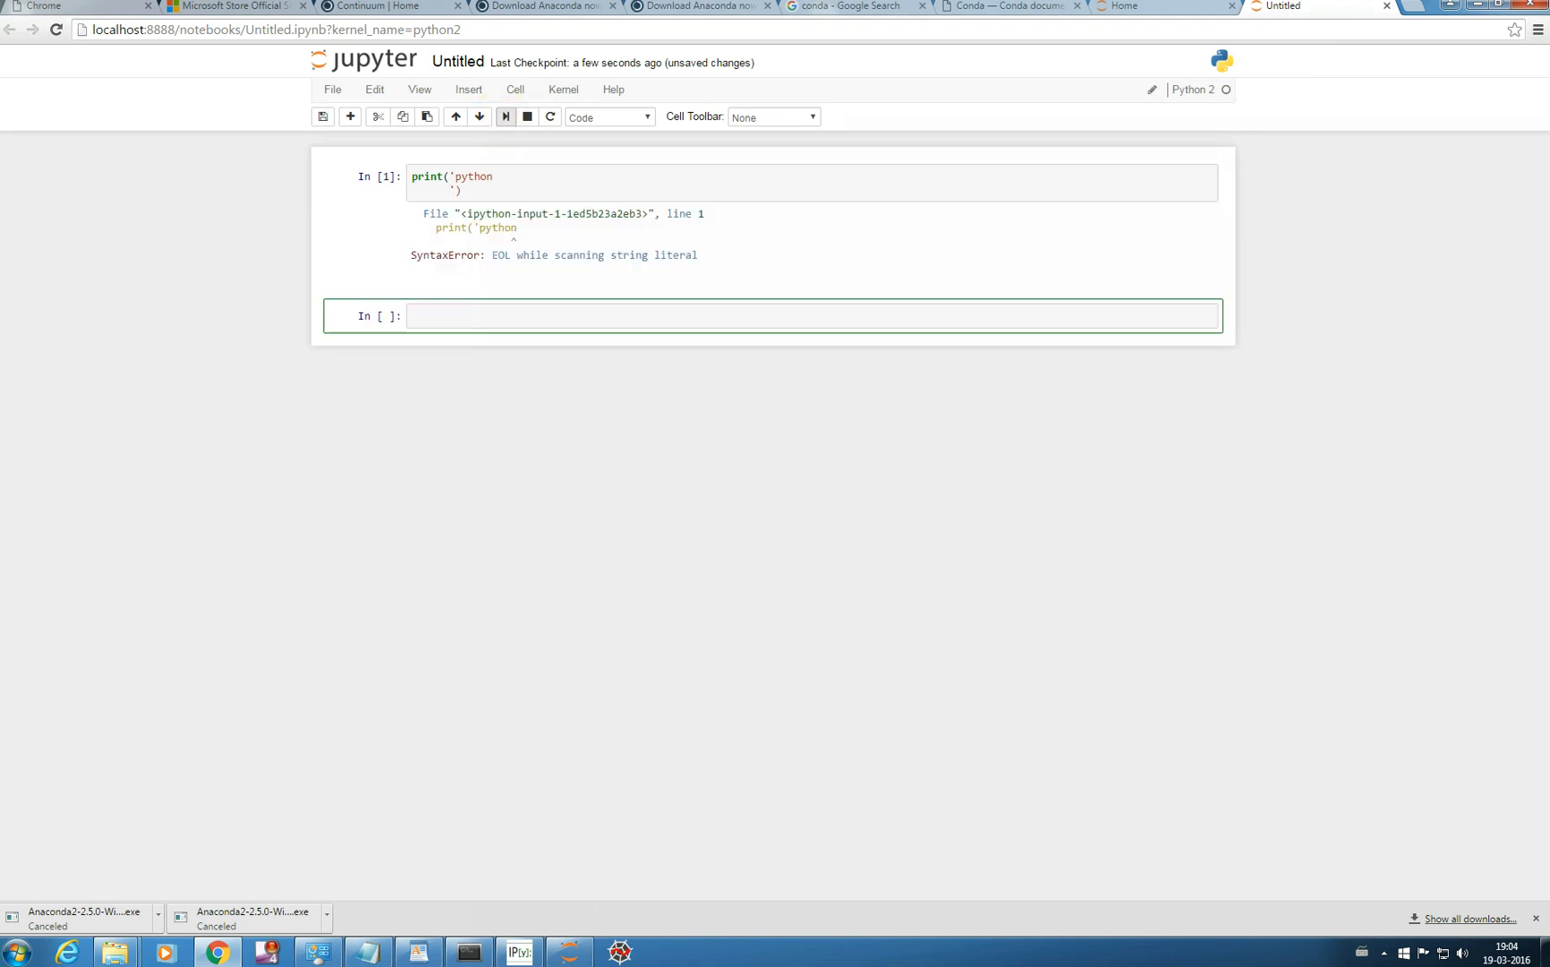
- Fix the string's closing quote and parenthesis, then rerun the cell
click(462, 315)
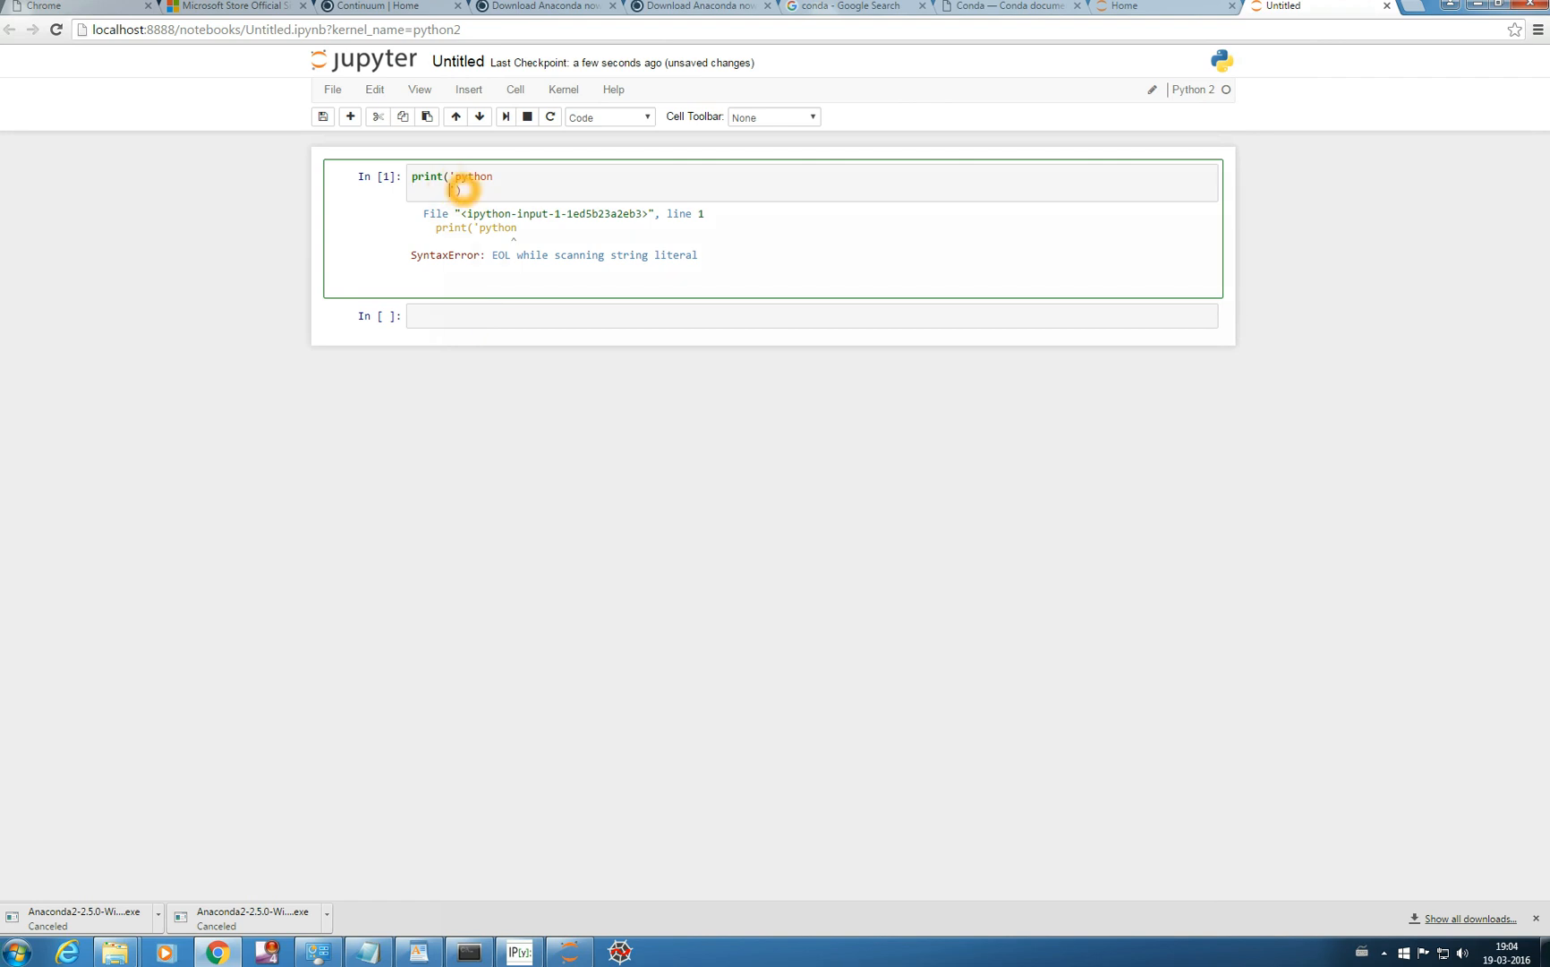
text('))
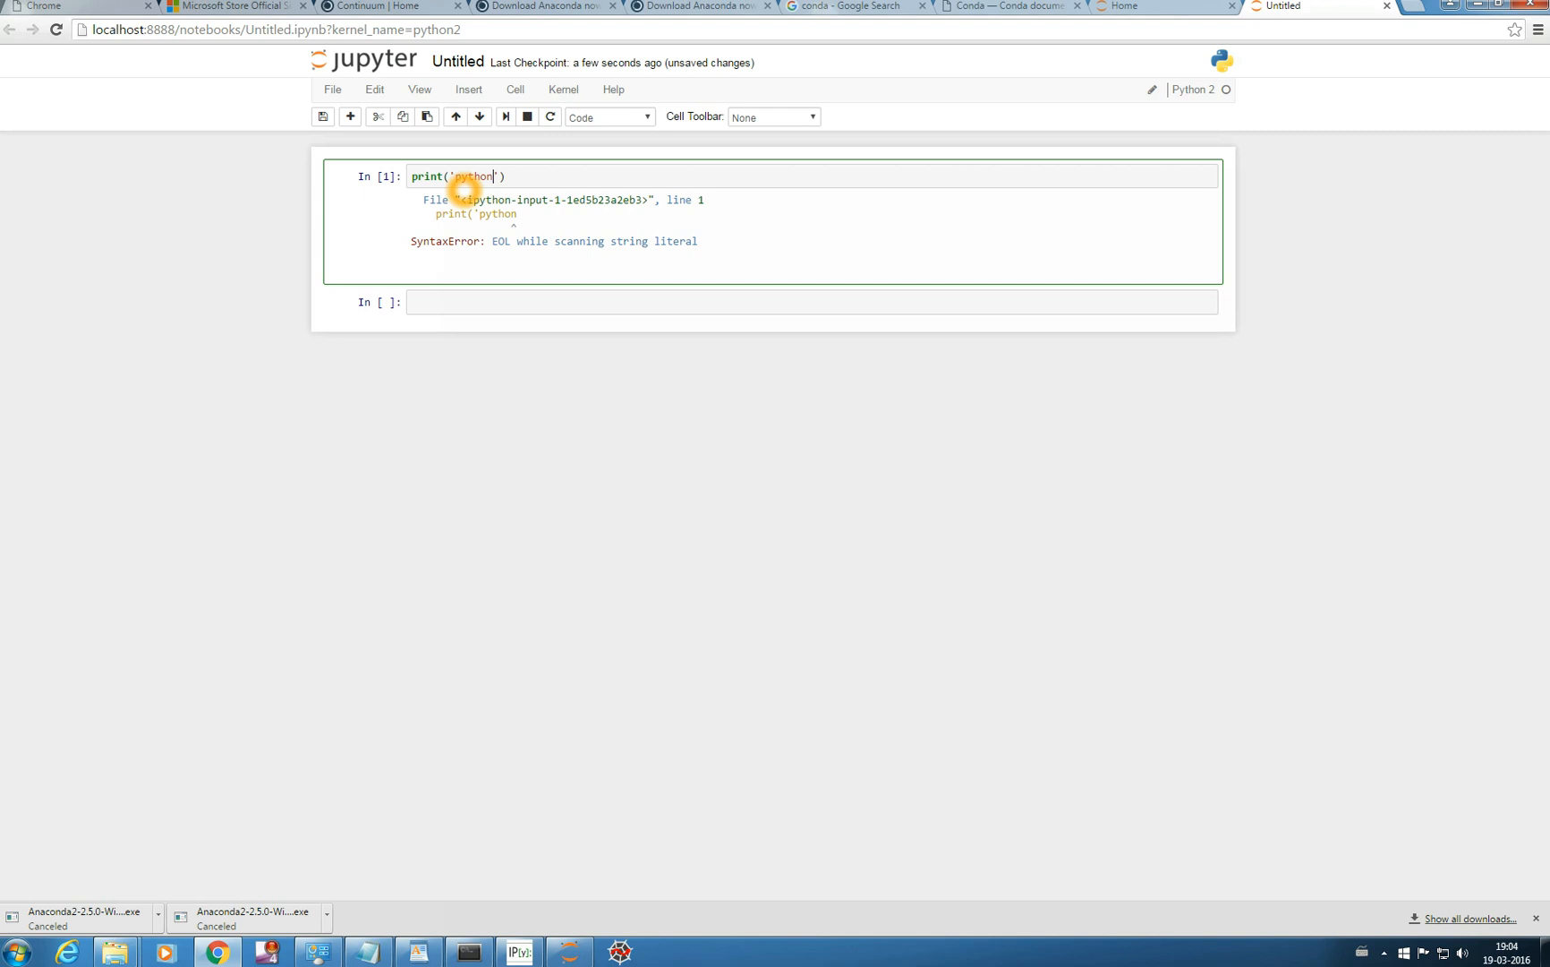
click(505, 116)
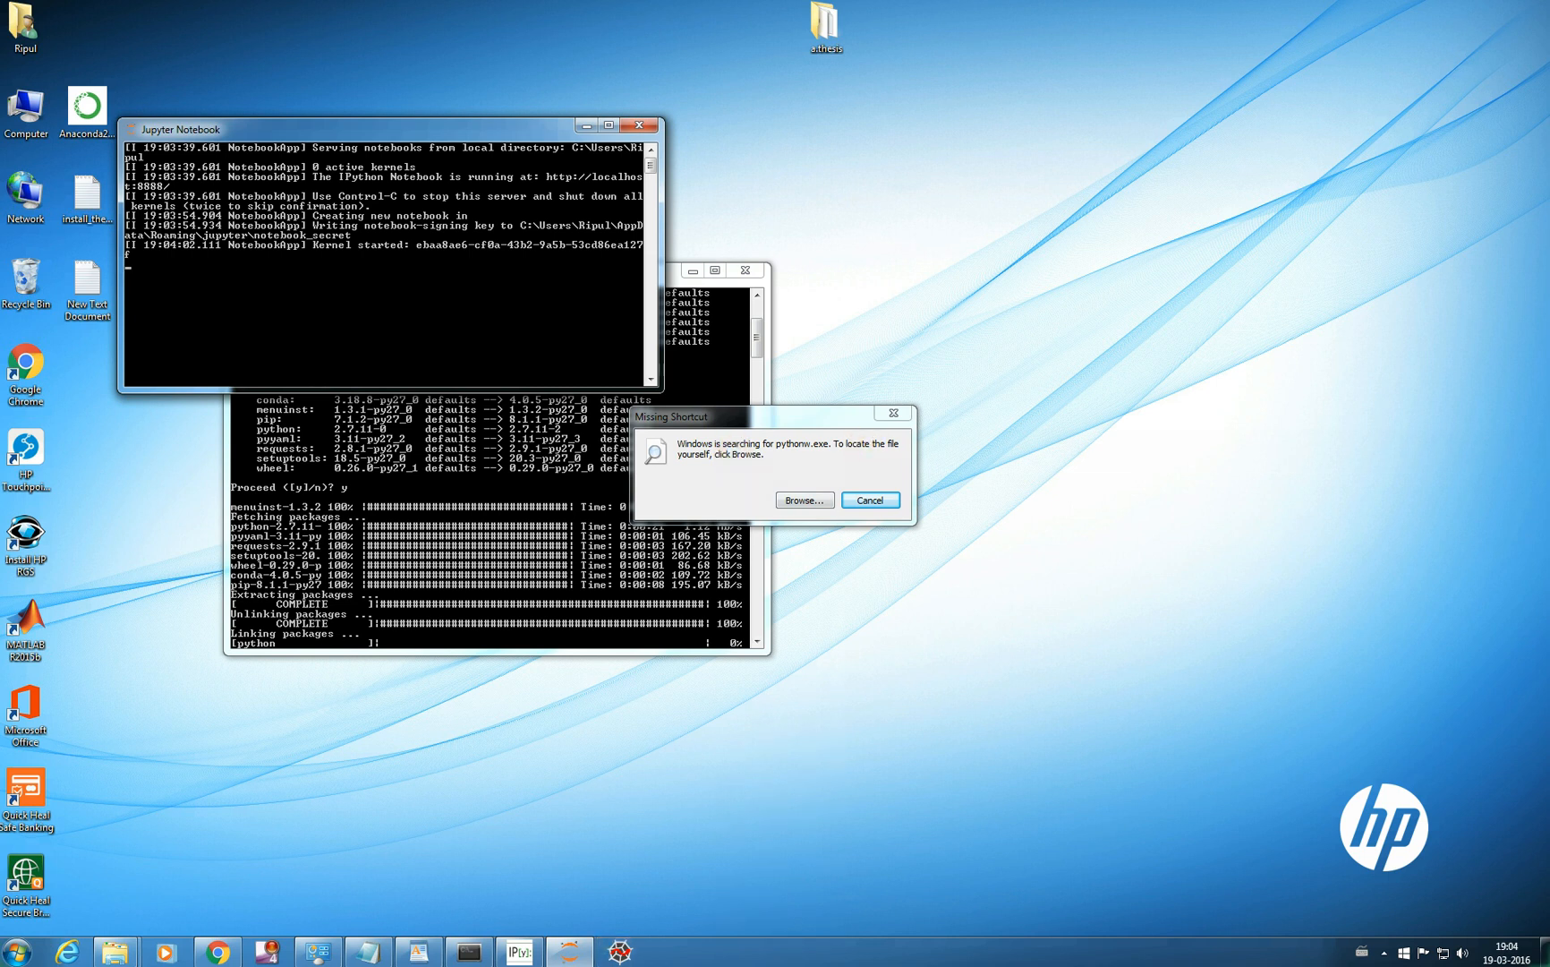
- Cancel the Missing Shortcut warning about pythonw.exe
click(869, 499)
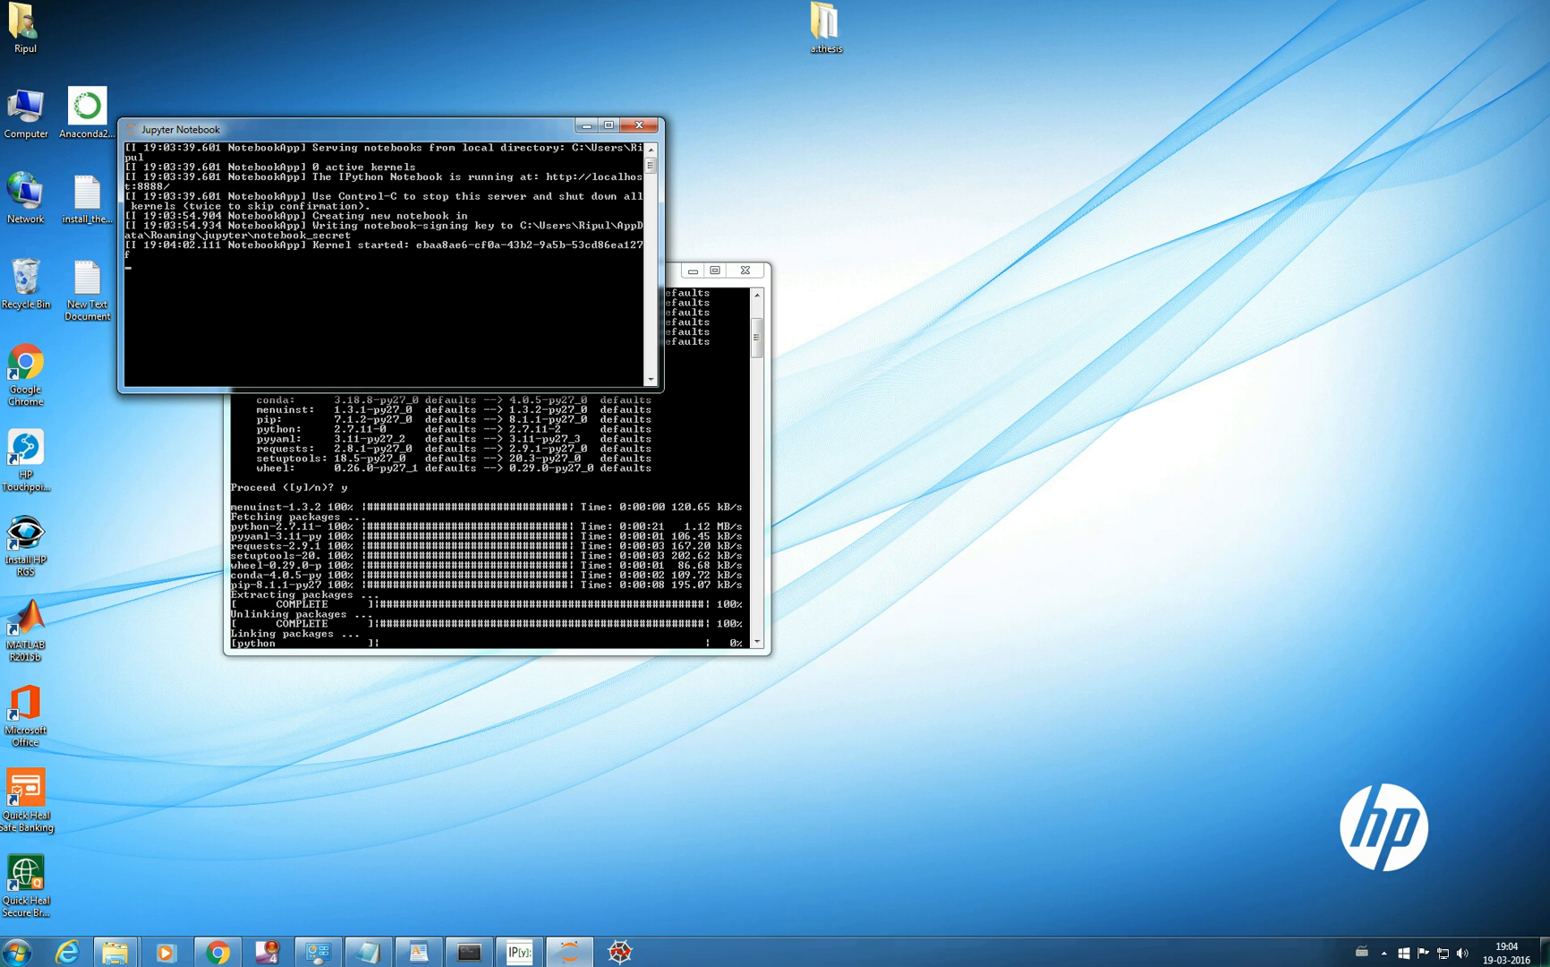
mouse_move(519, 130)
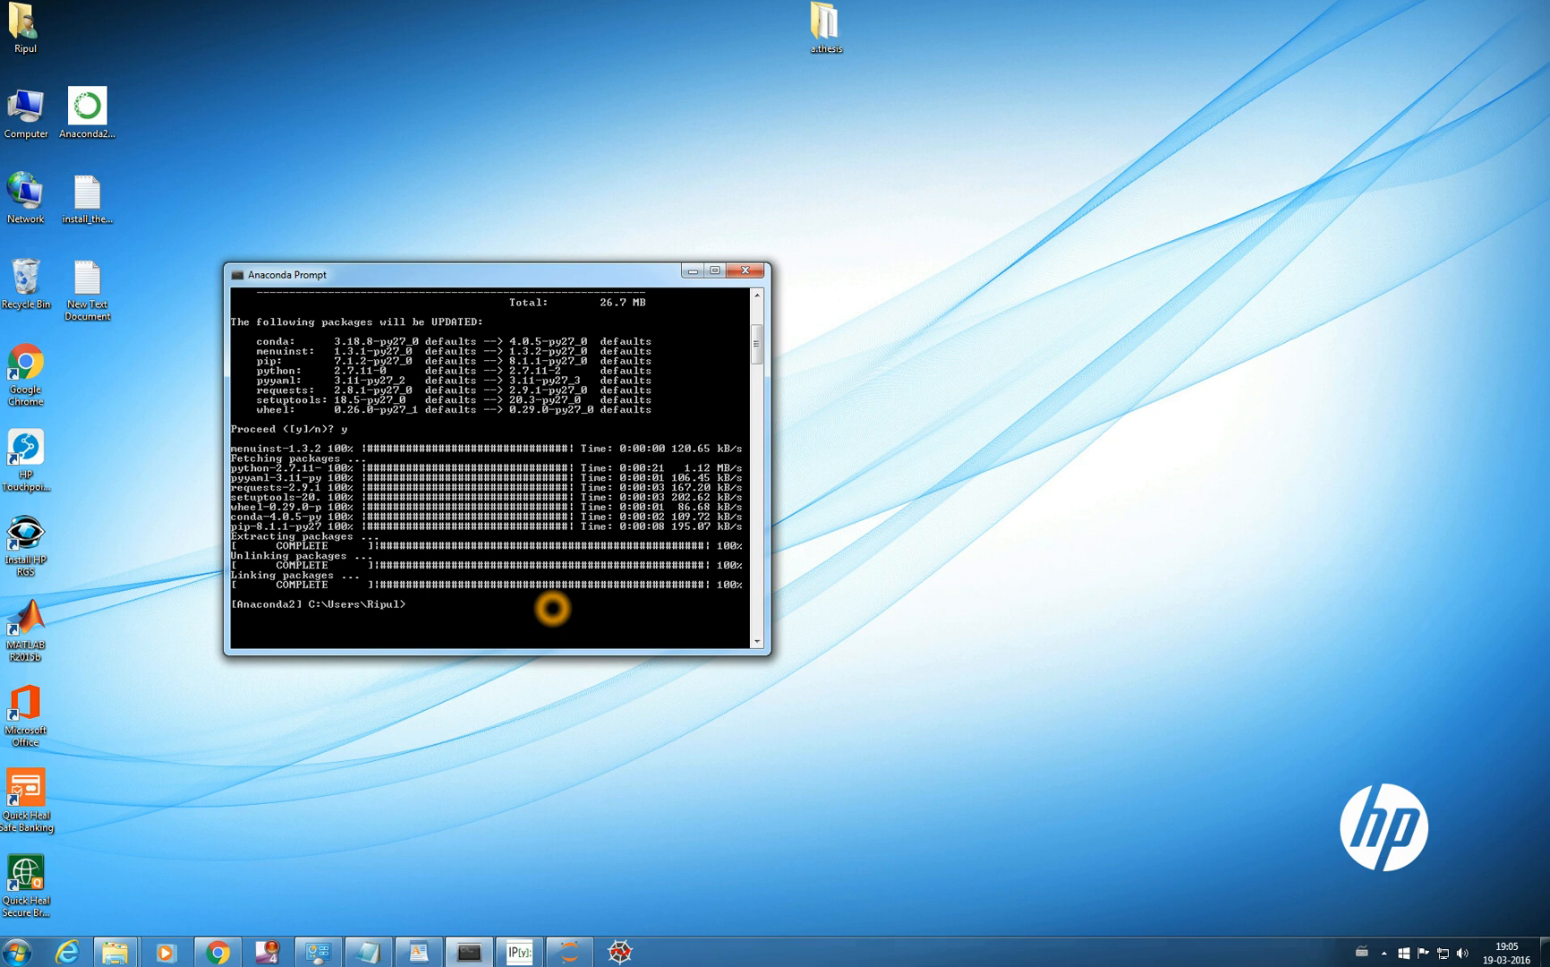
text(conda)
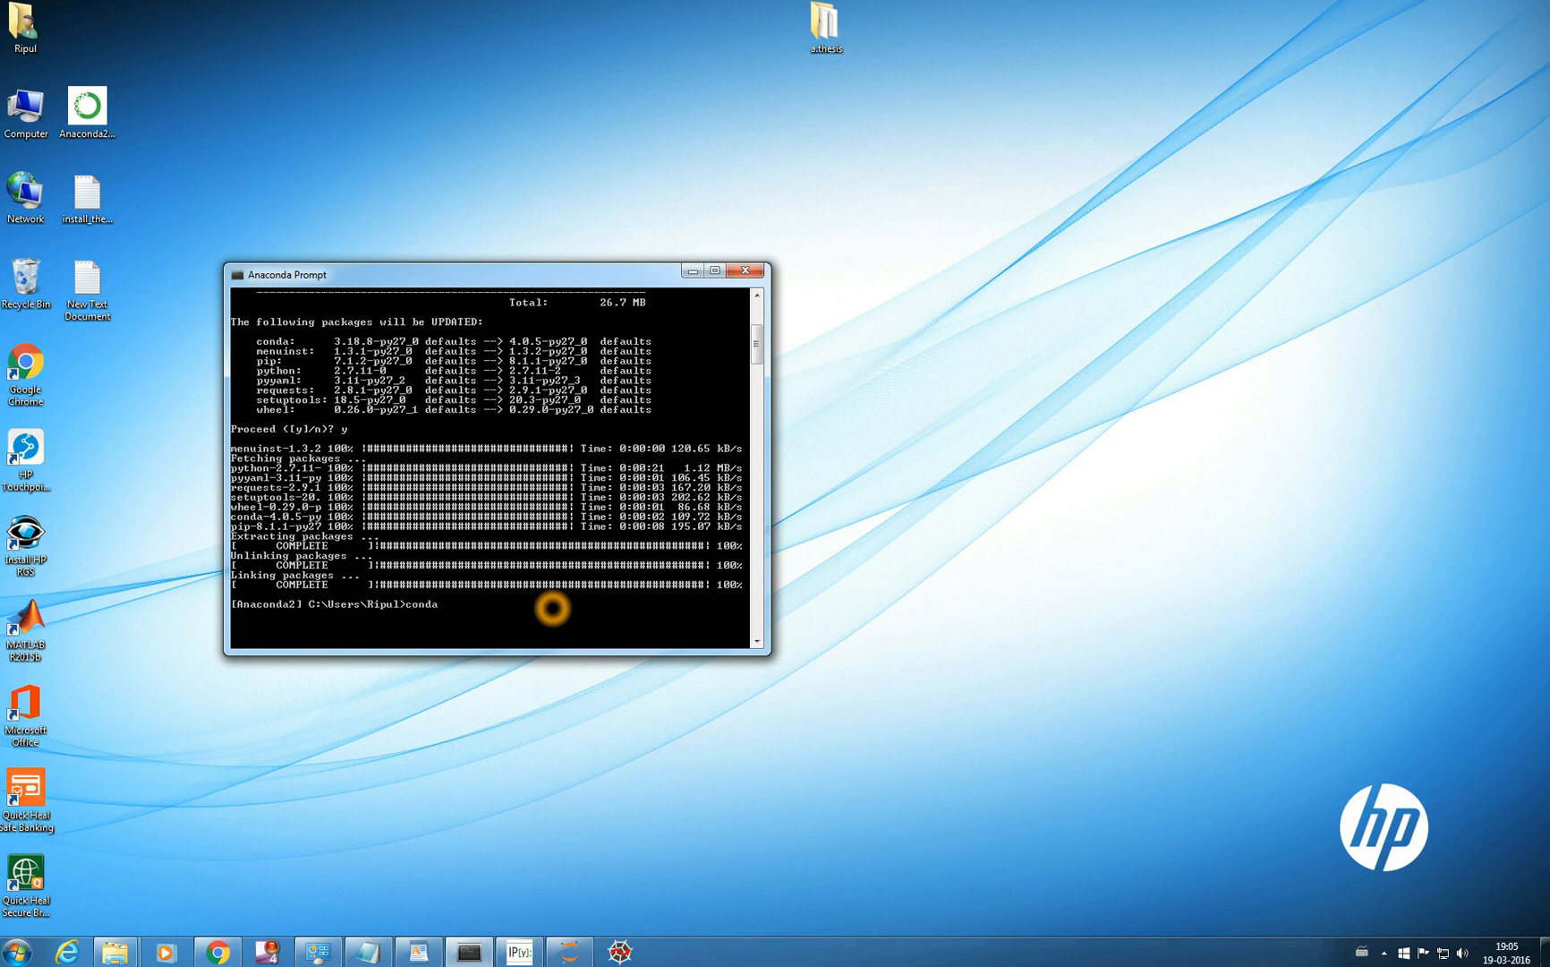
text(lidt)
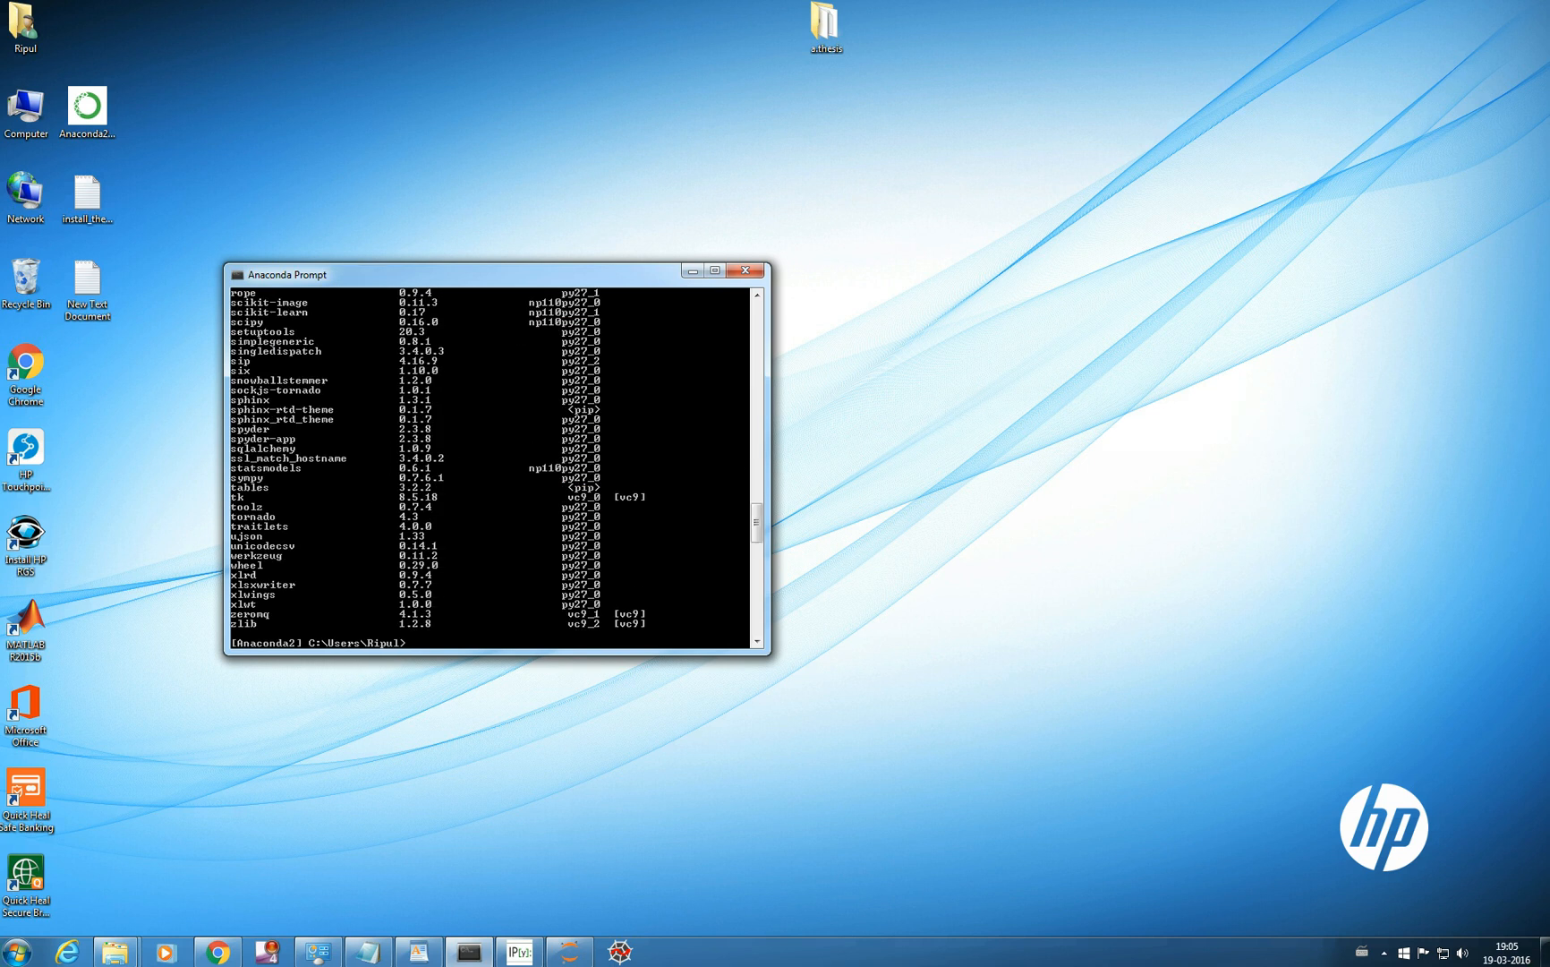
scroll(up, 3)
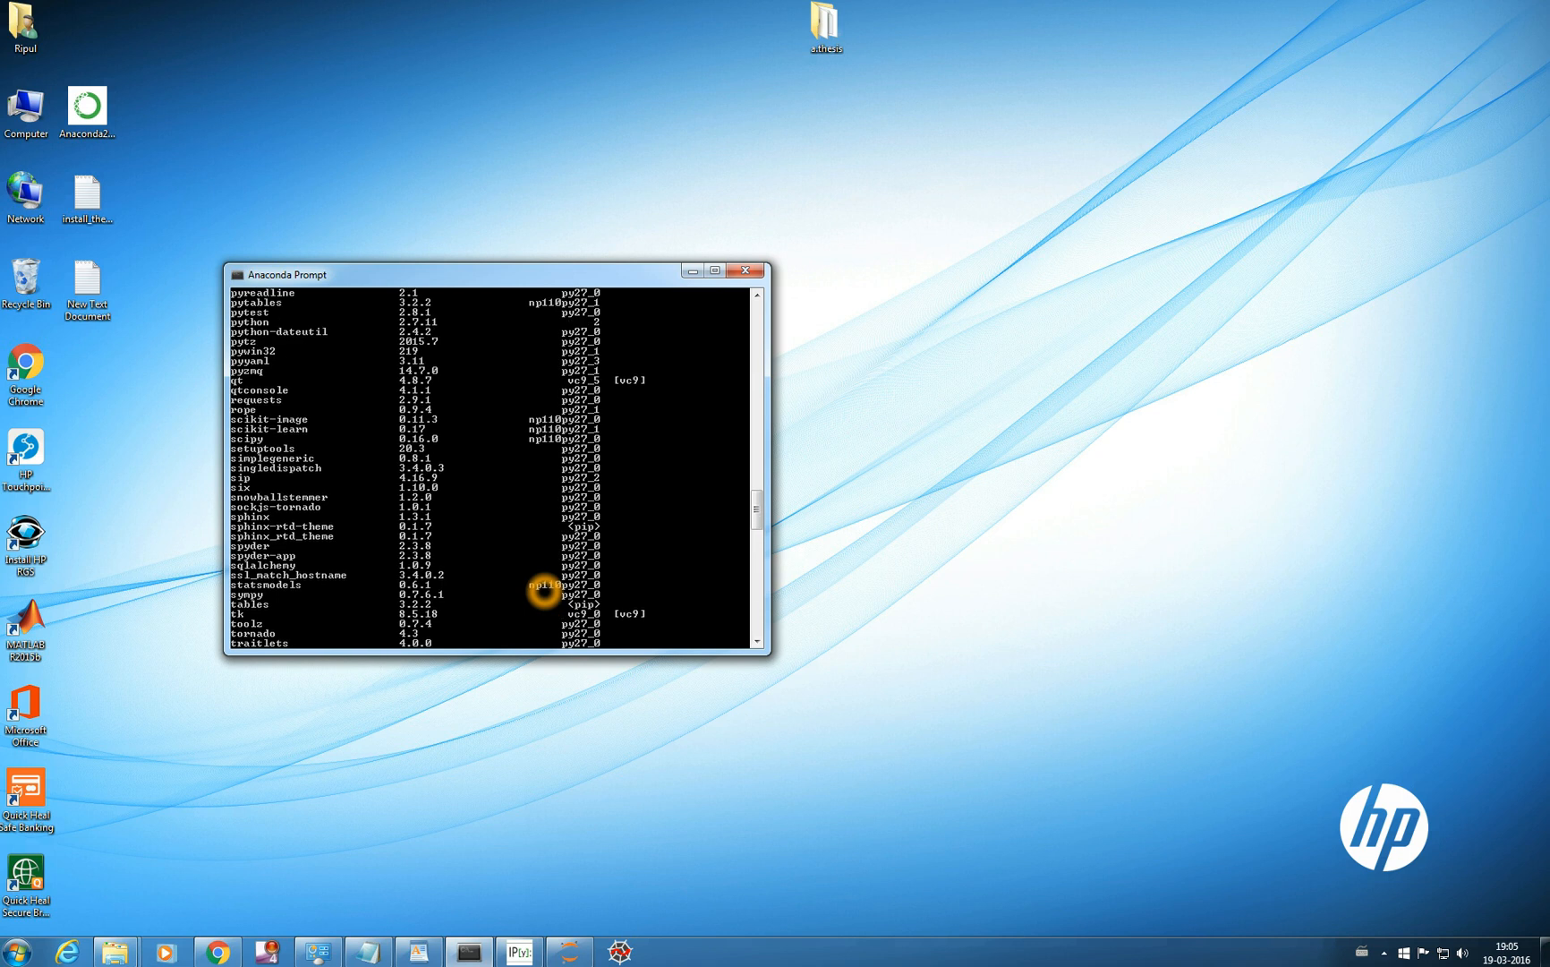
scroll(up, 3)
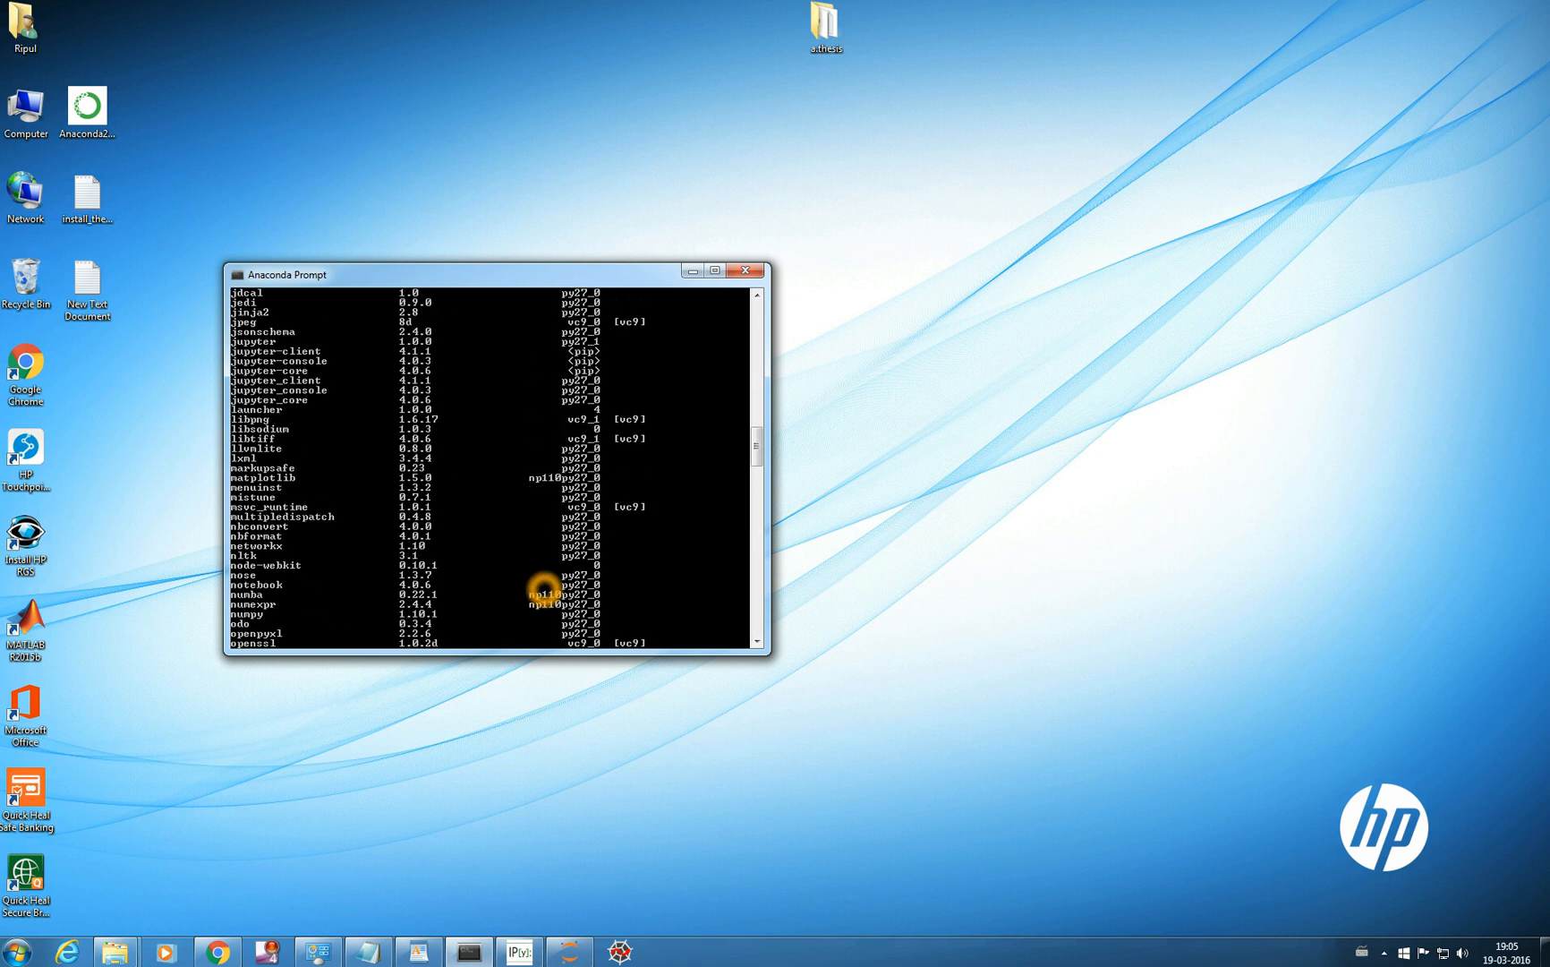
scroll(up, 3)
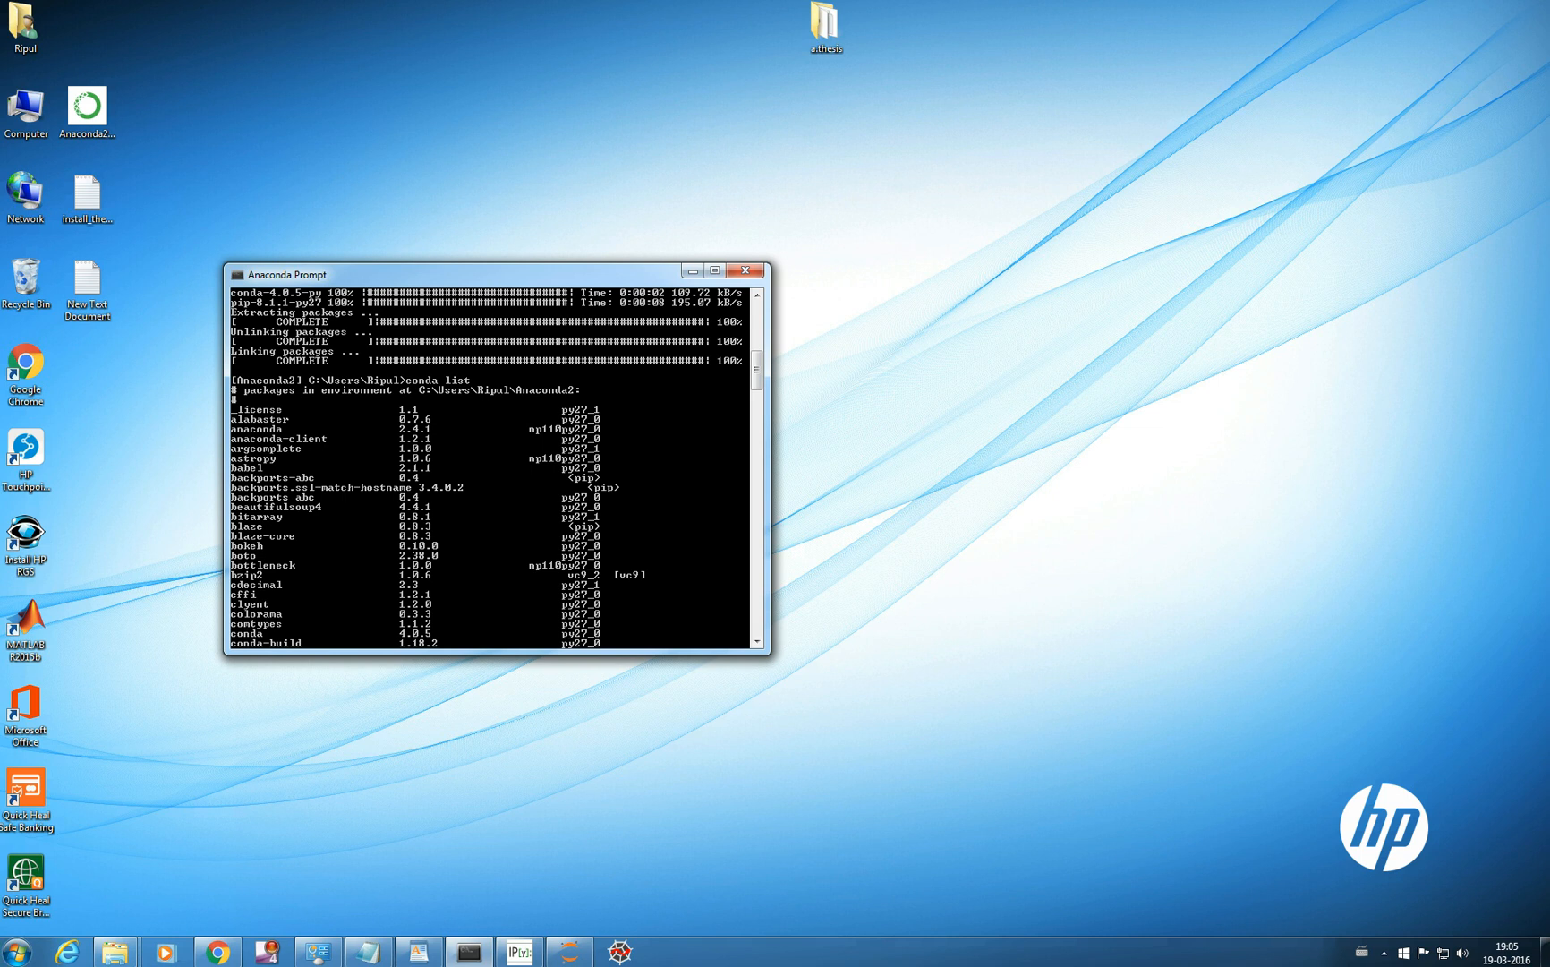
scroll(down, 3)
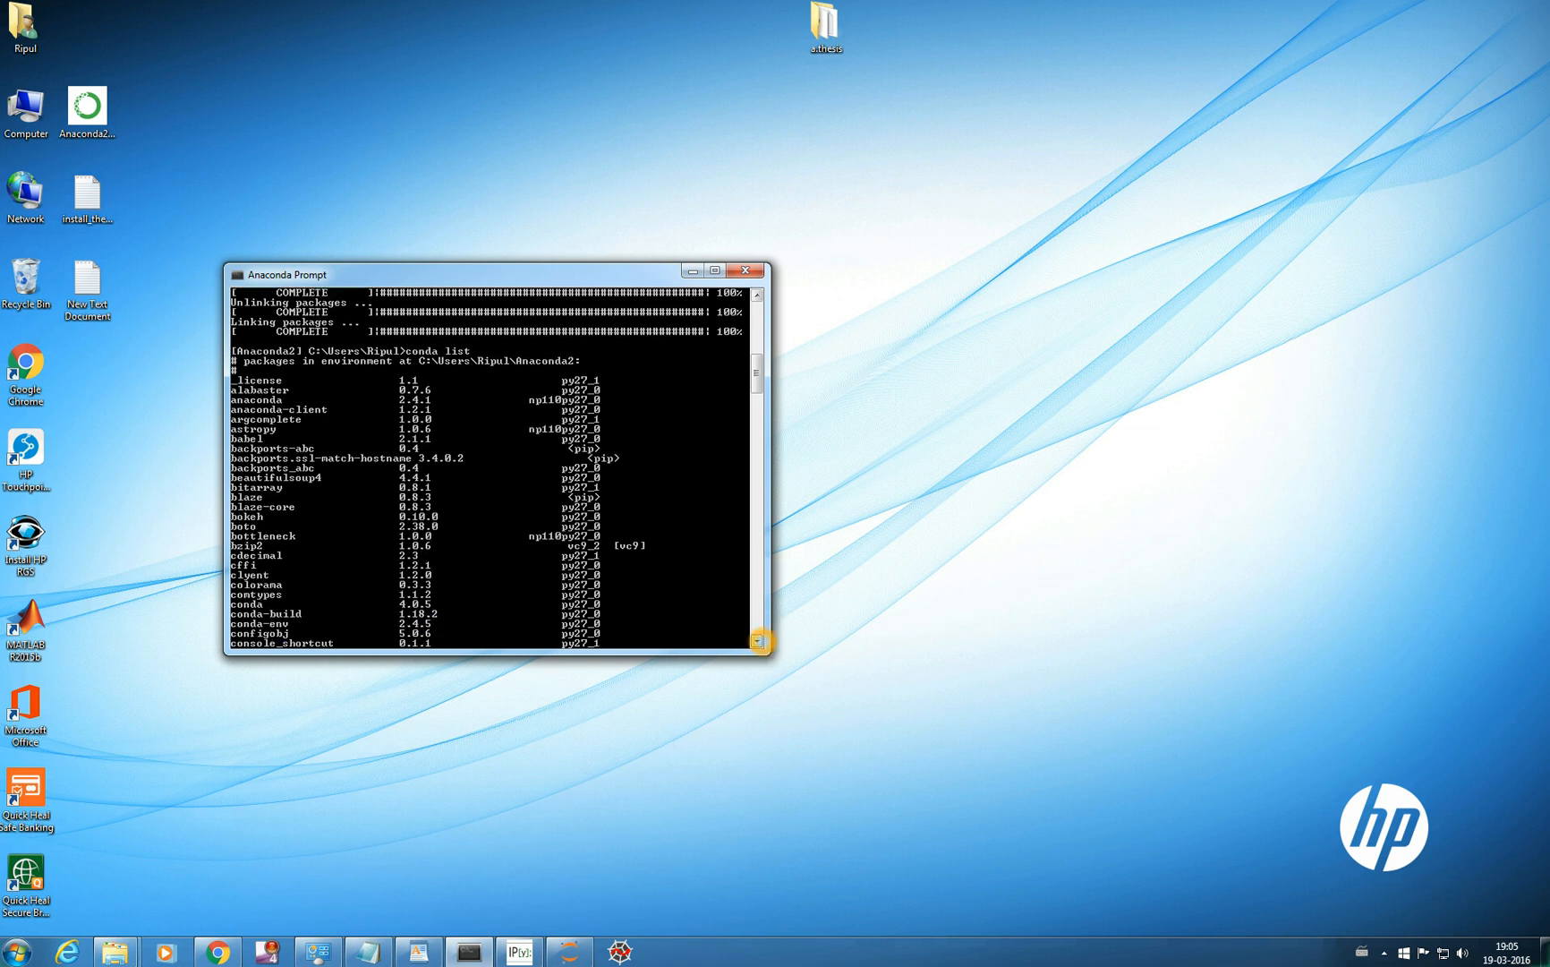
scroll(down, 3)
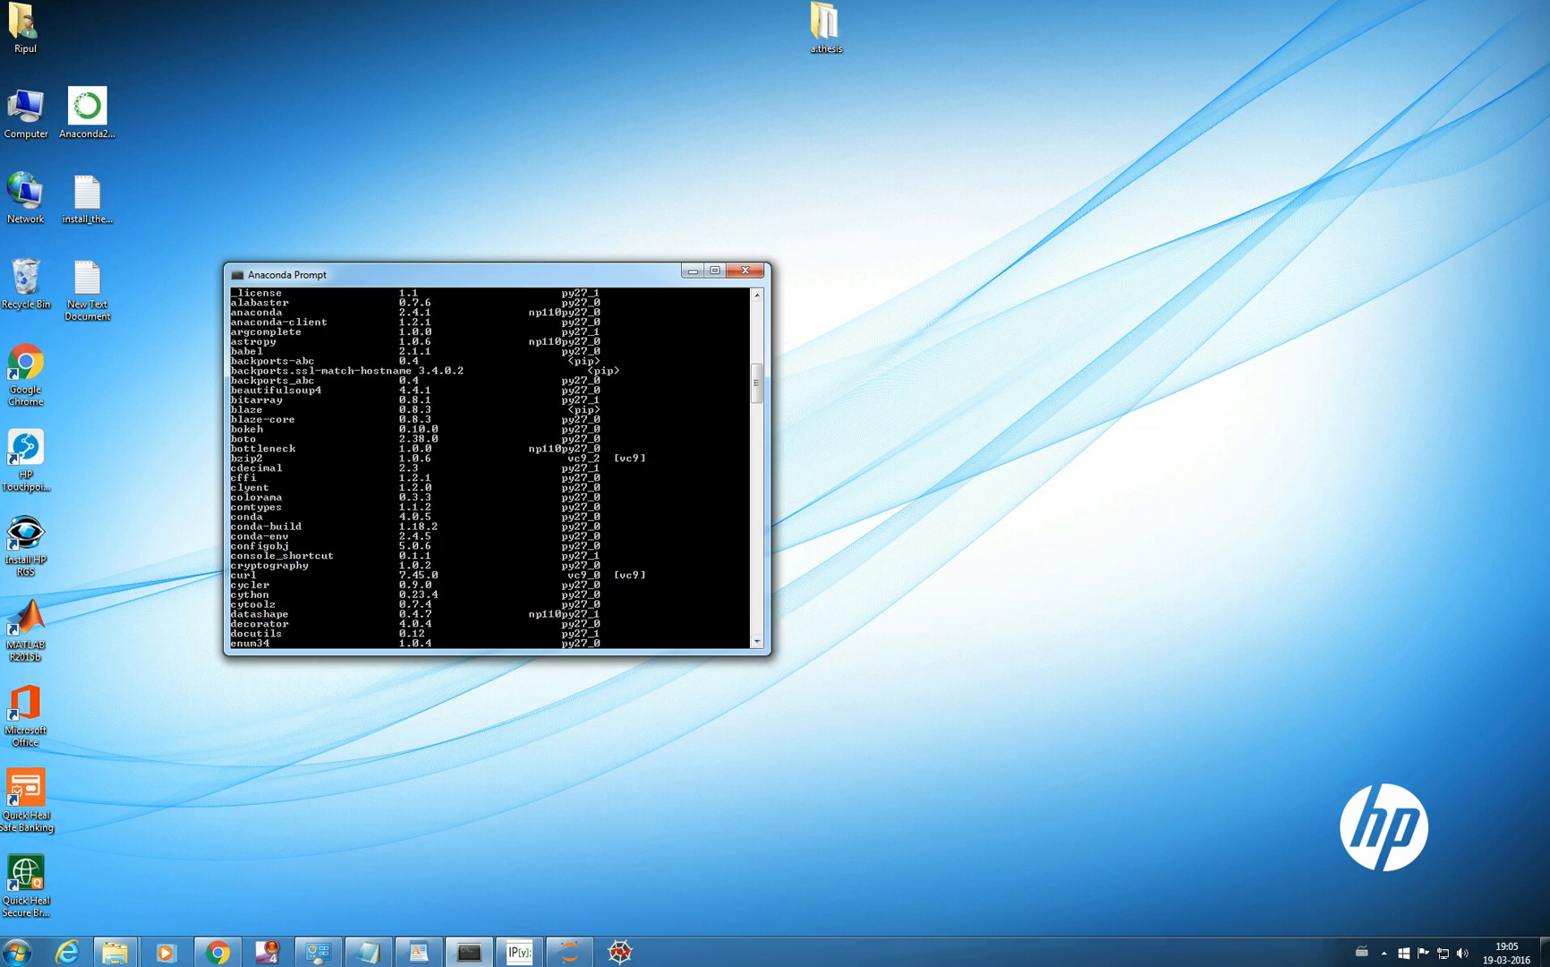
scroll(down, 3)
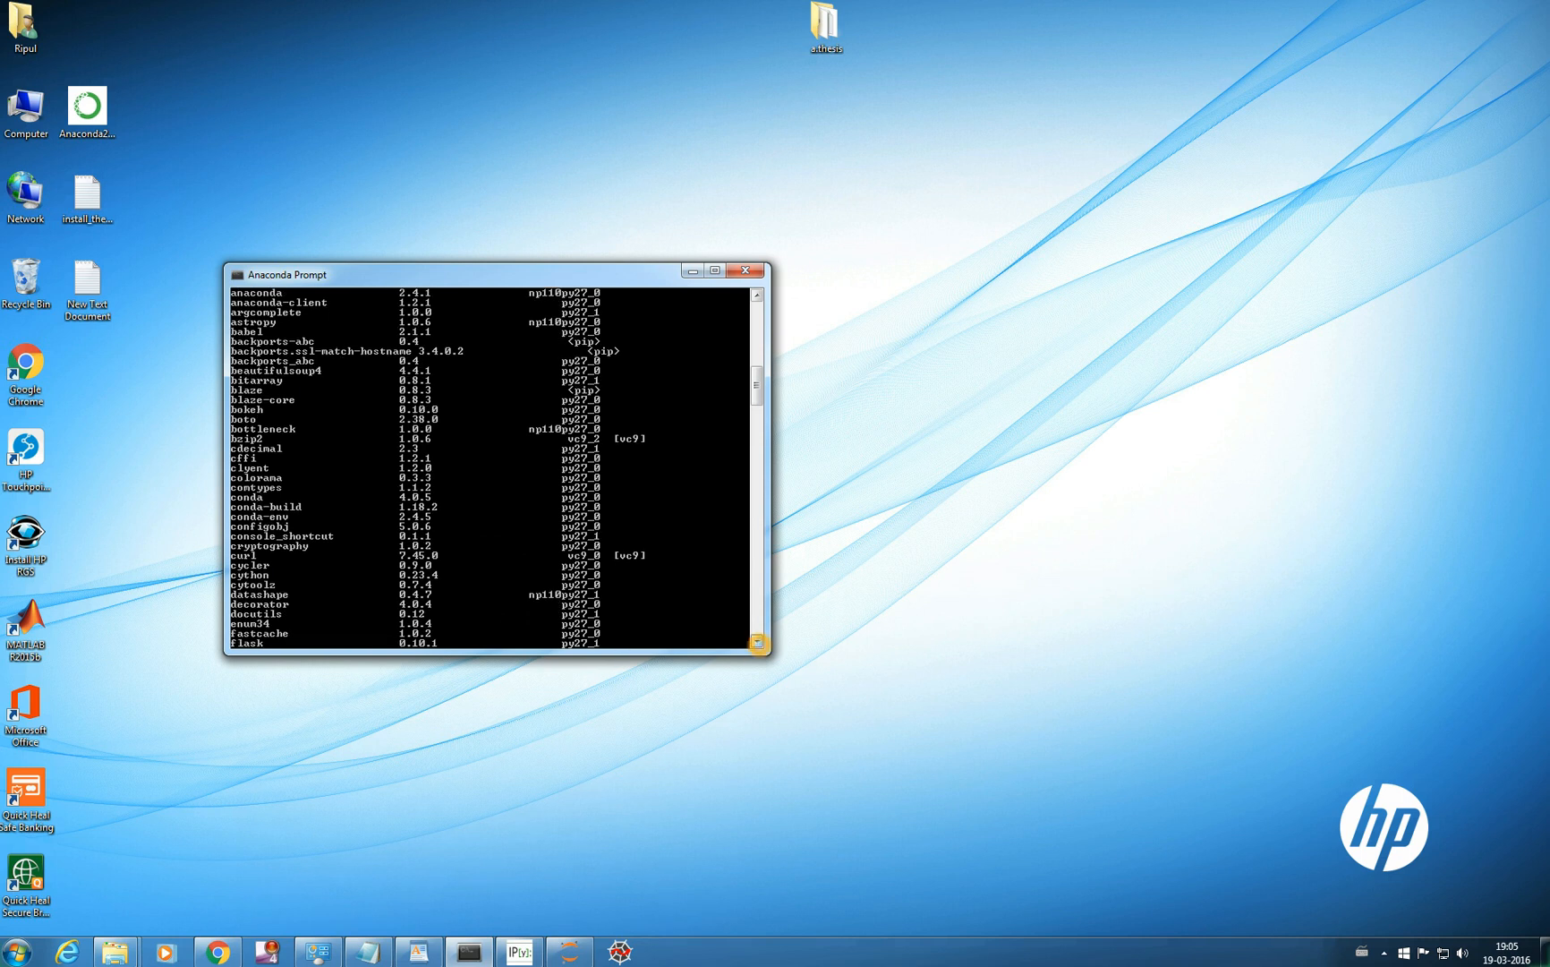
scroll(down, 3)
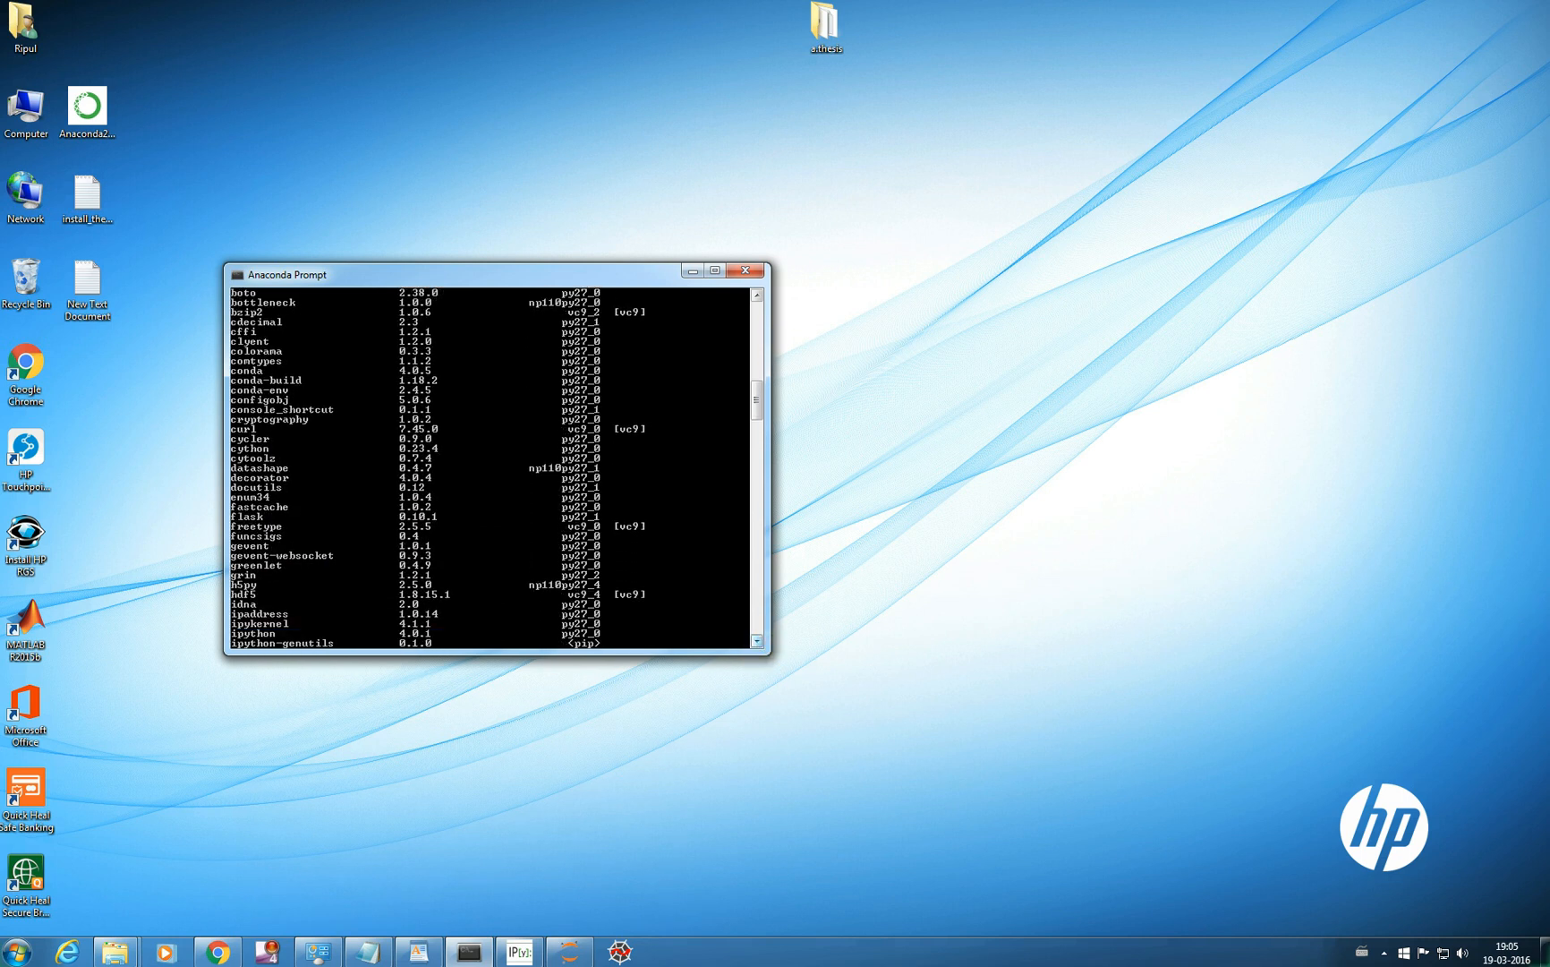
scroll(down, 3)
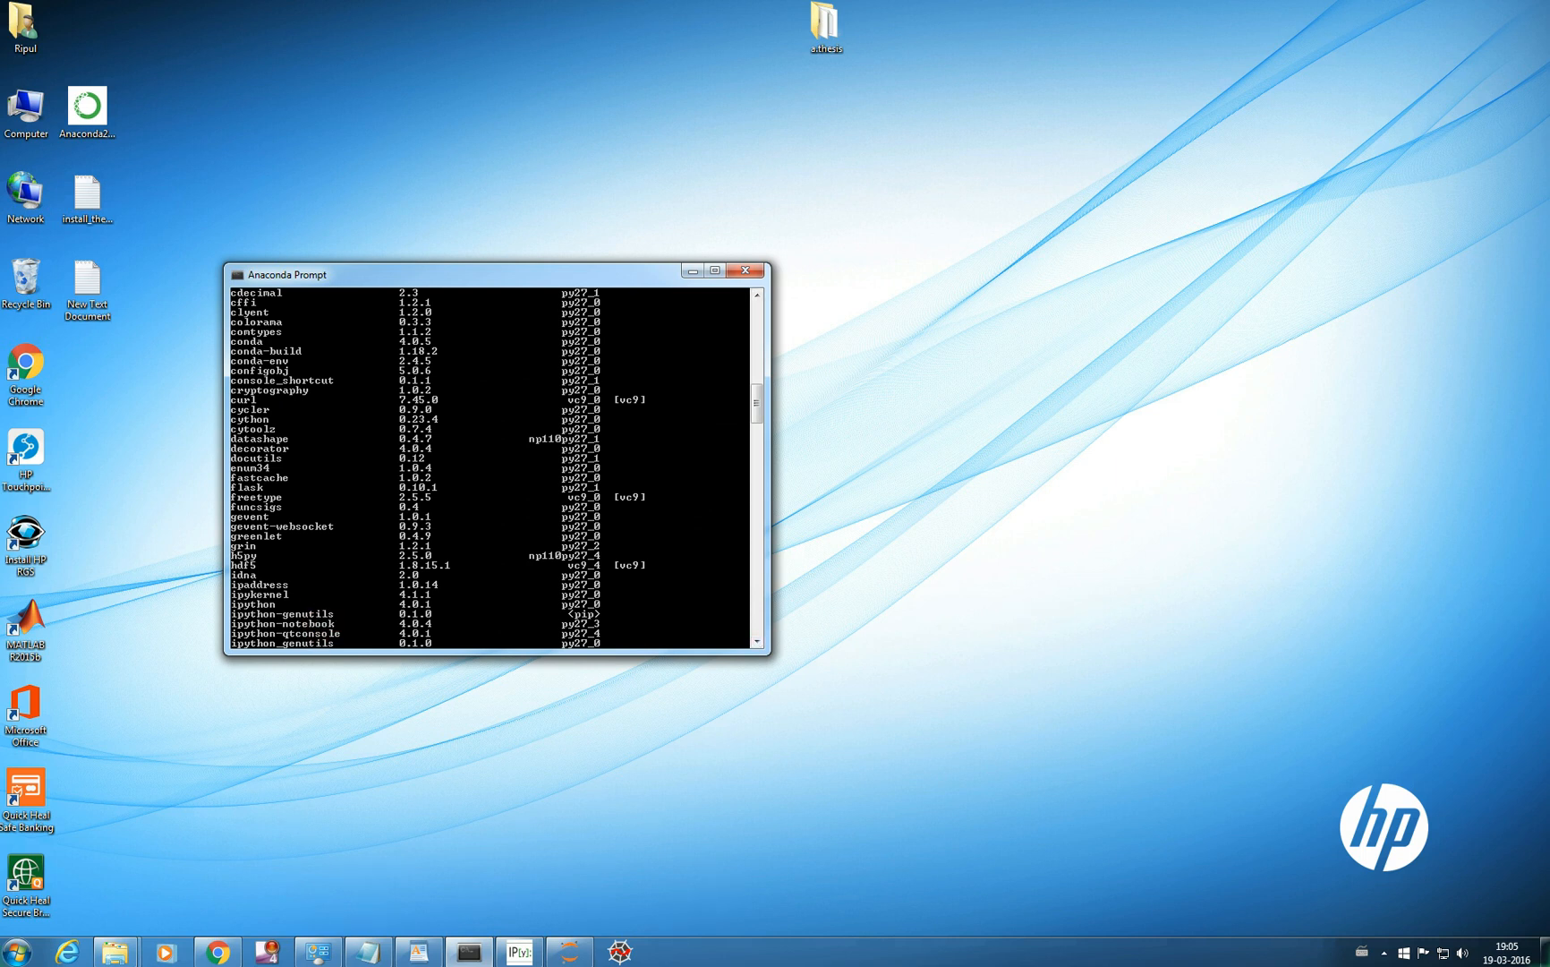
scroll(down, 3)
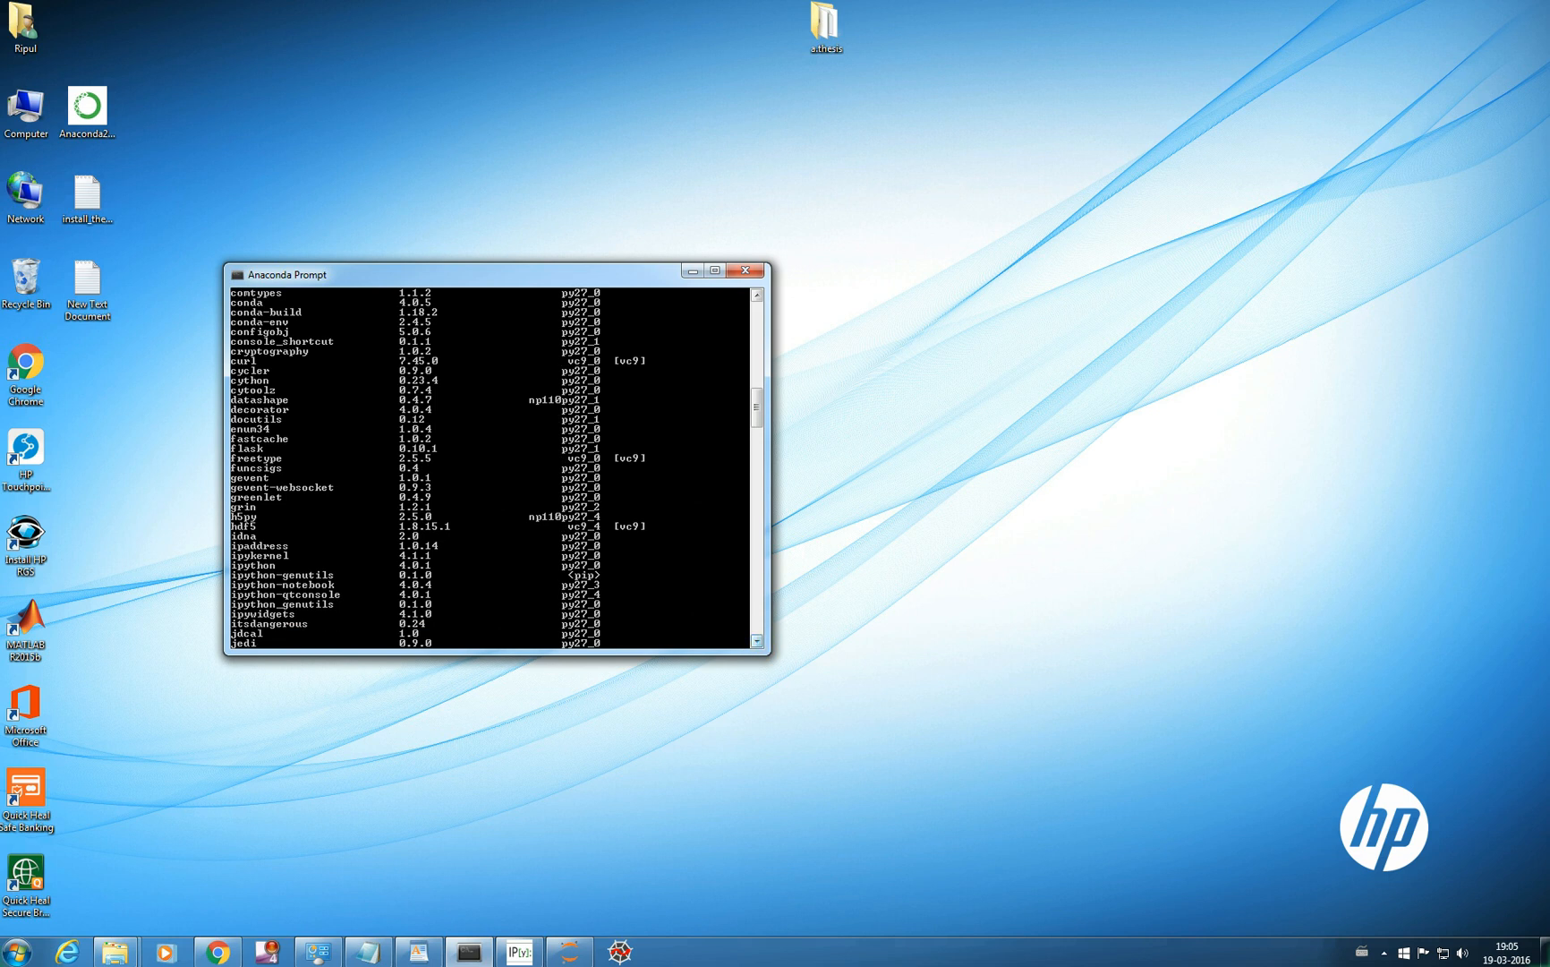
scroll(down, 3)
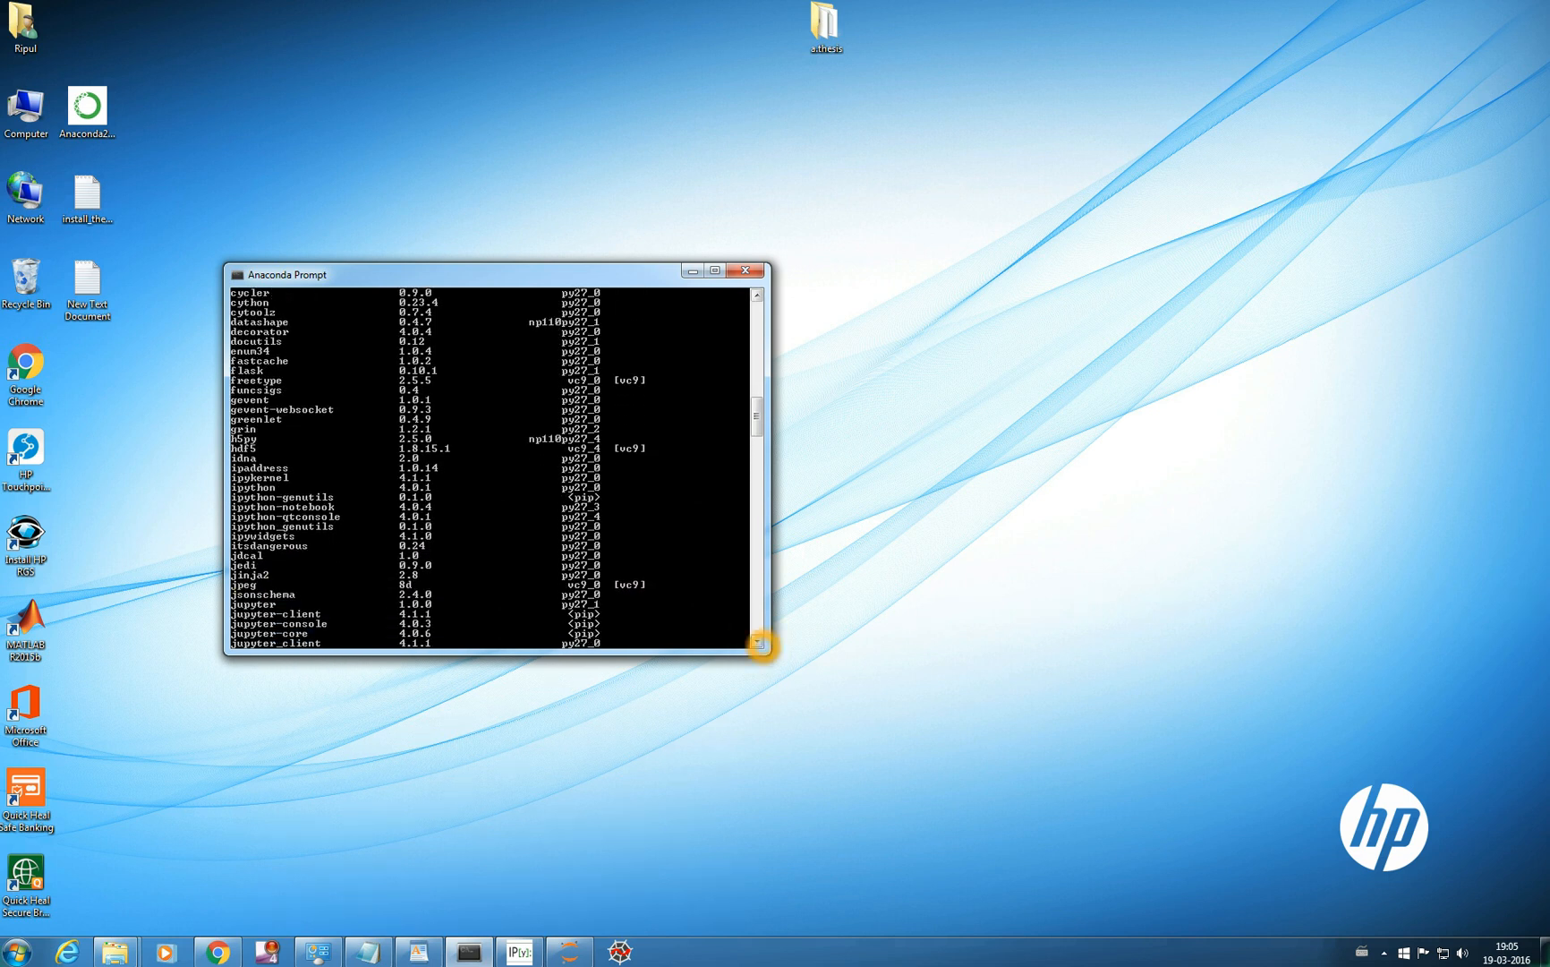
scroll(down, 3)
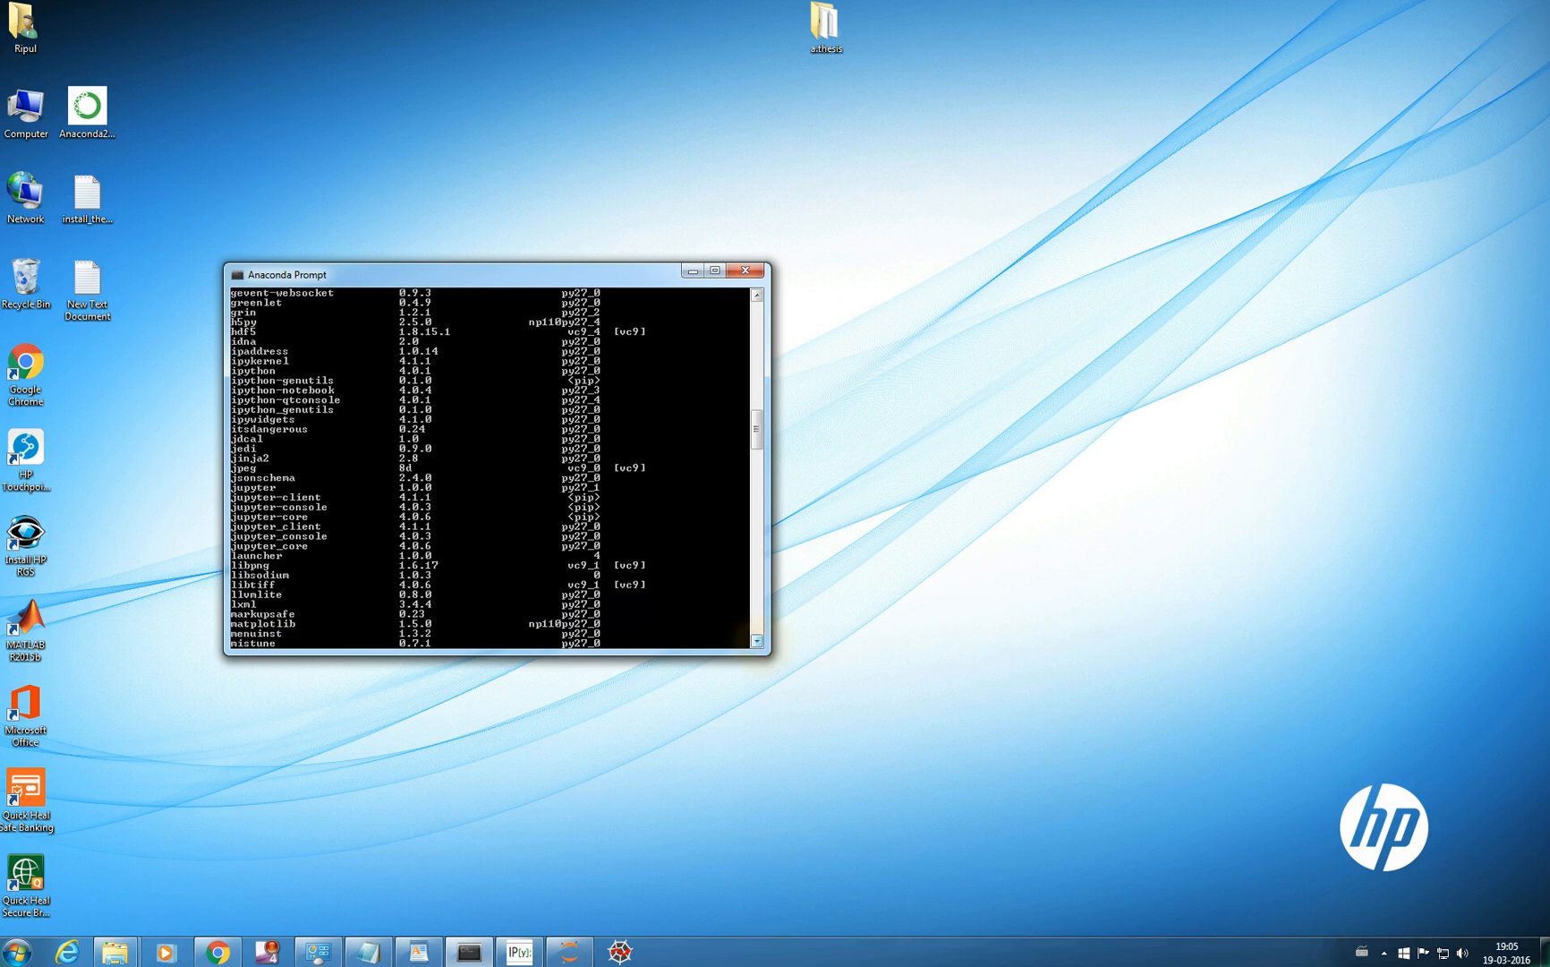
scroll(down, 3)
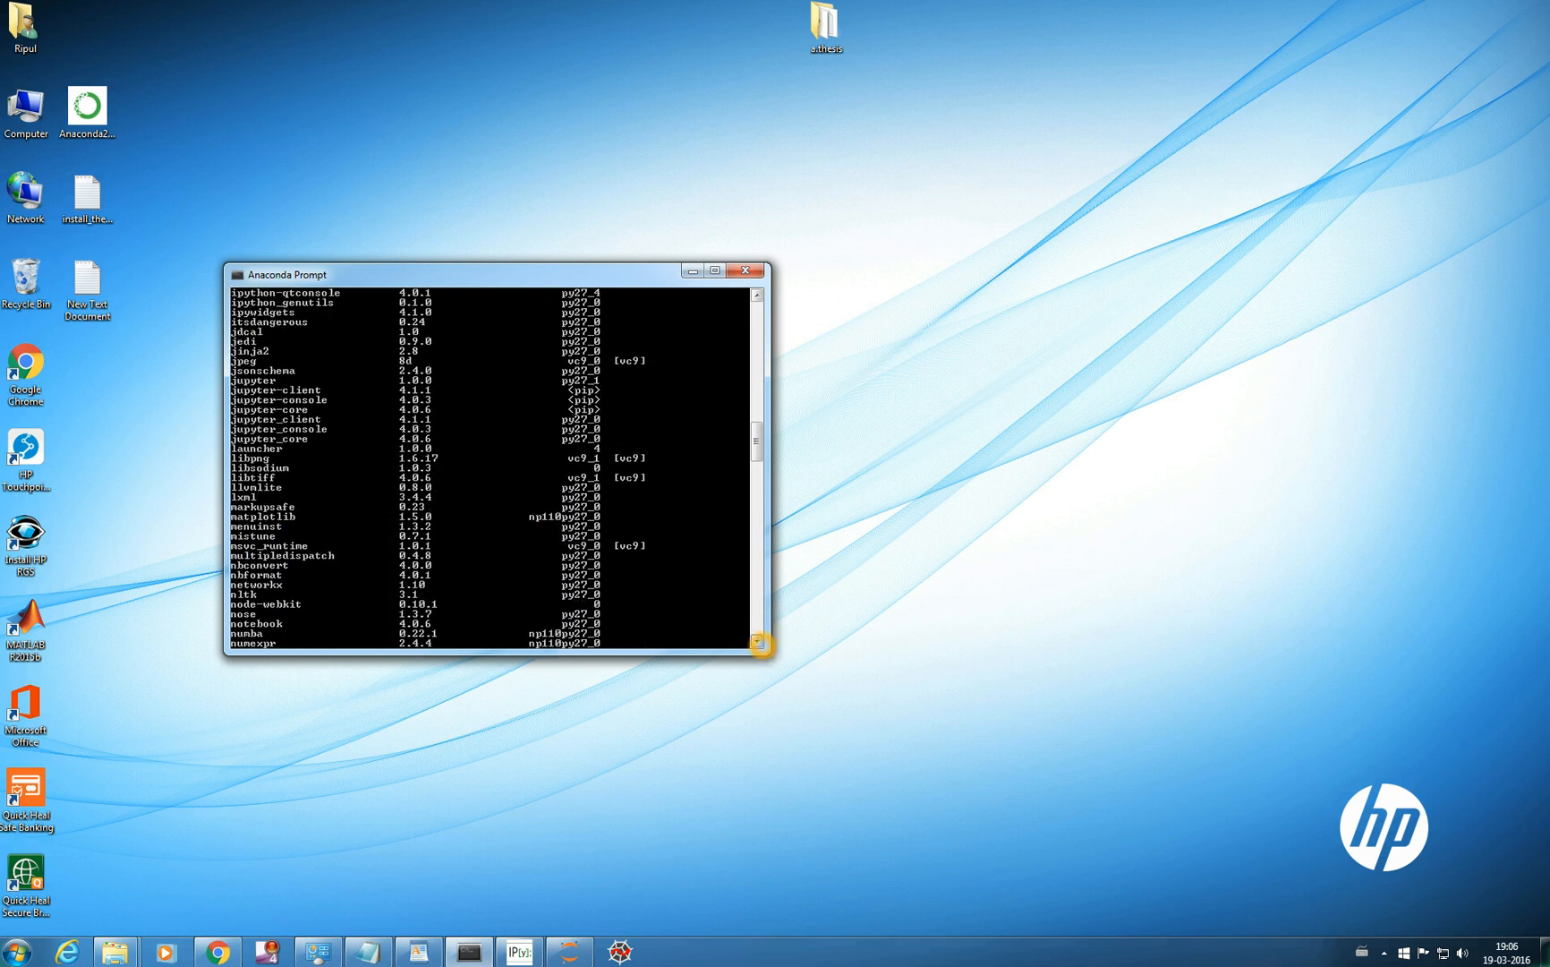
scroll(down, 3)
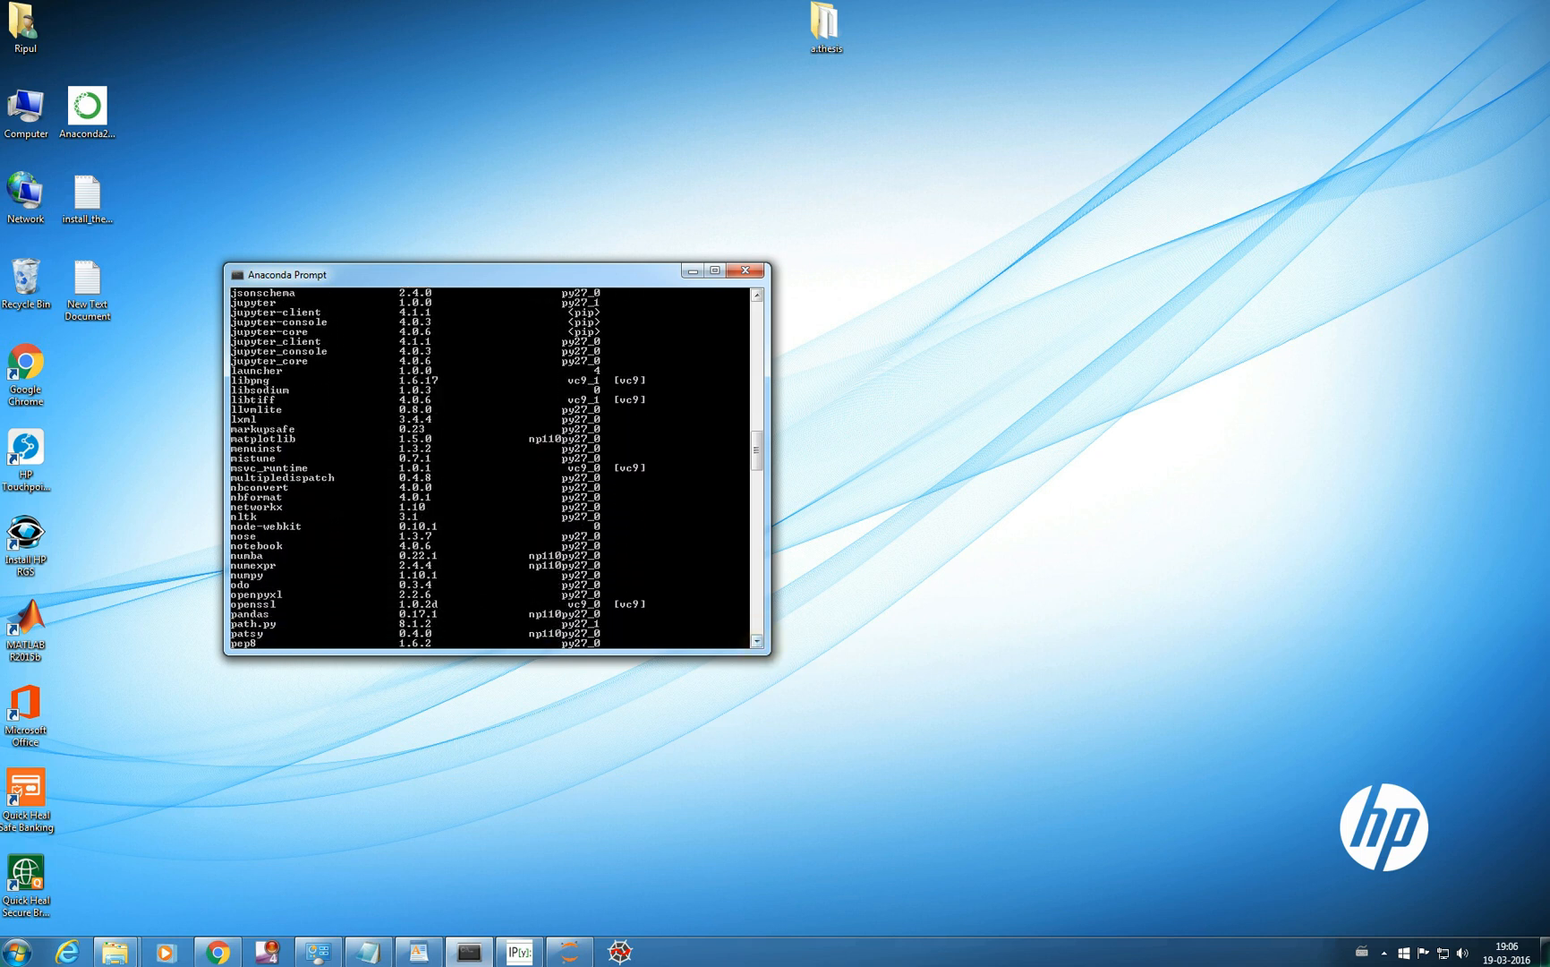
scroll(down, 3)
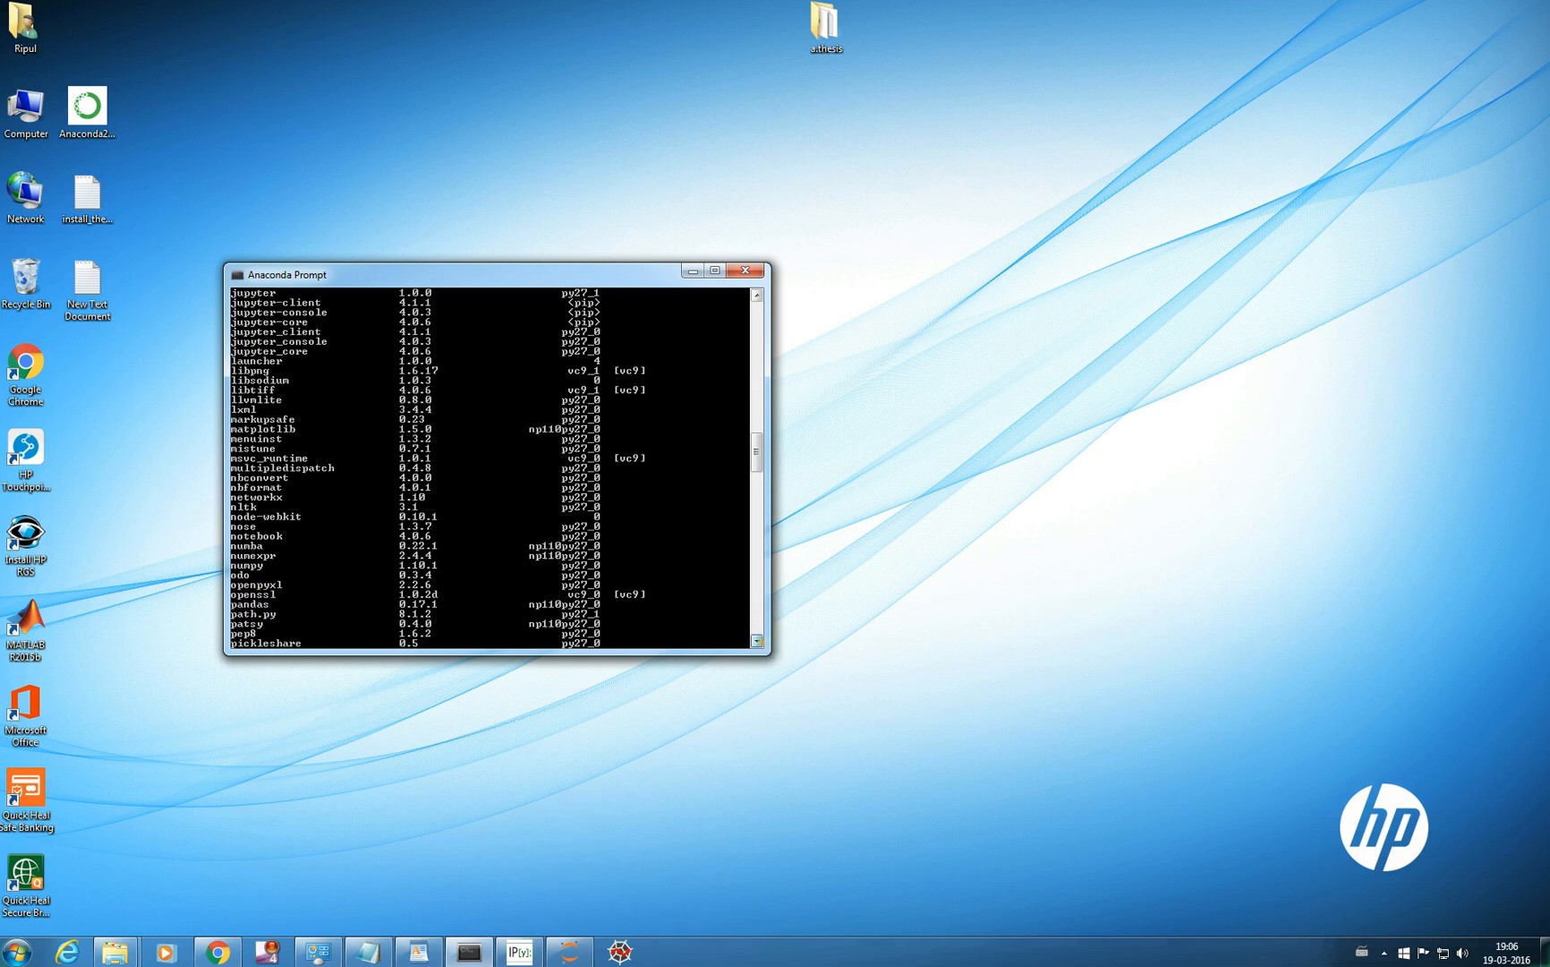
scroll(down, 3)
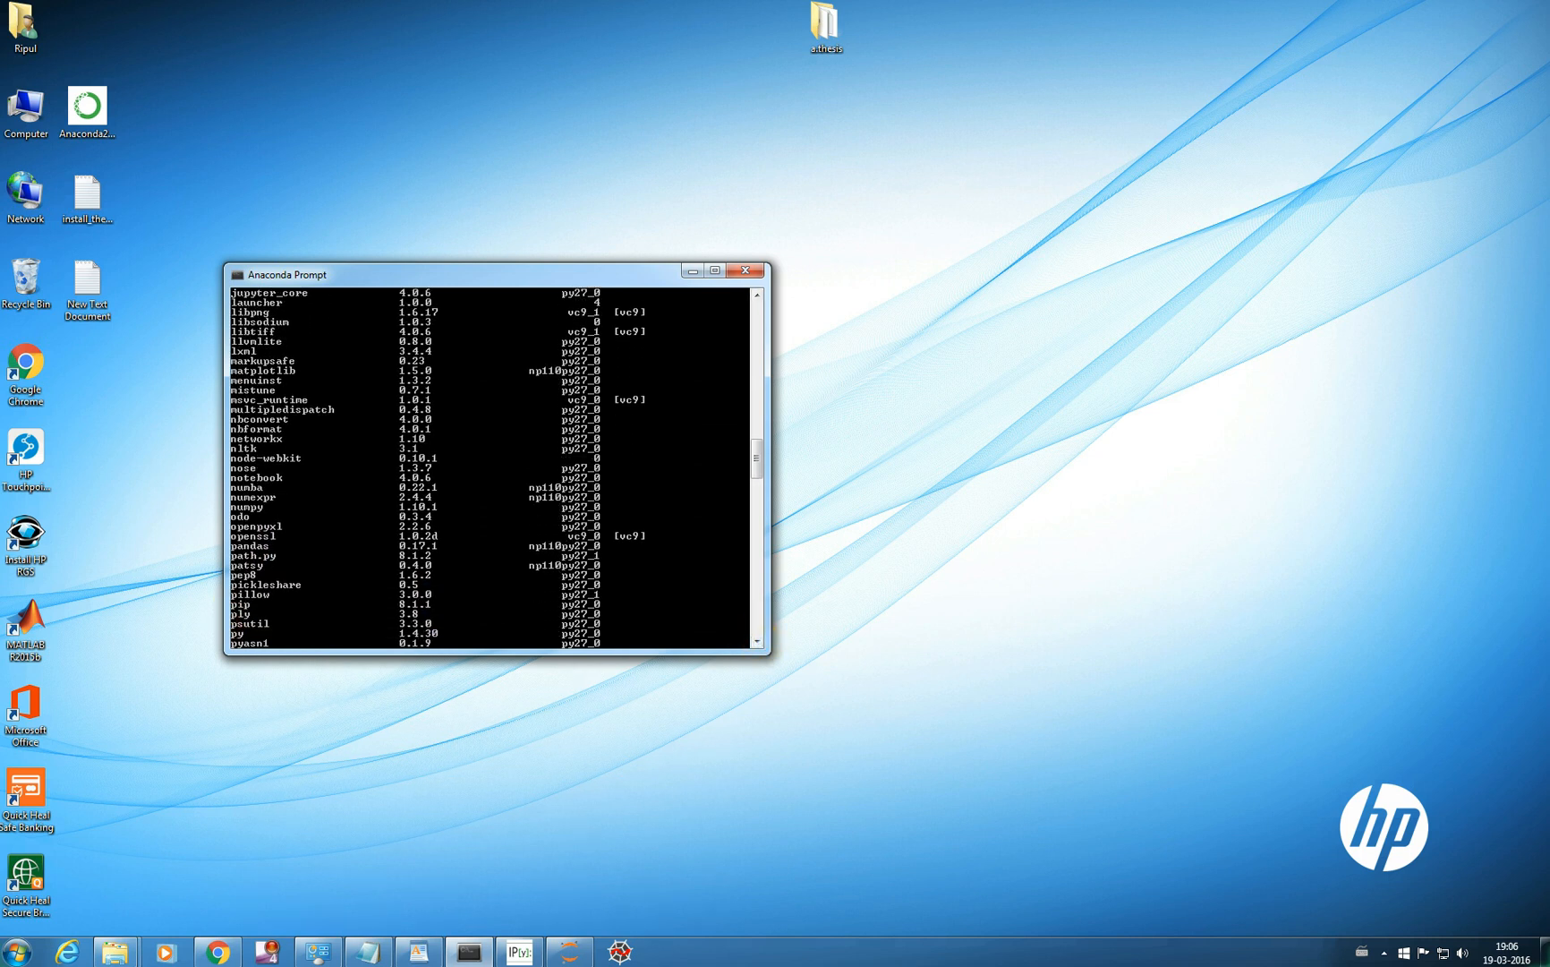
mouse_move(755, 641)
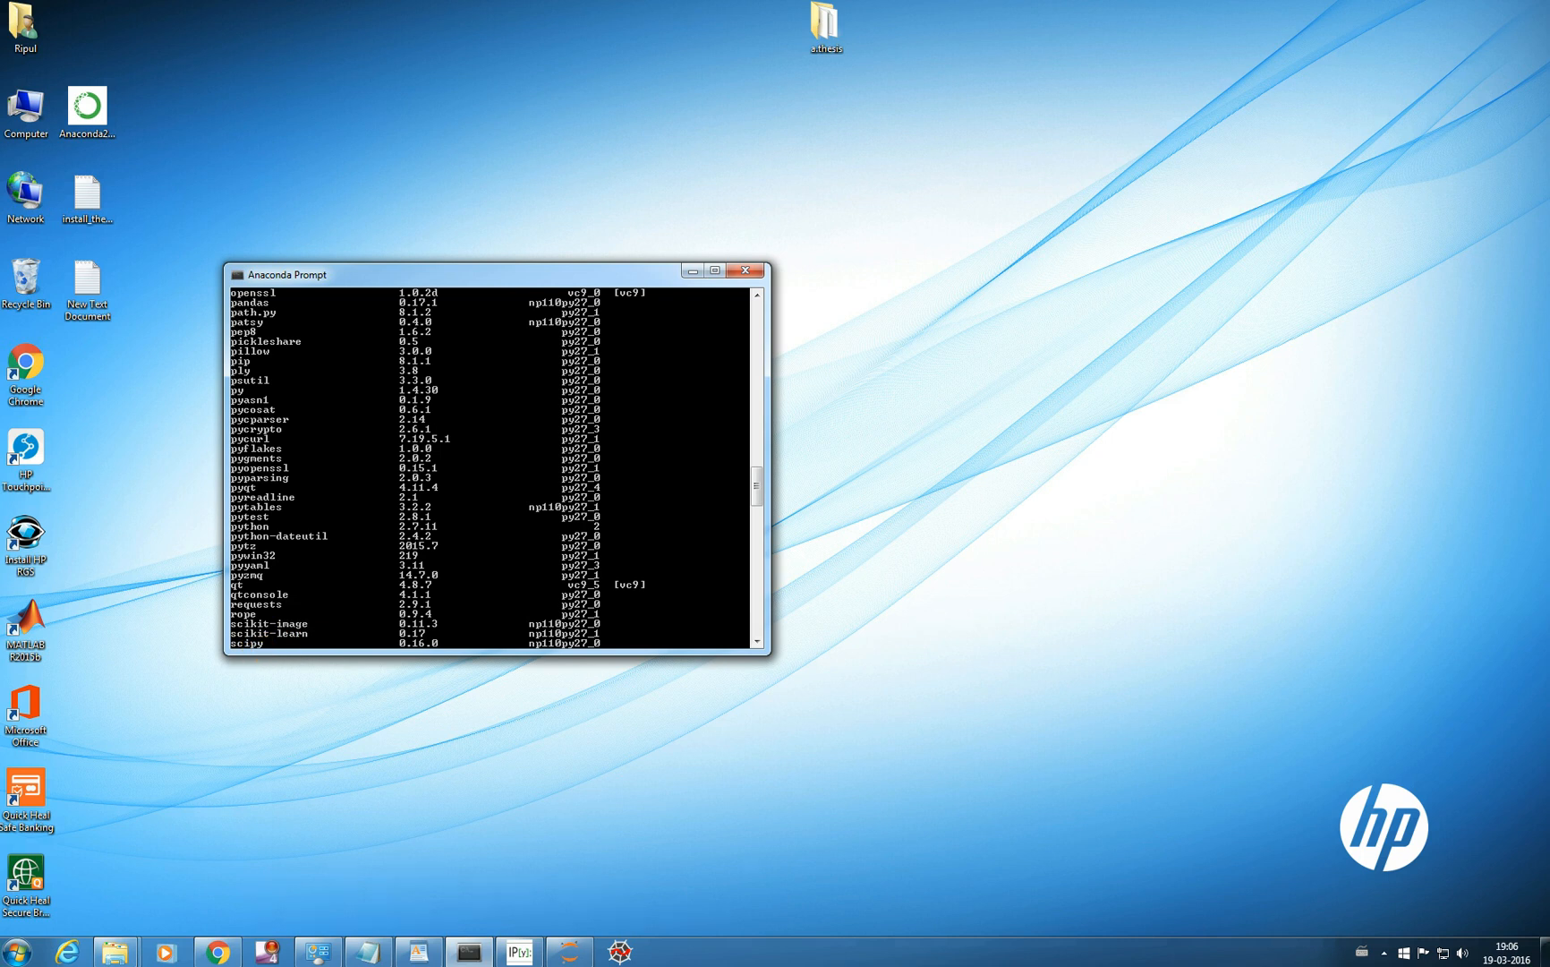
scroll(down, 3)
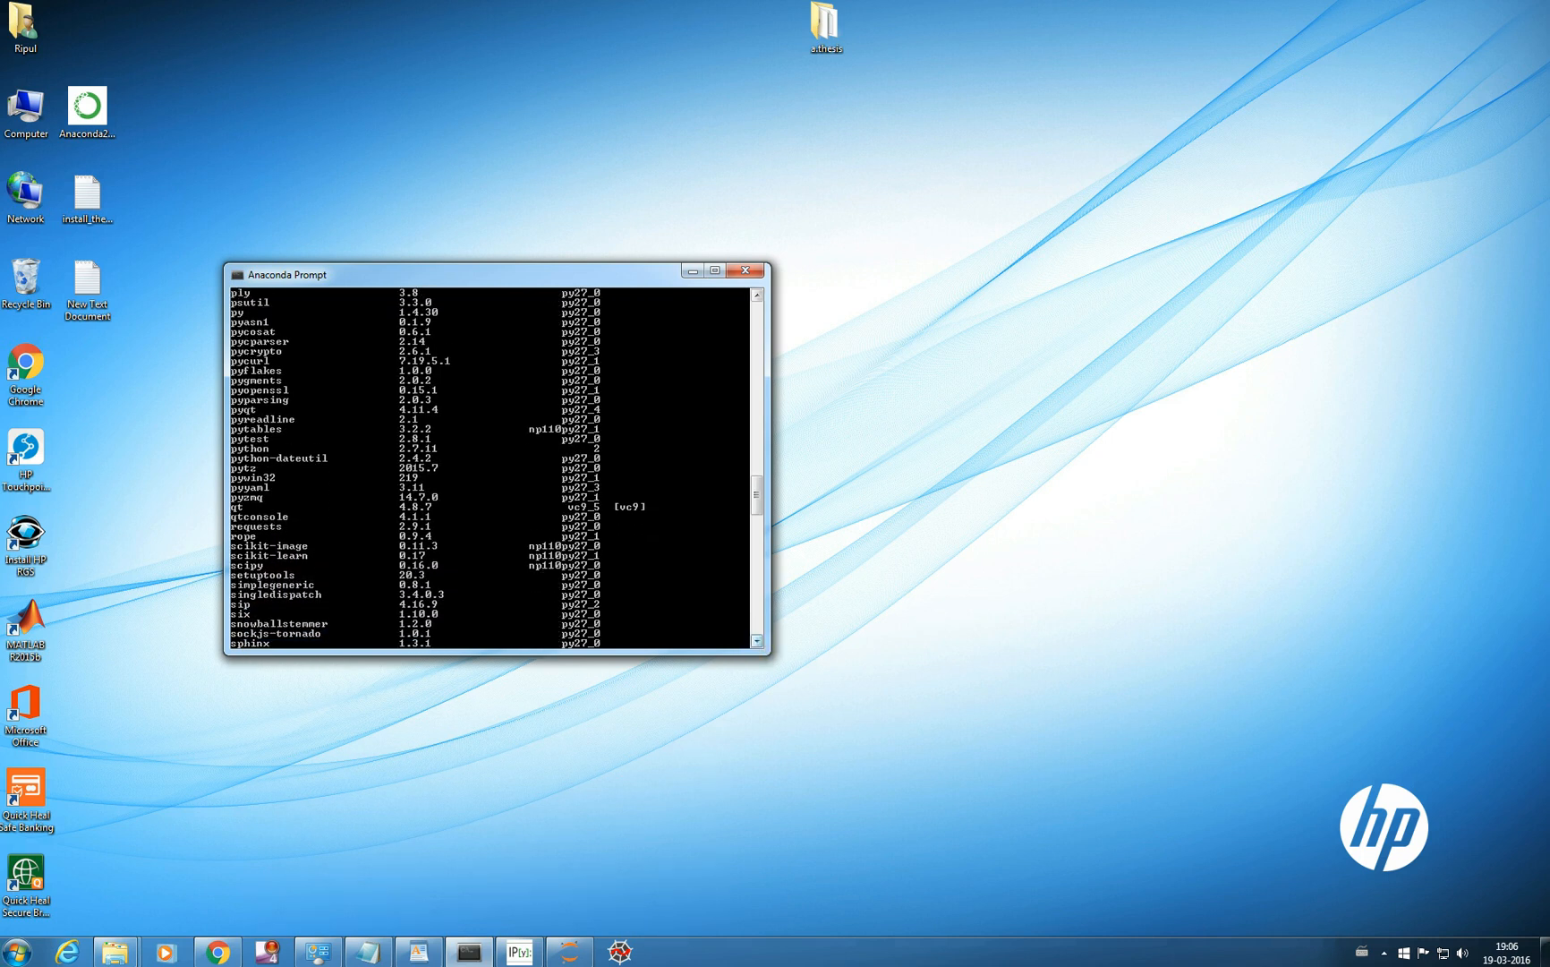
scroll(down, 3)
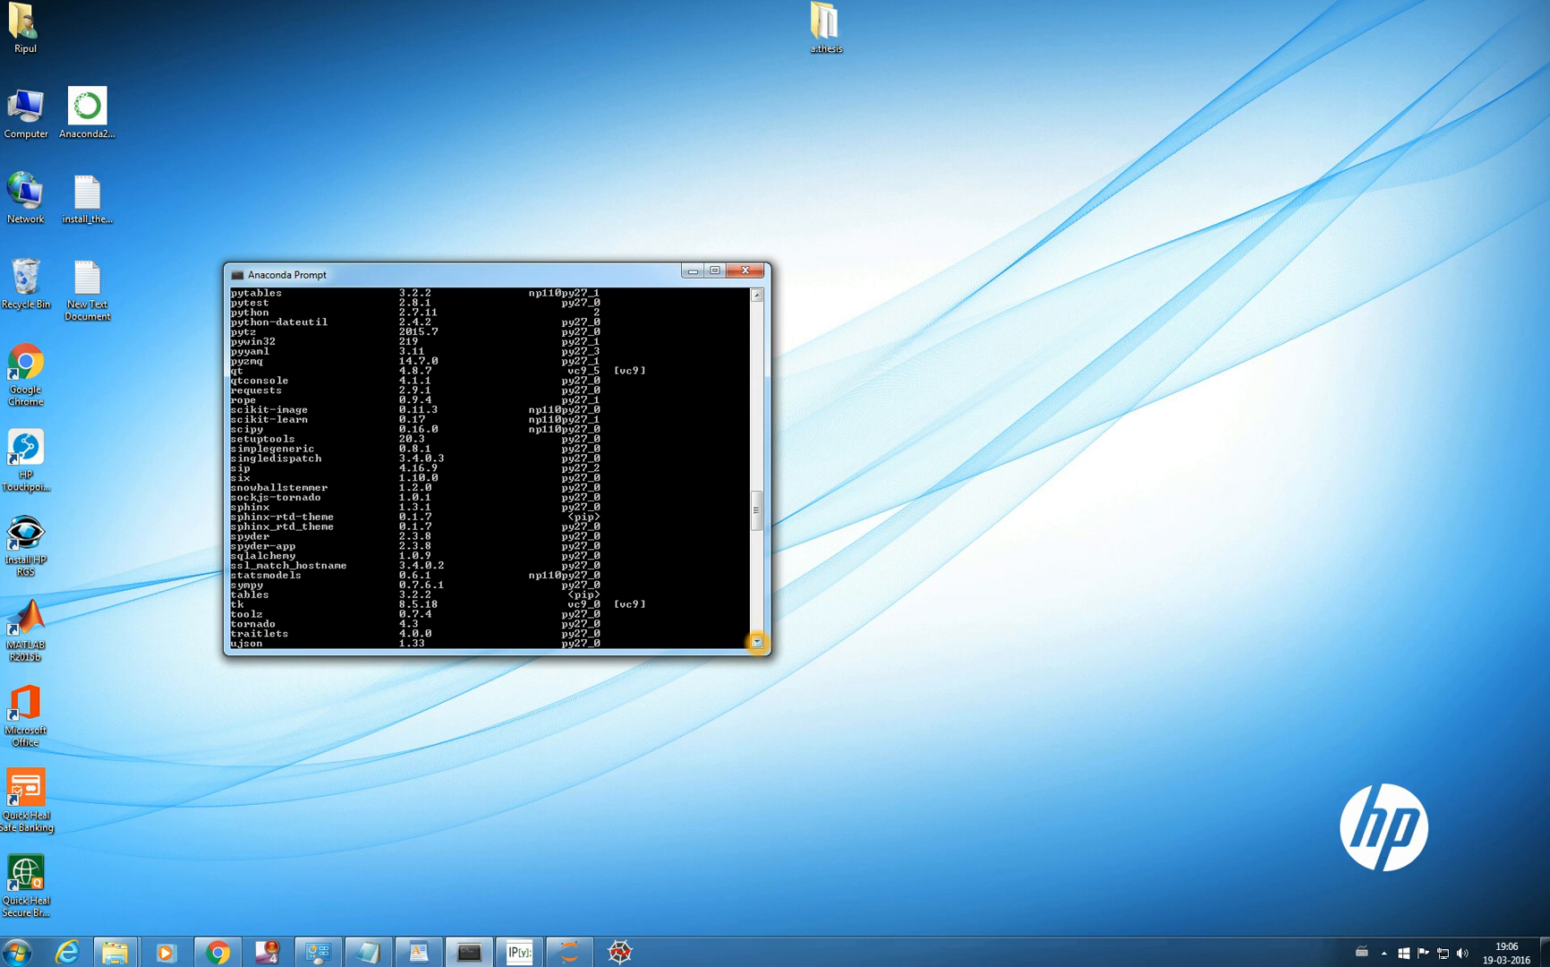
scroll(down, 3)
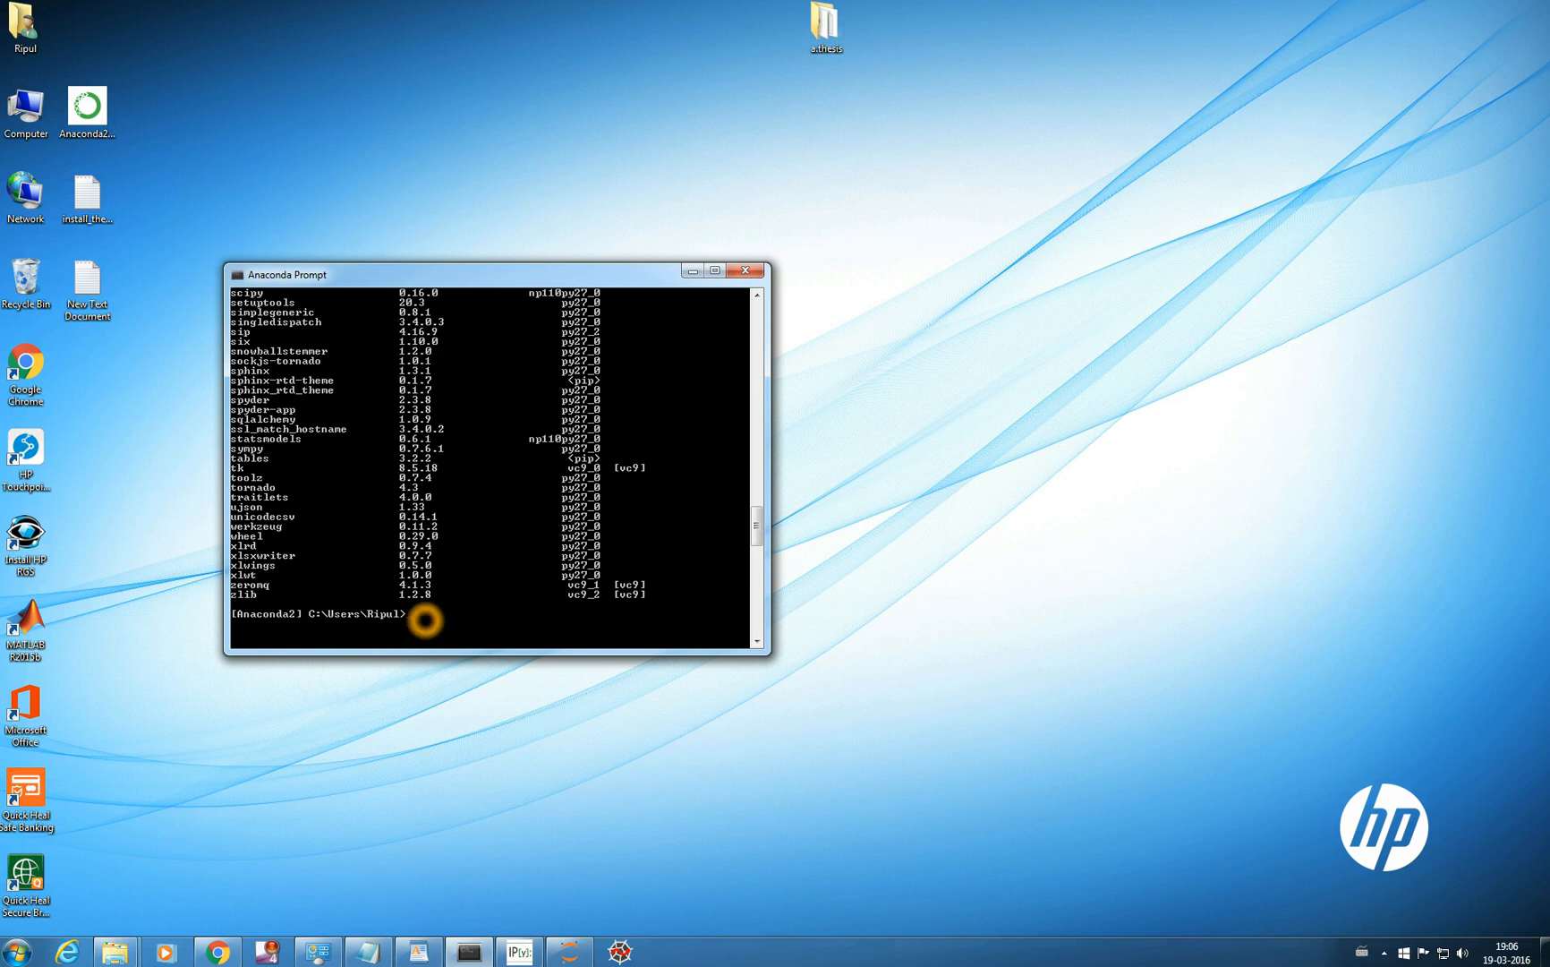
mouse_move(494, 615)
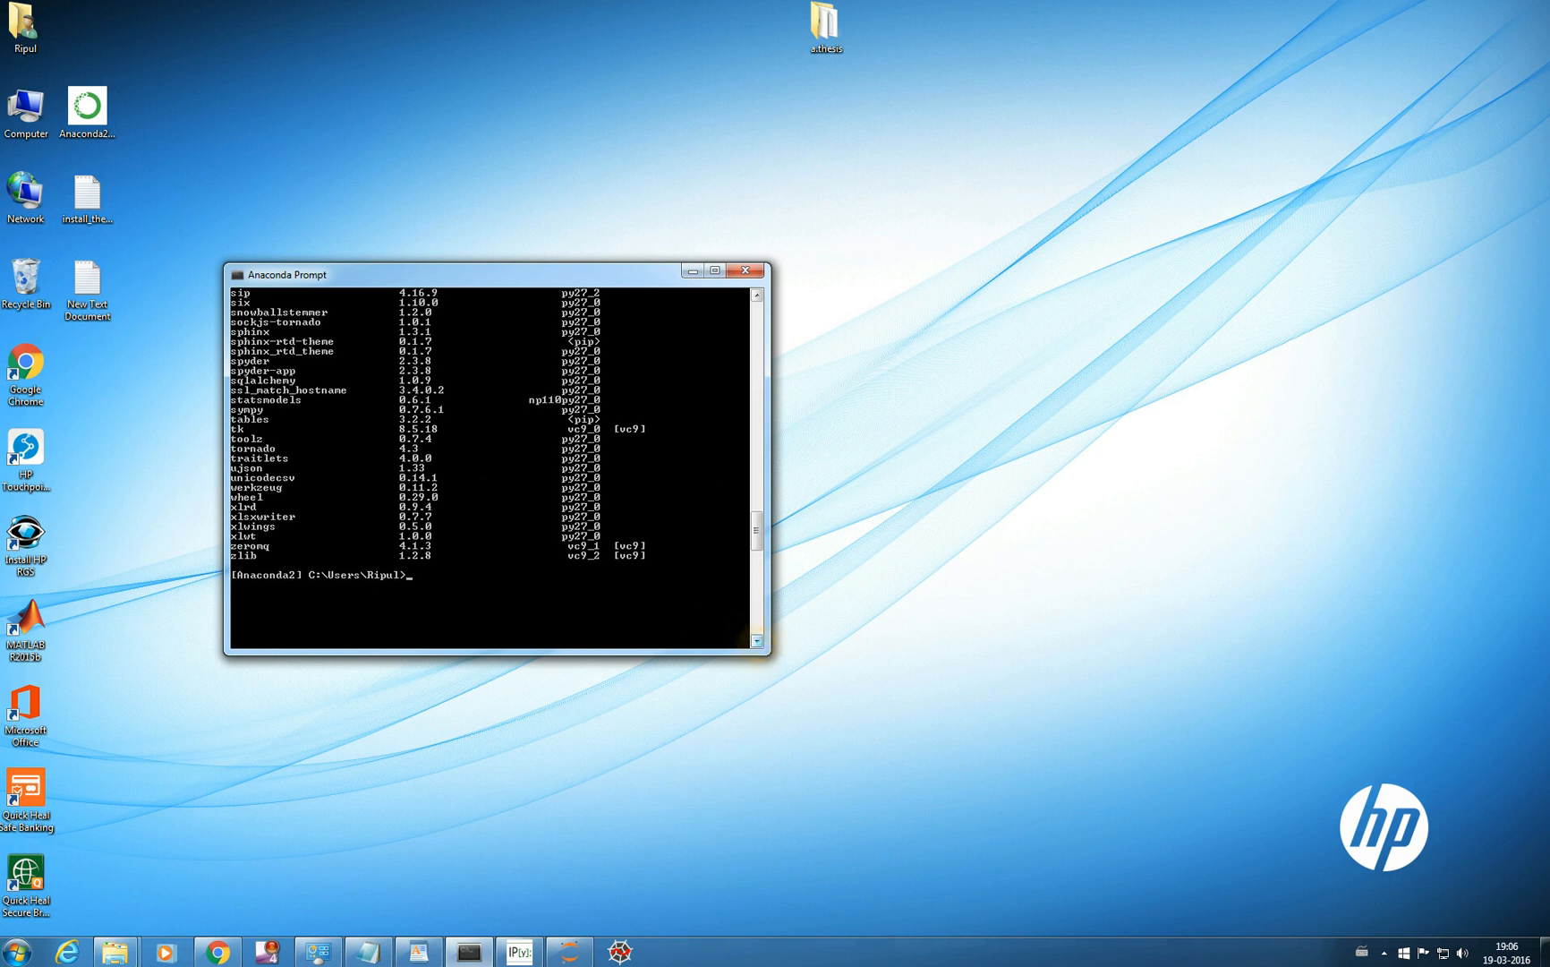
- Start Python in Anaconda Prompt and print the word 'python'
text(python)
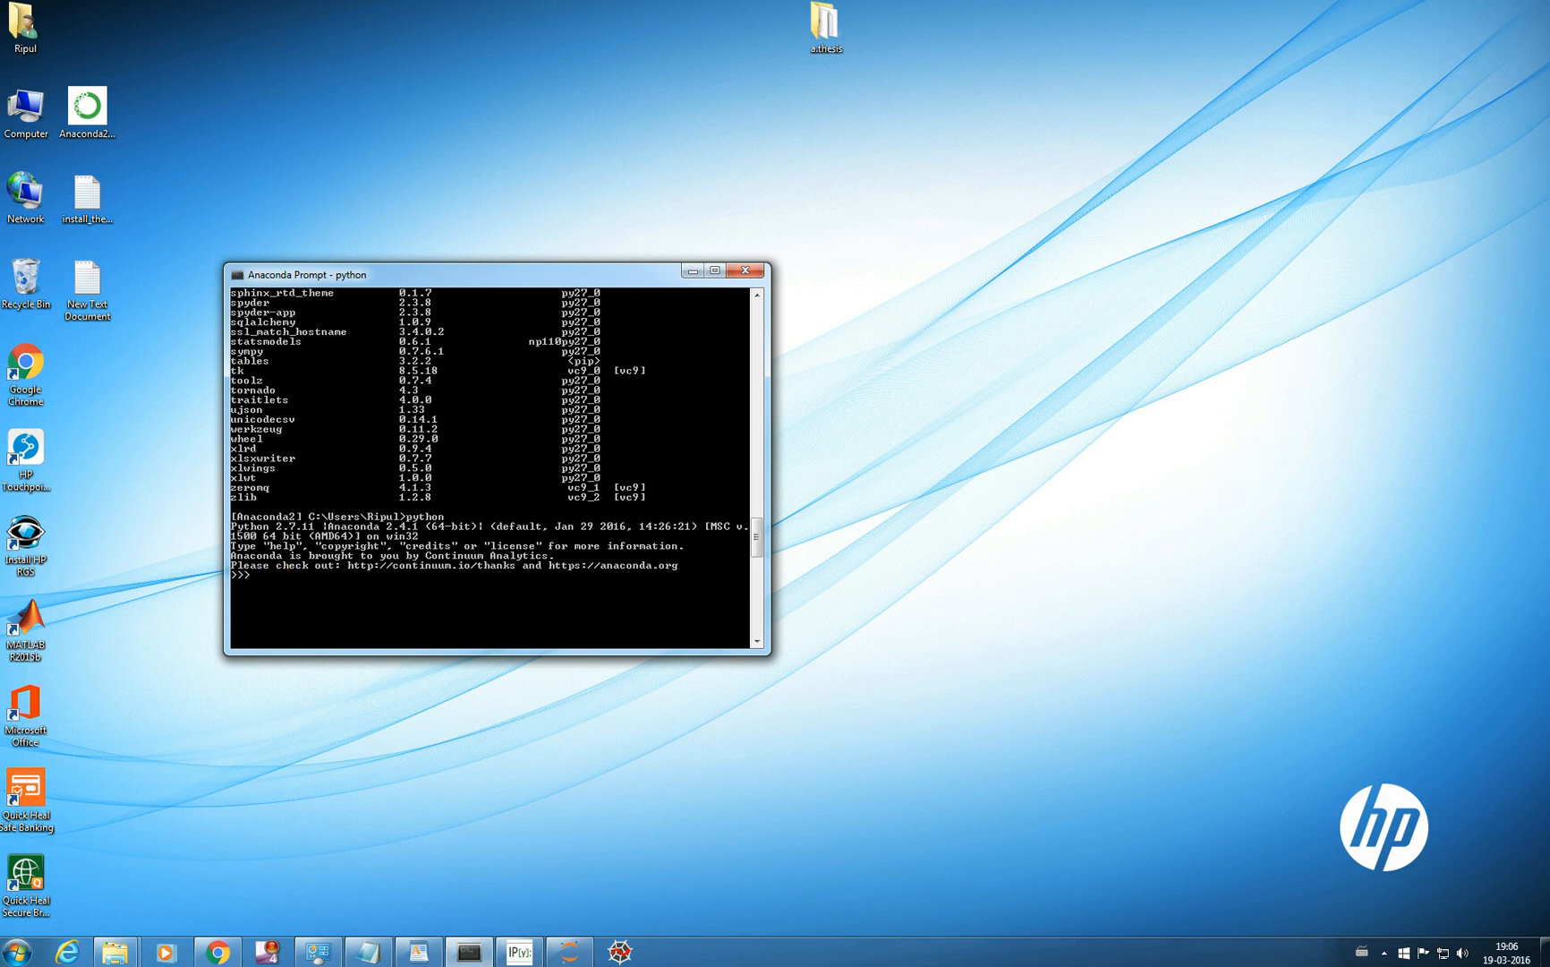
click(518, 950)
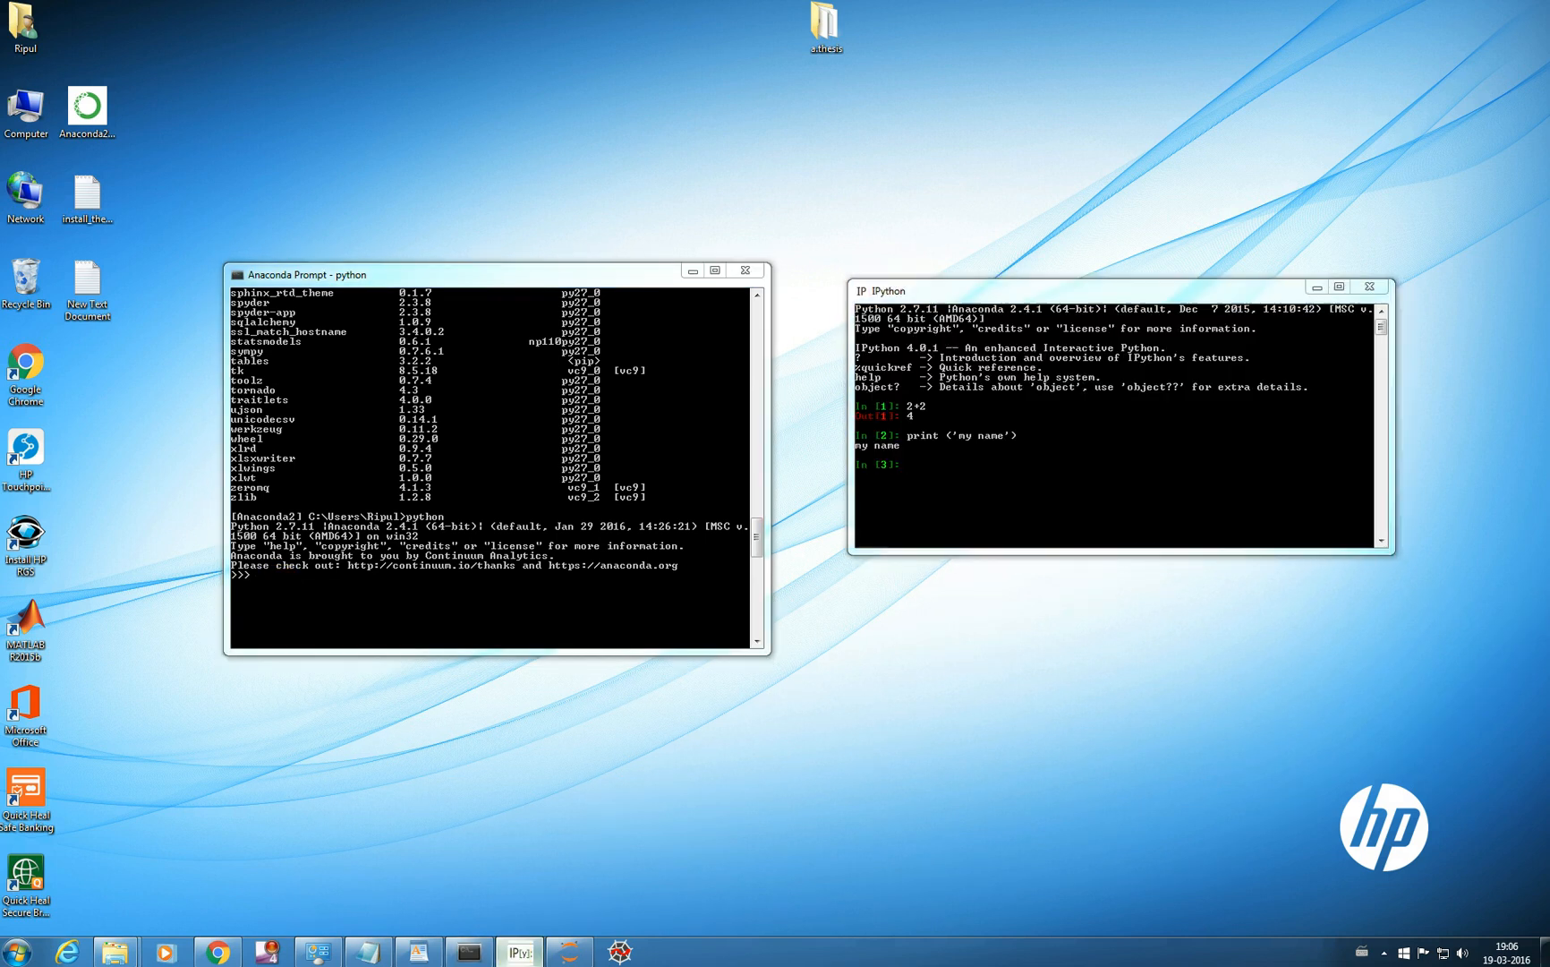
click(1371, 287)
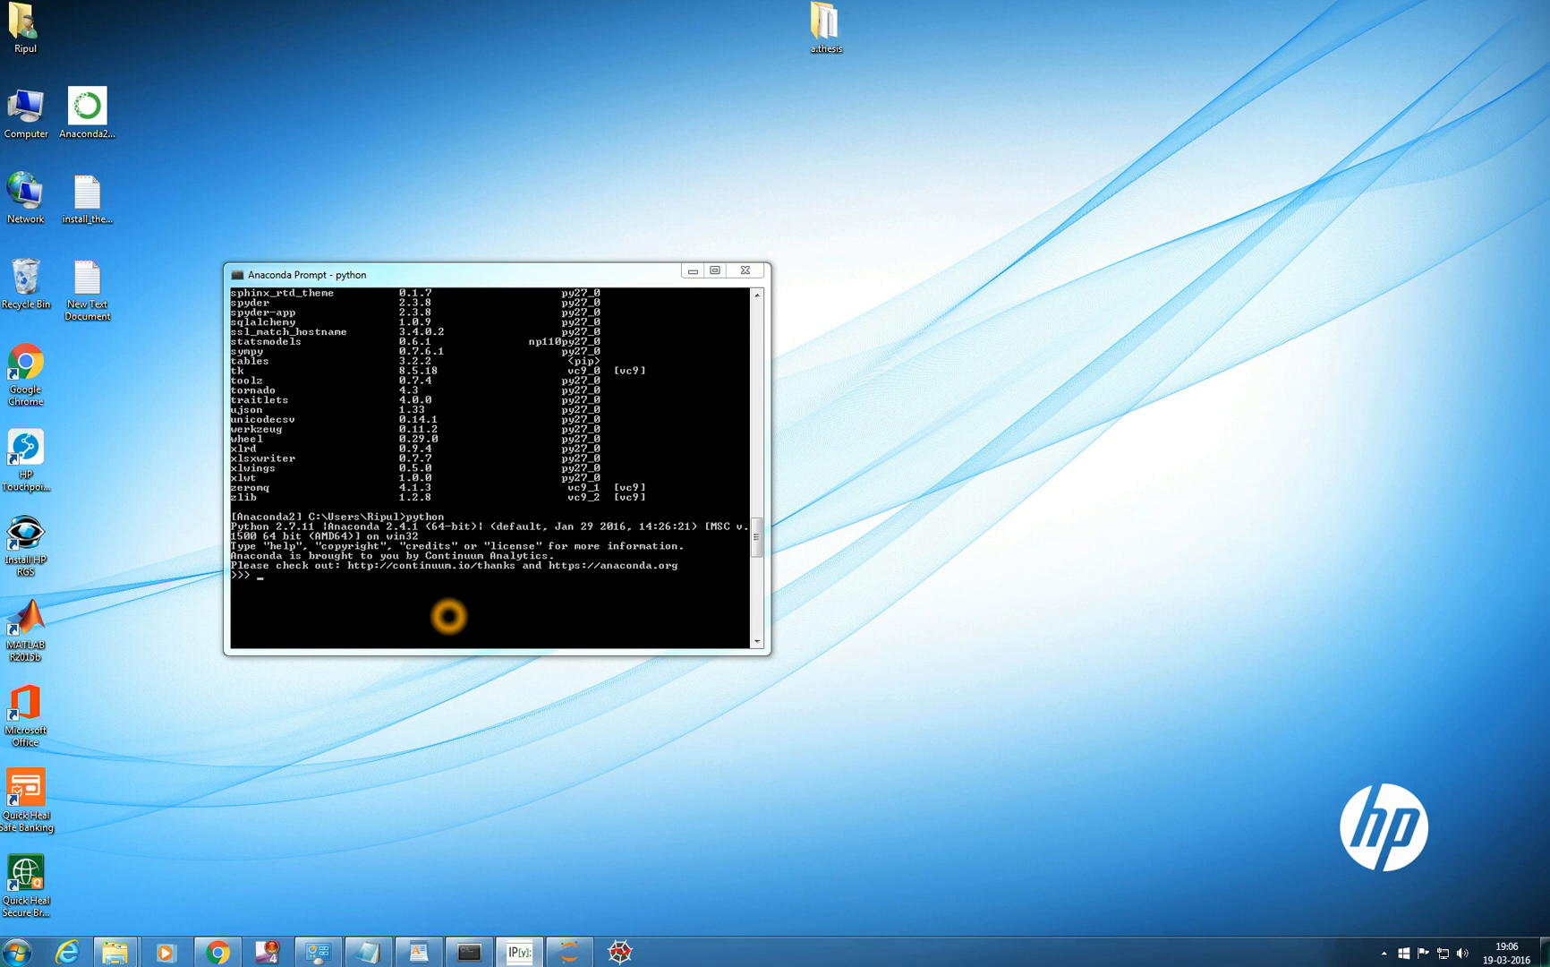
mouse_move(448, 615)
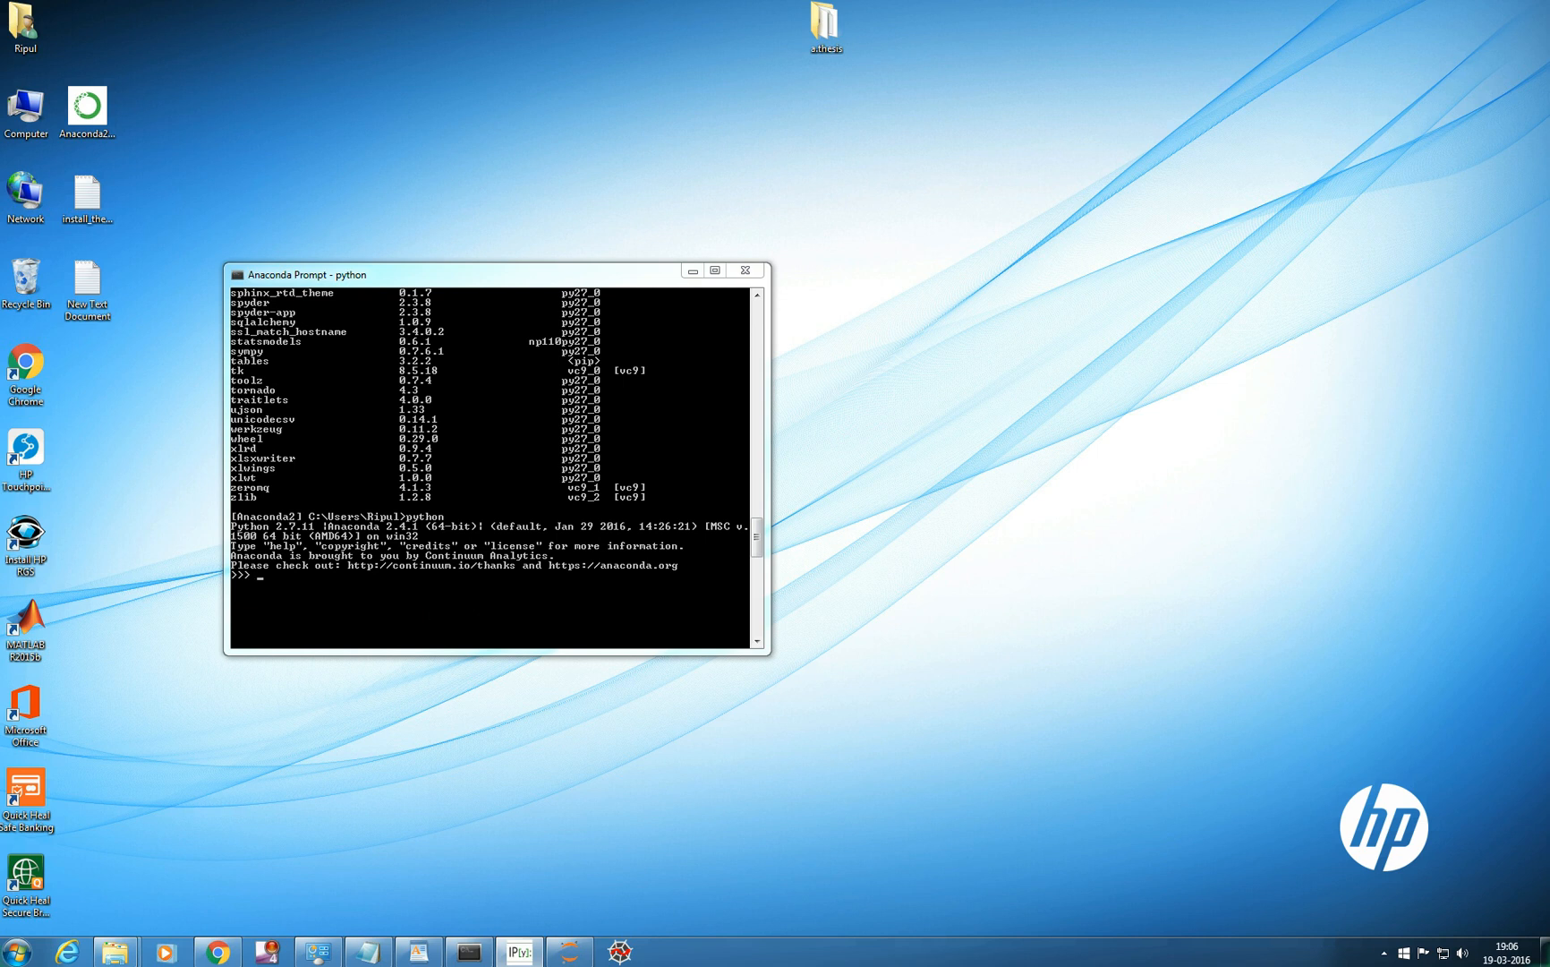
text(pr)
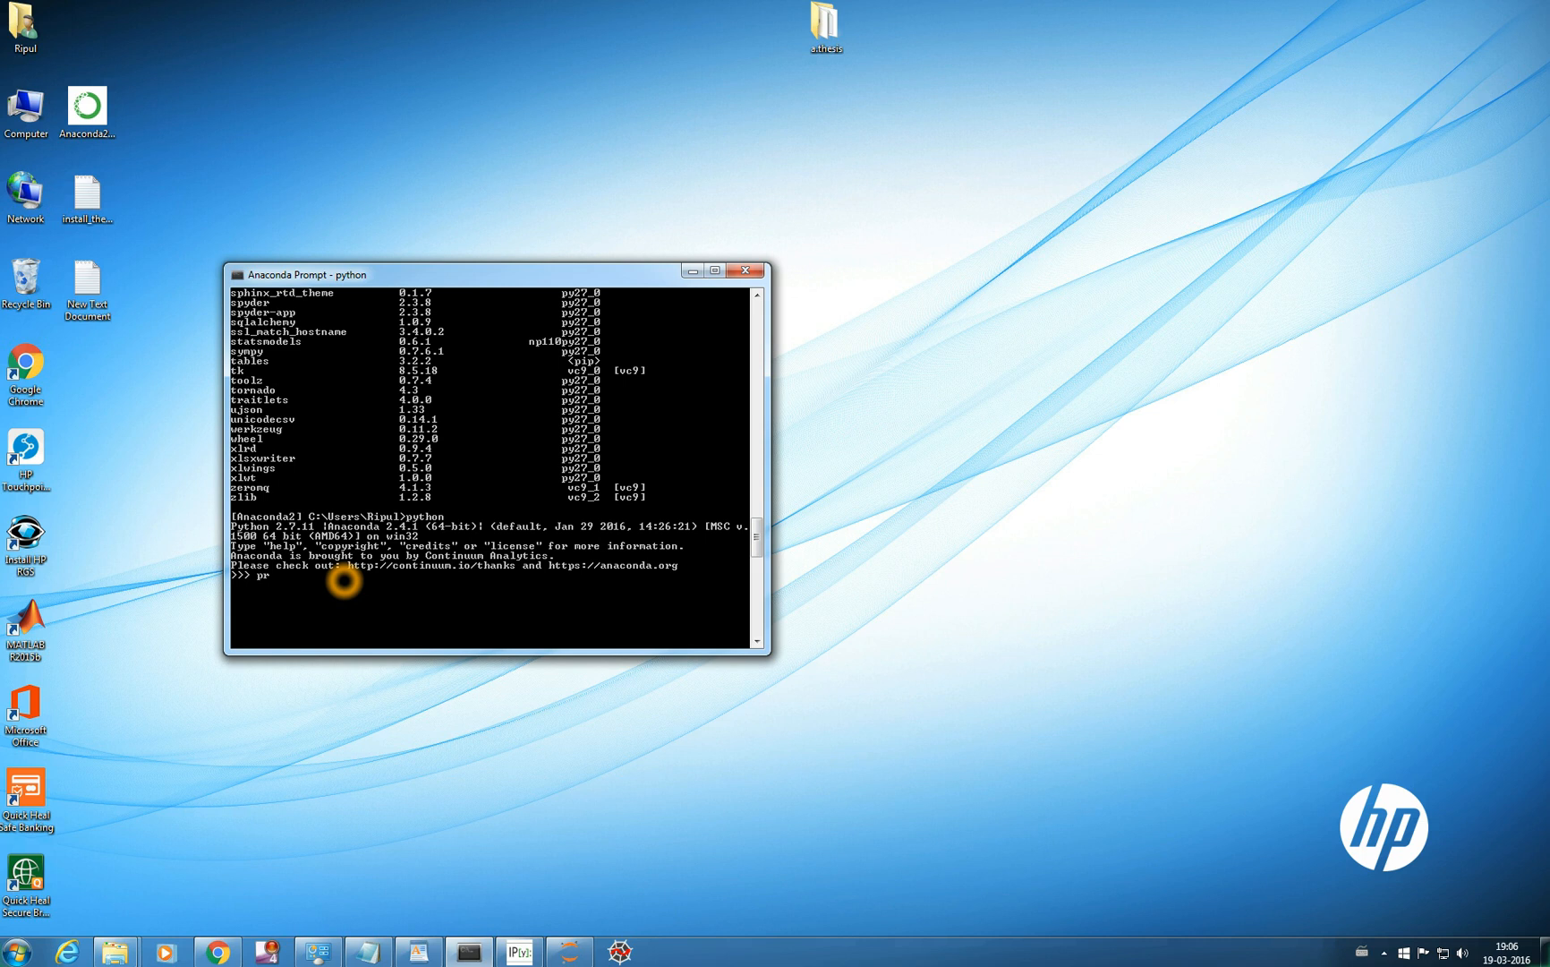
text(int (')
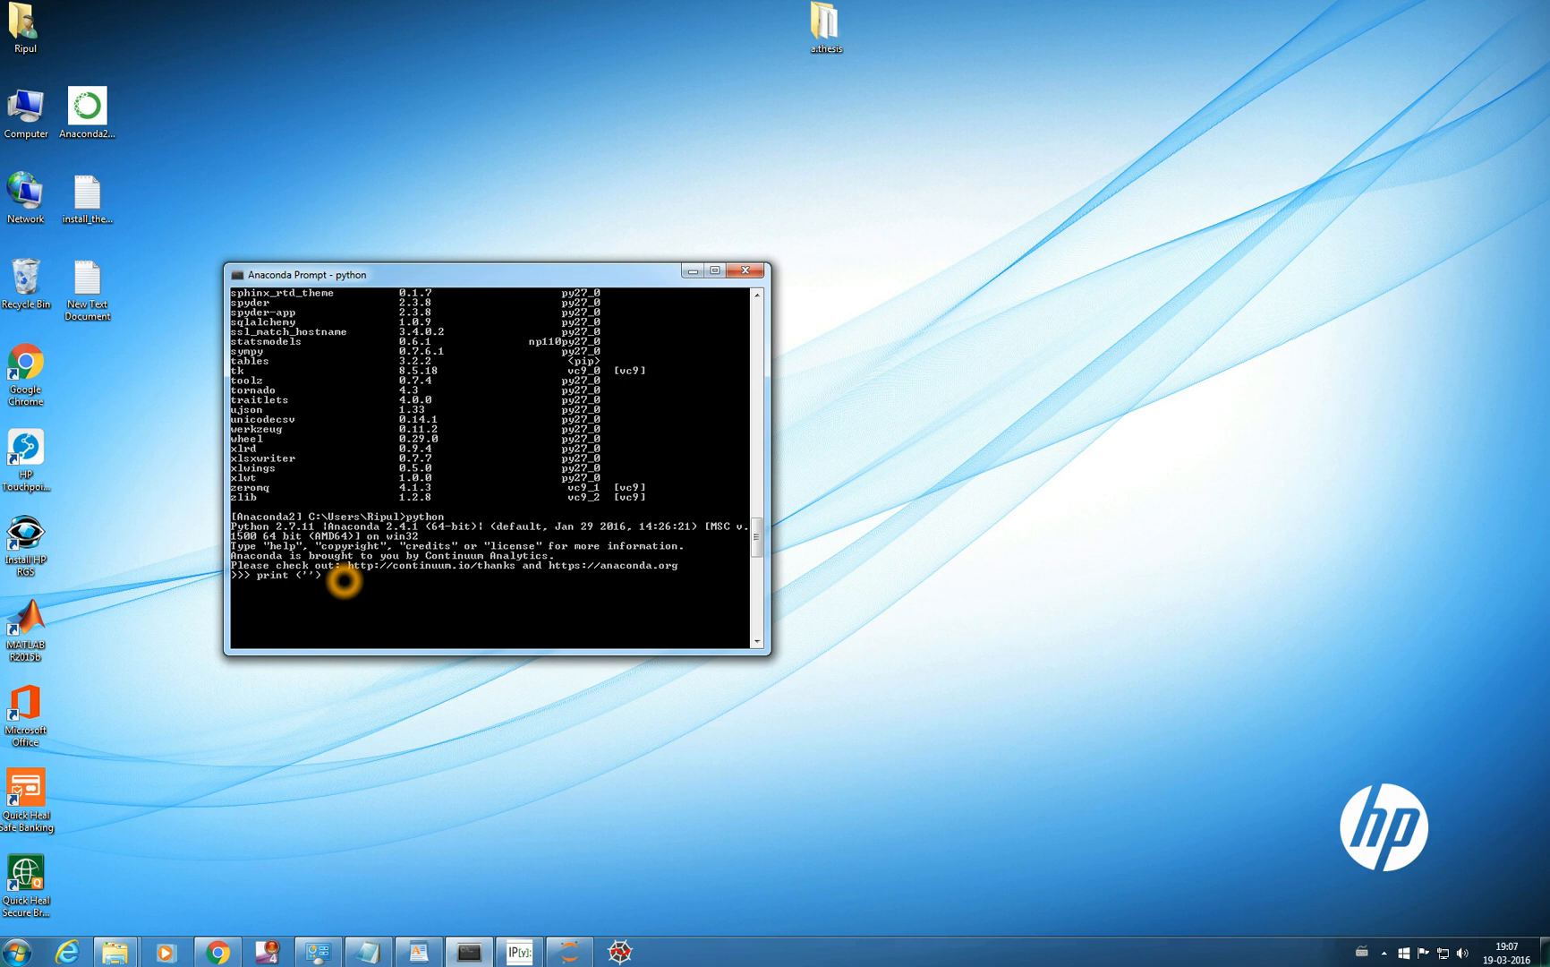
text(pytho)
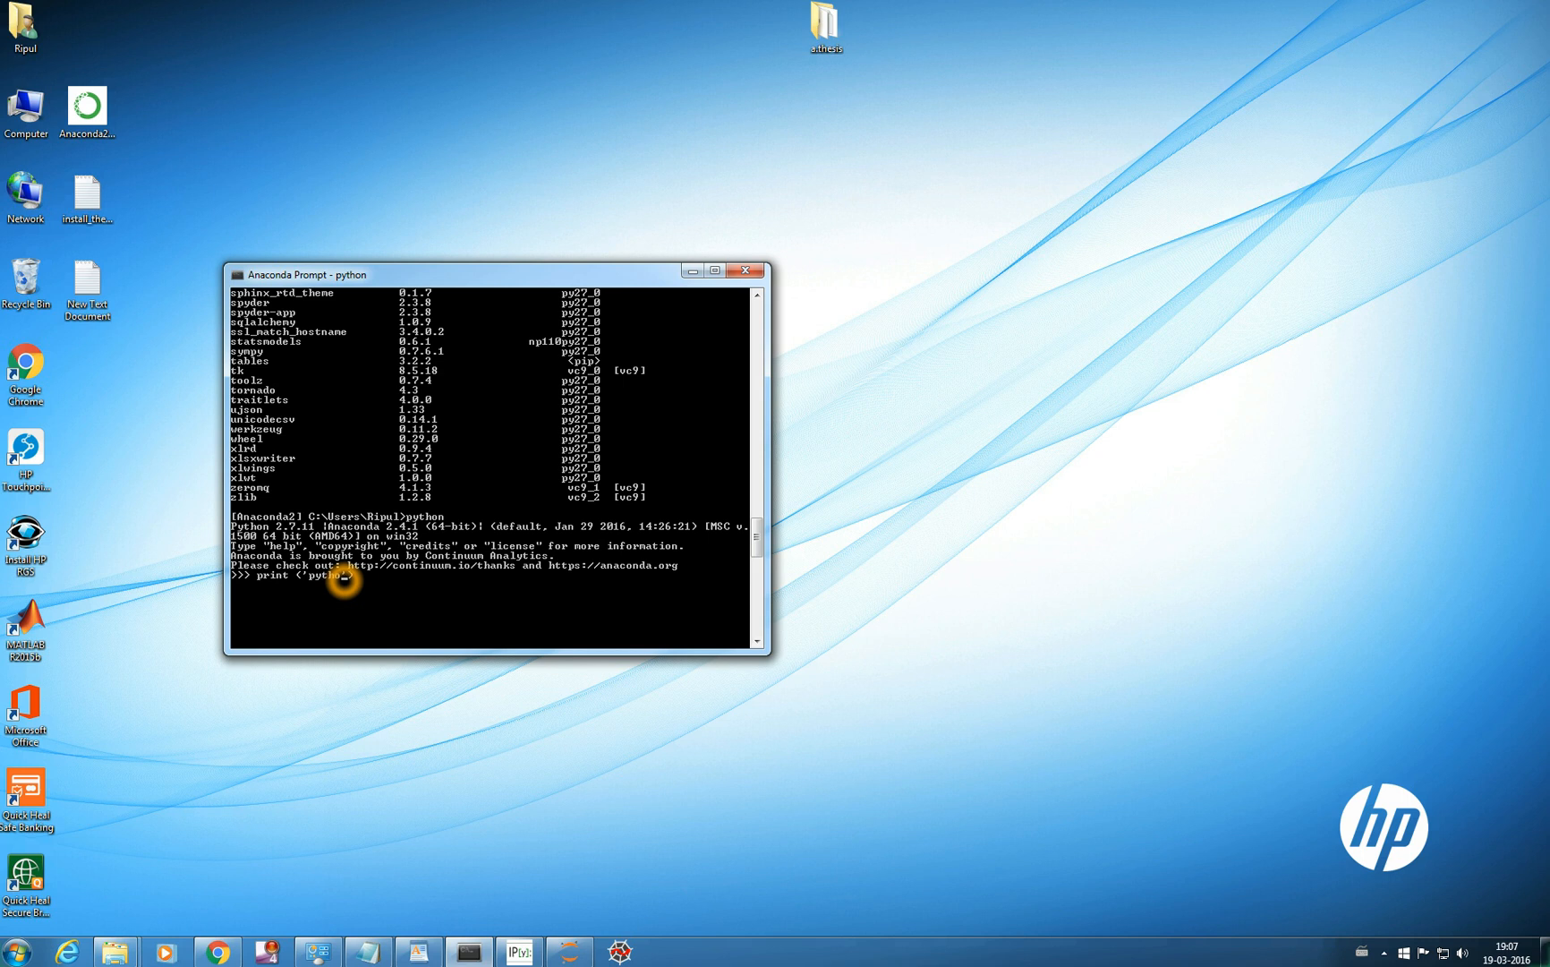
key(Return)
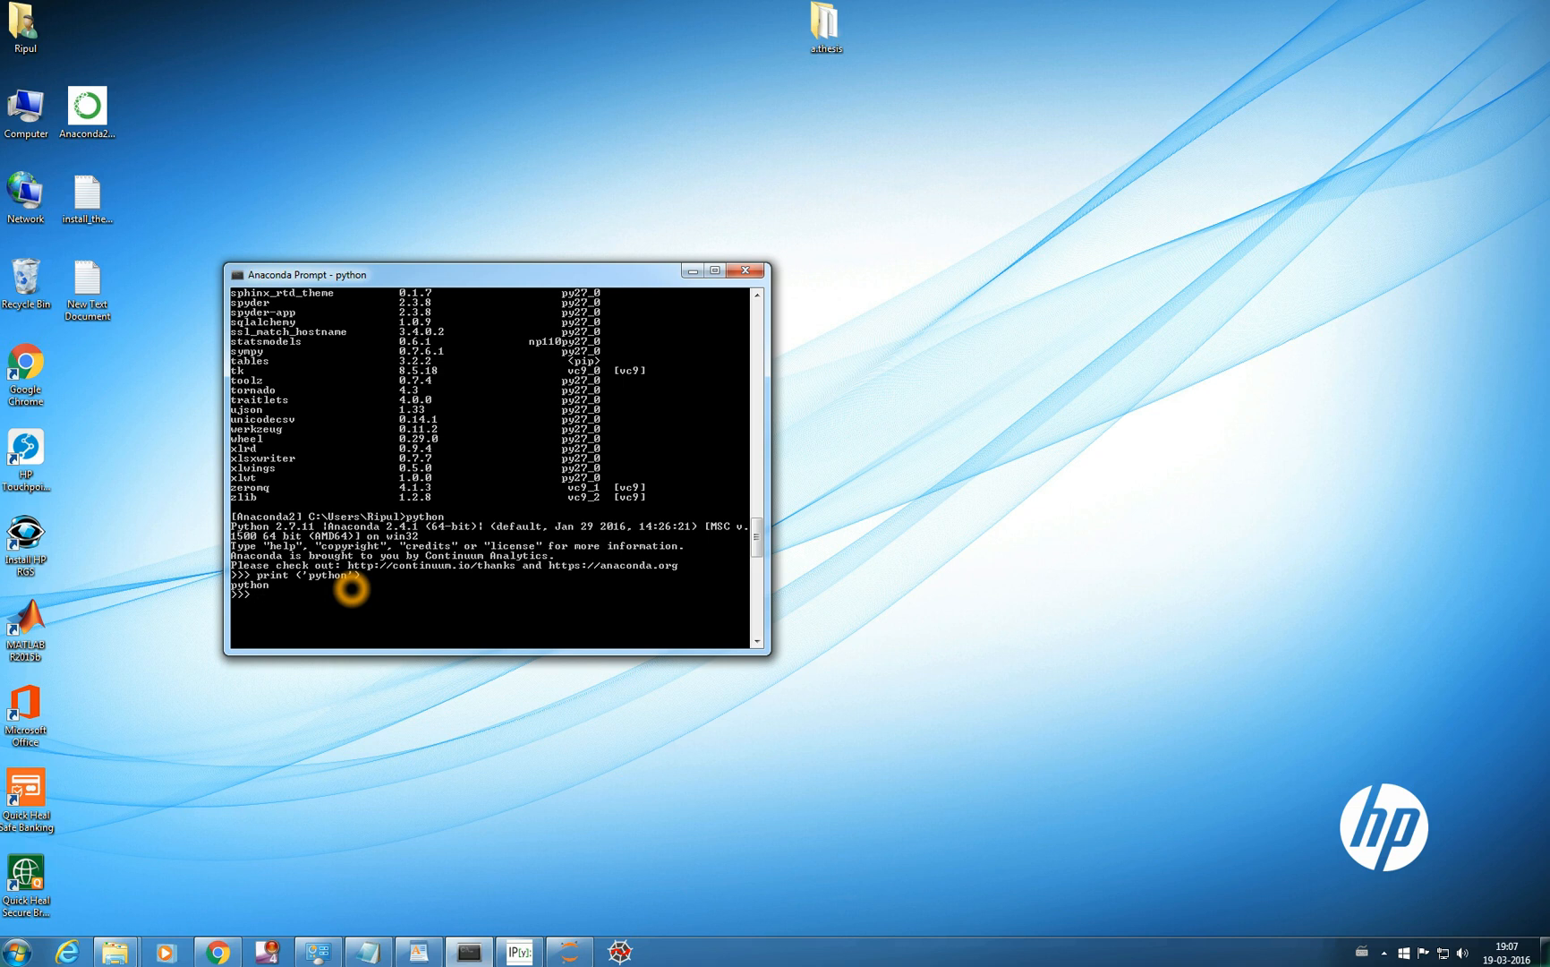
mouse_move(356, 573)
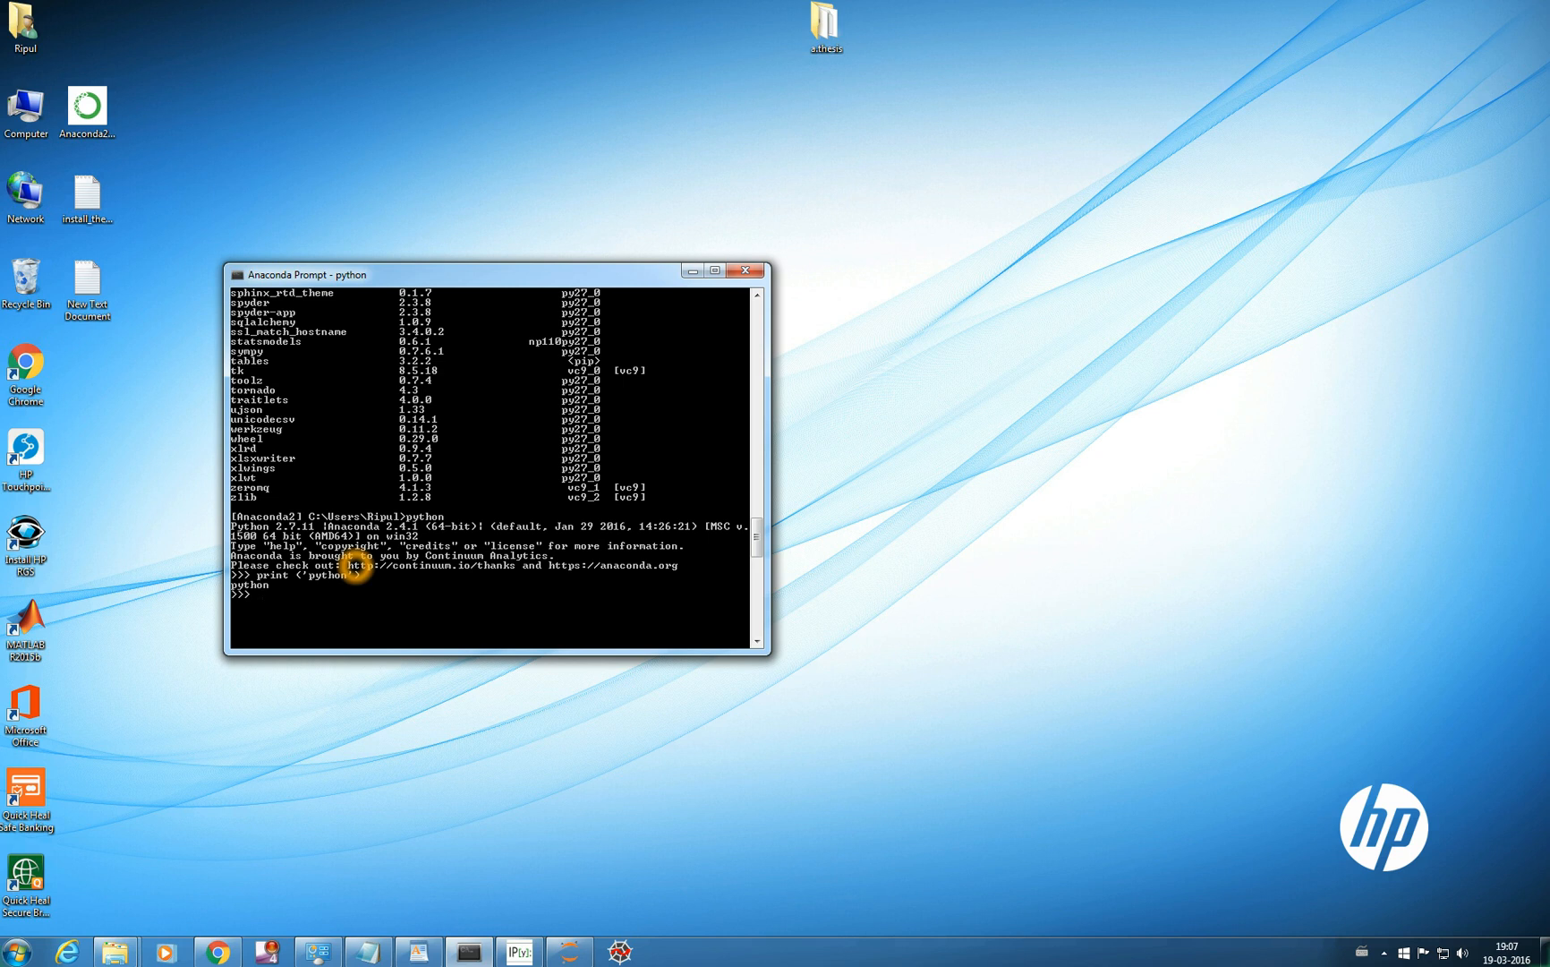
key(Return)
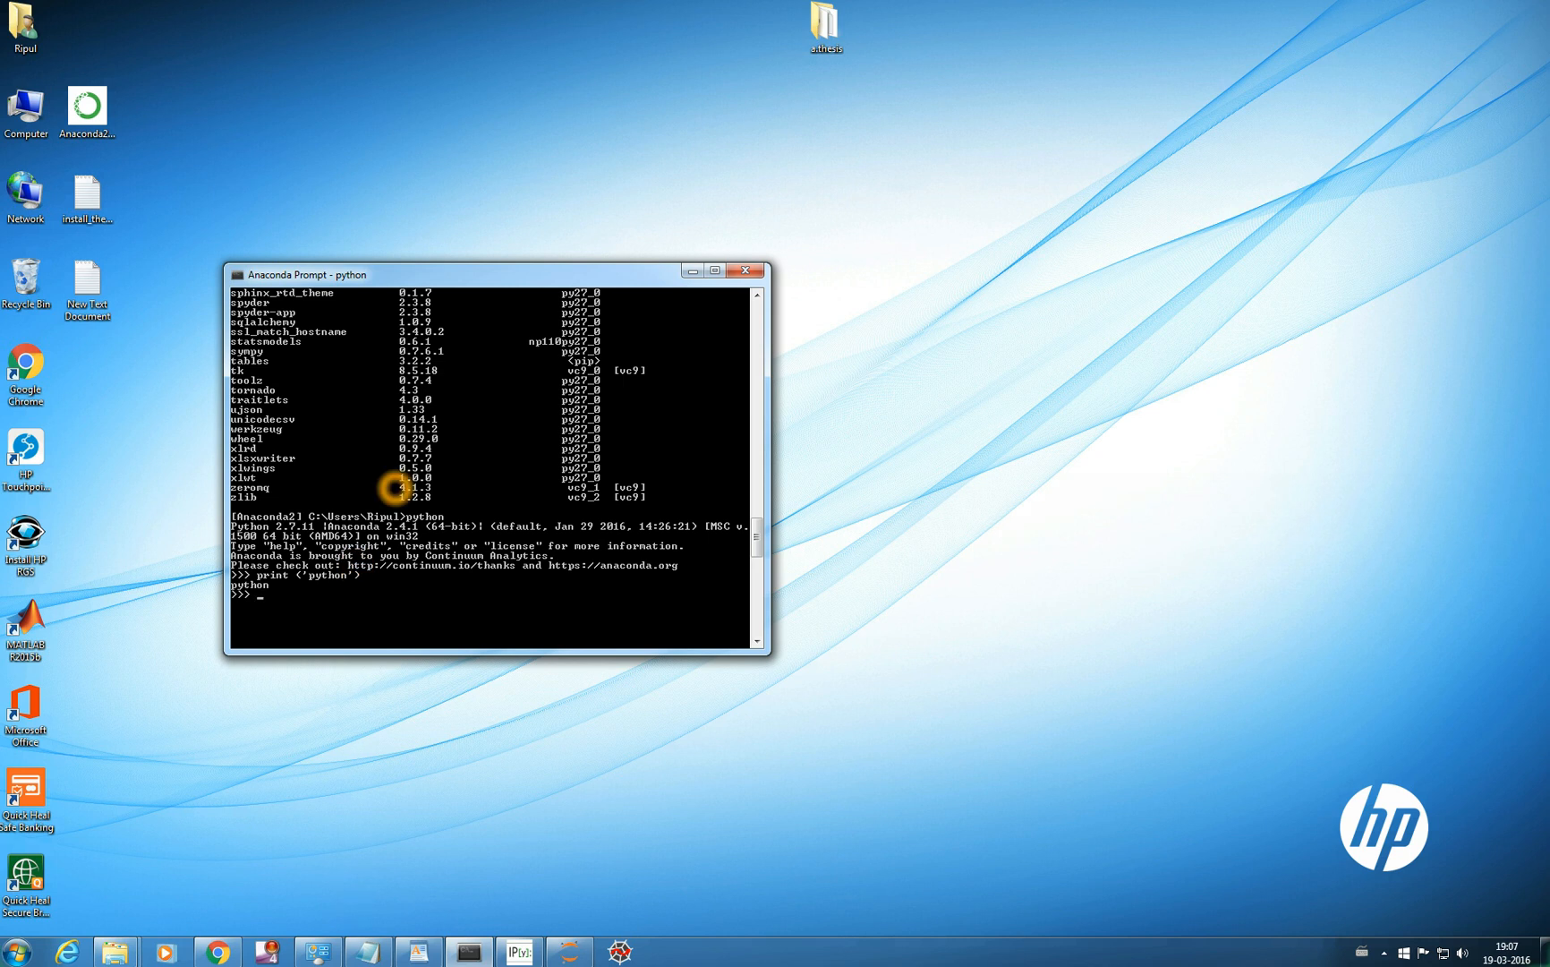
mouse_move(396, 487)
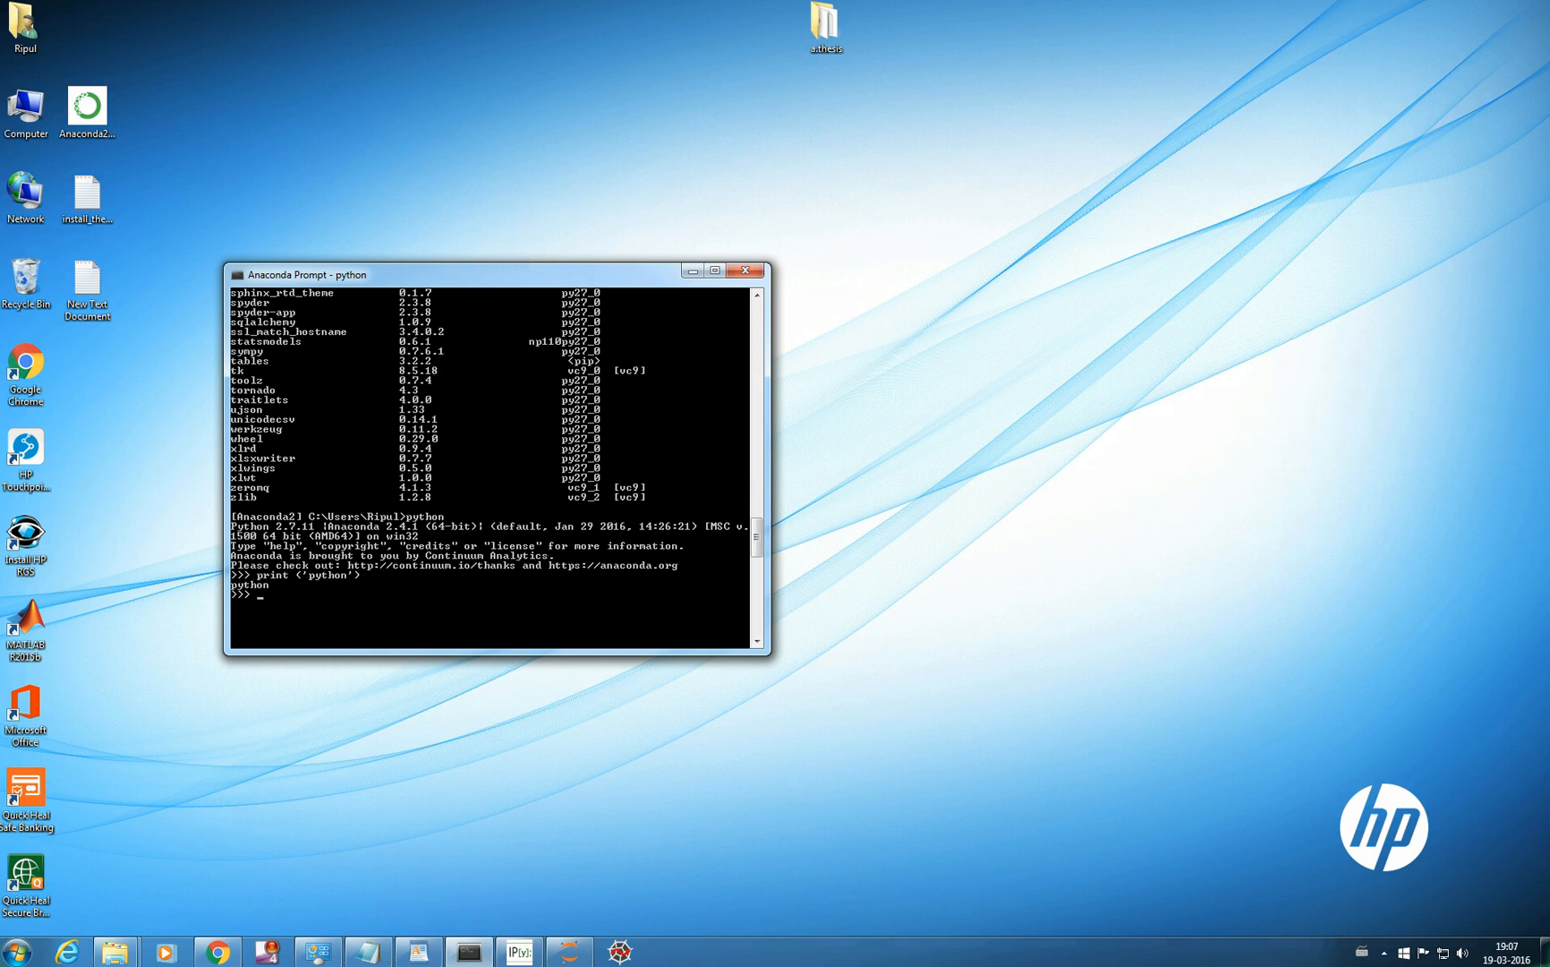
- Exit the Python interpreter with exit() back to the command prompt
click(483, 400)
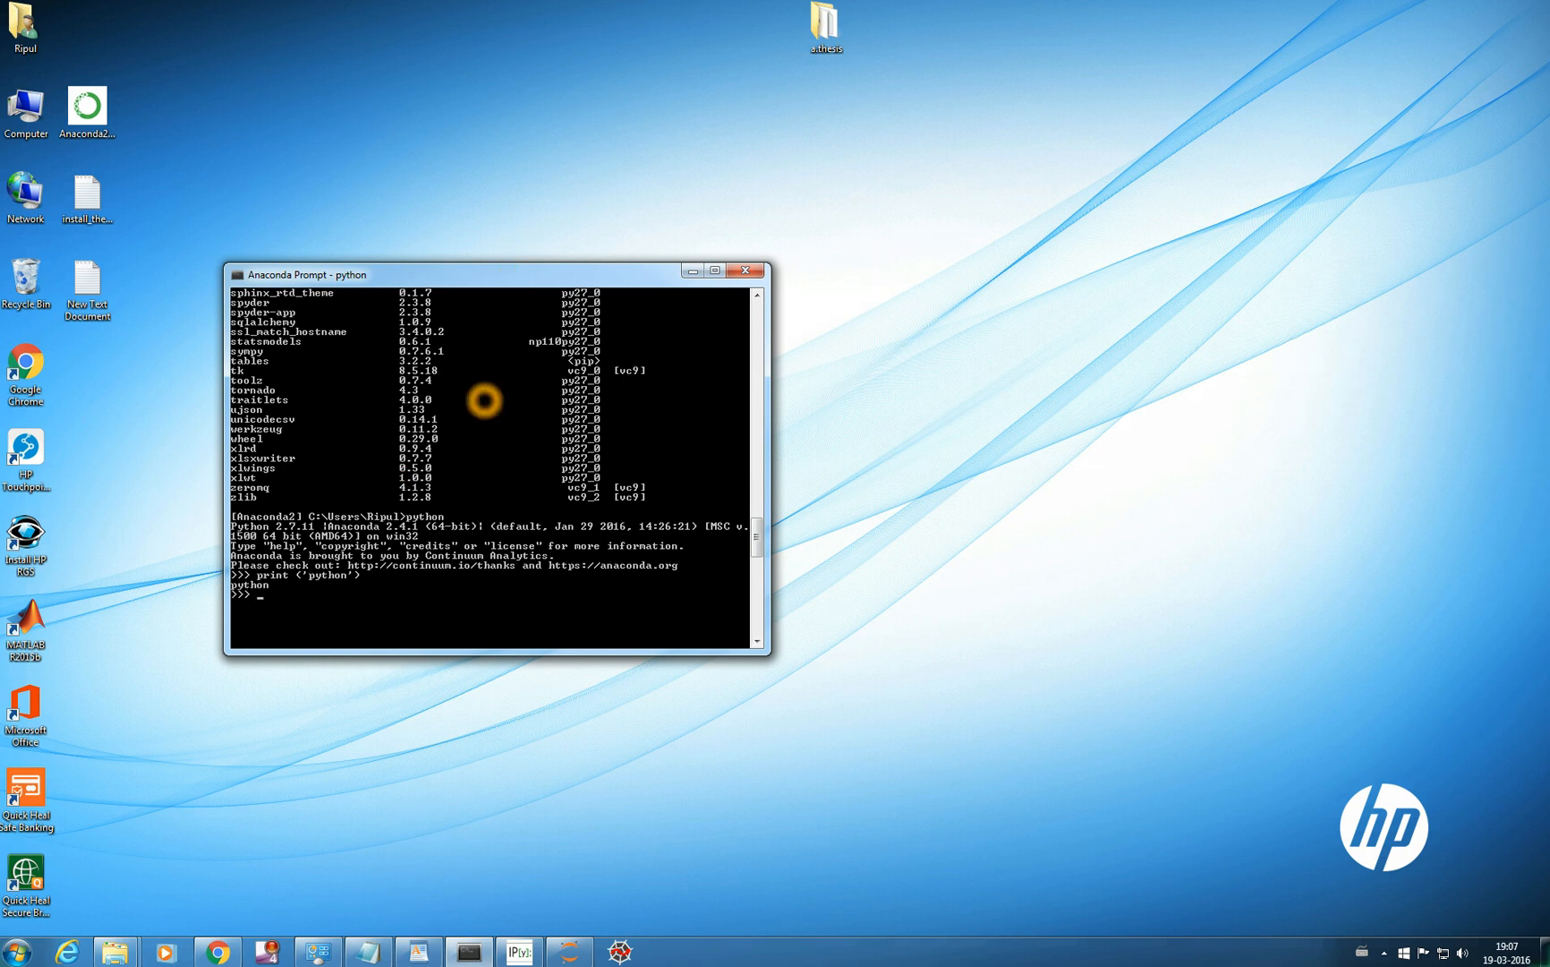
text(exit)
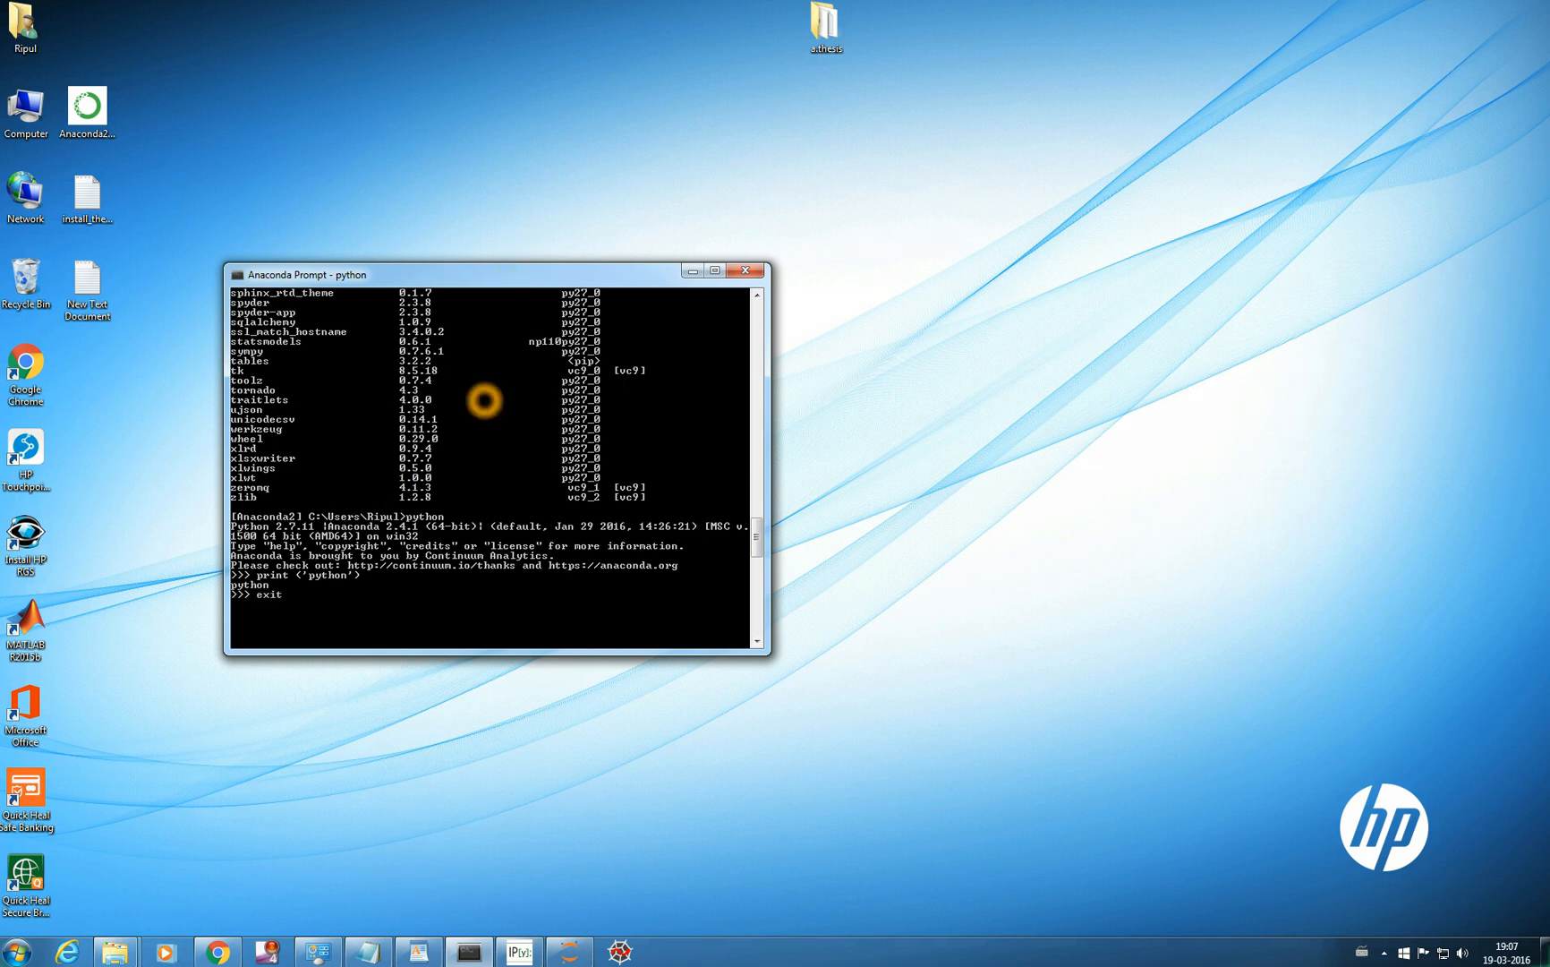
text(())
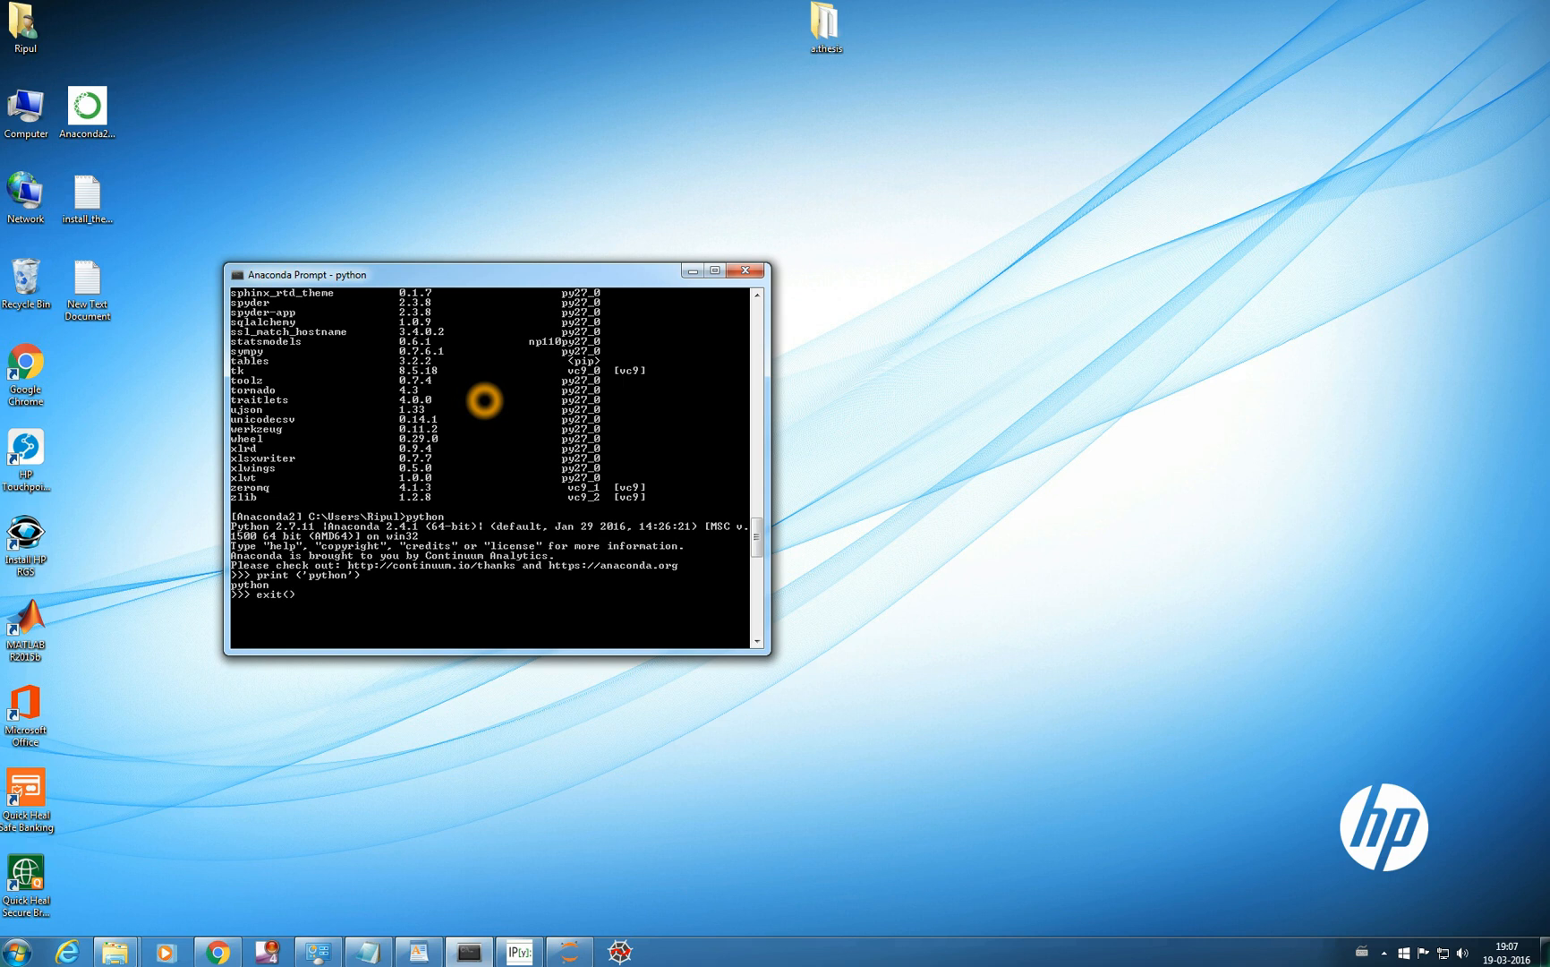
key(Return)
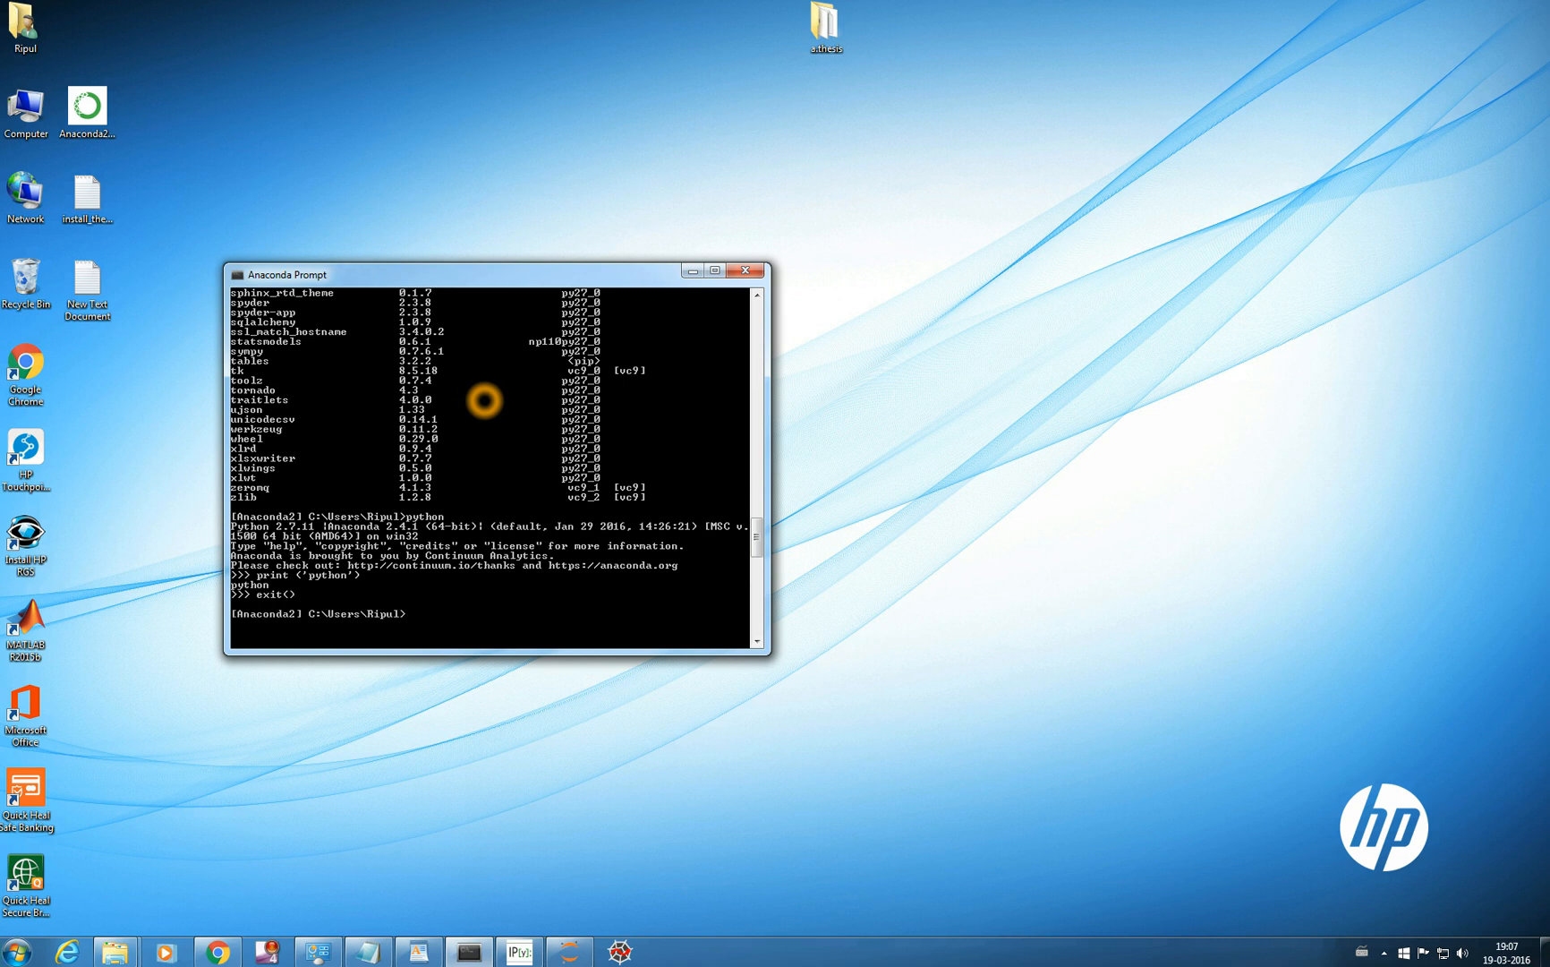